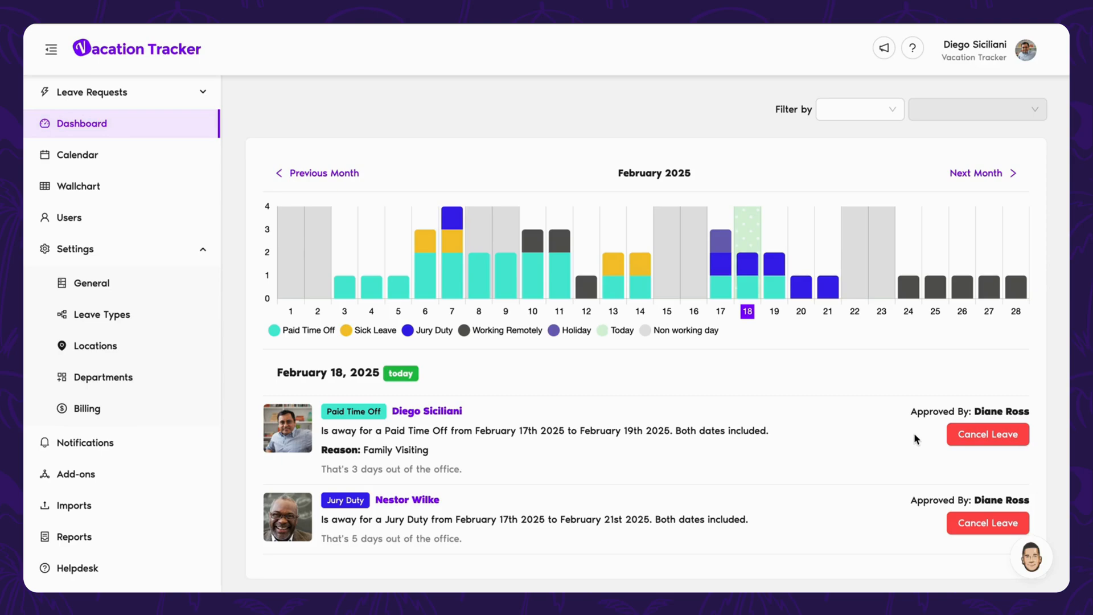
pyautogui.moveTo(920, 440)
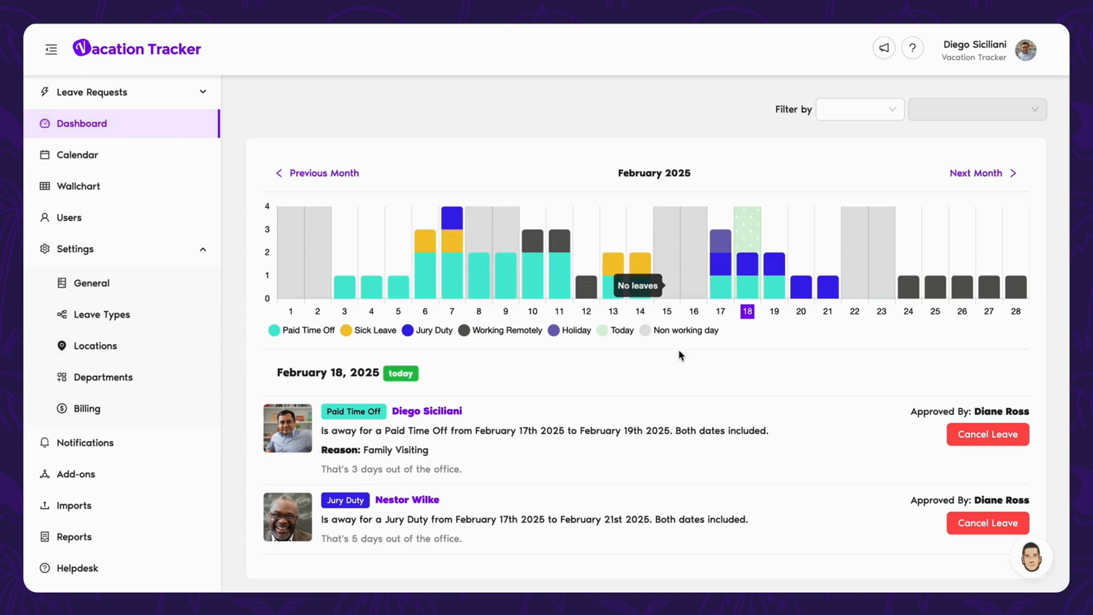
# Review today's absences and the pending request, then show the two scheduled leaves
pyautogui.scroll(-3)
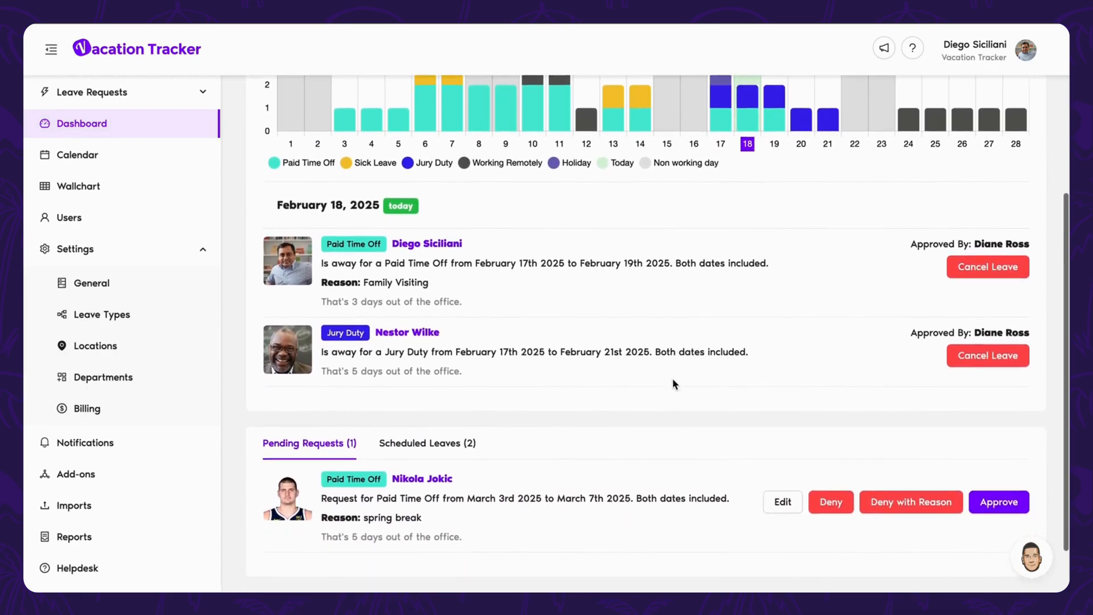
pyautogui.scroll(-3)
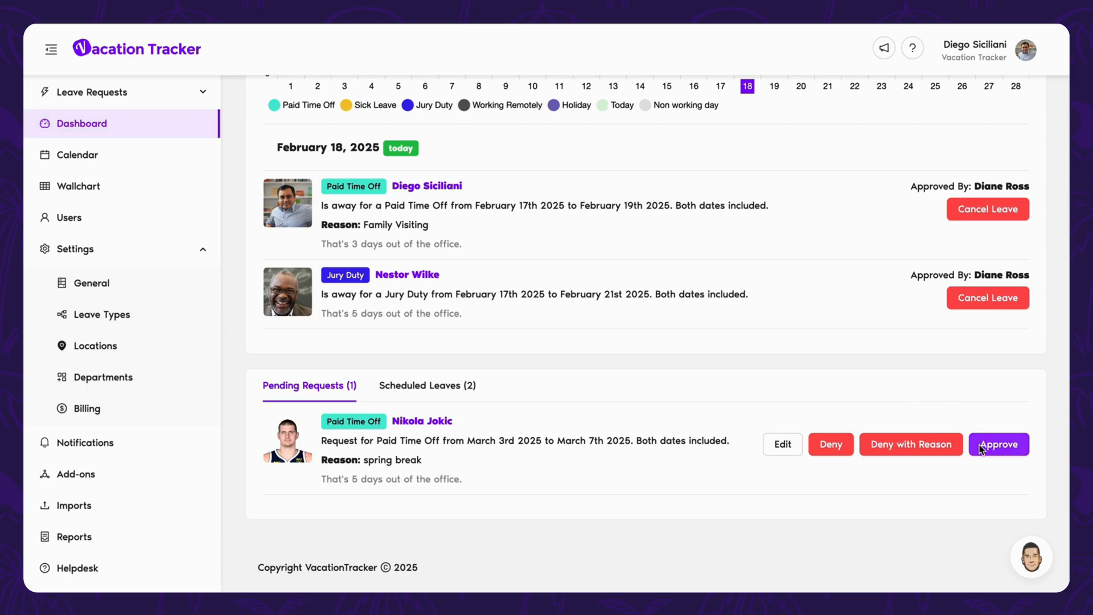
pyautogui.moveTo(782, 444)
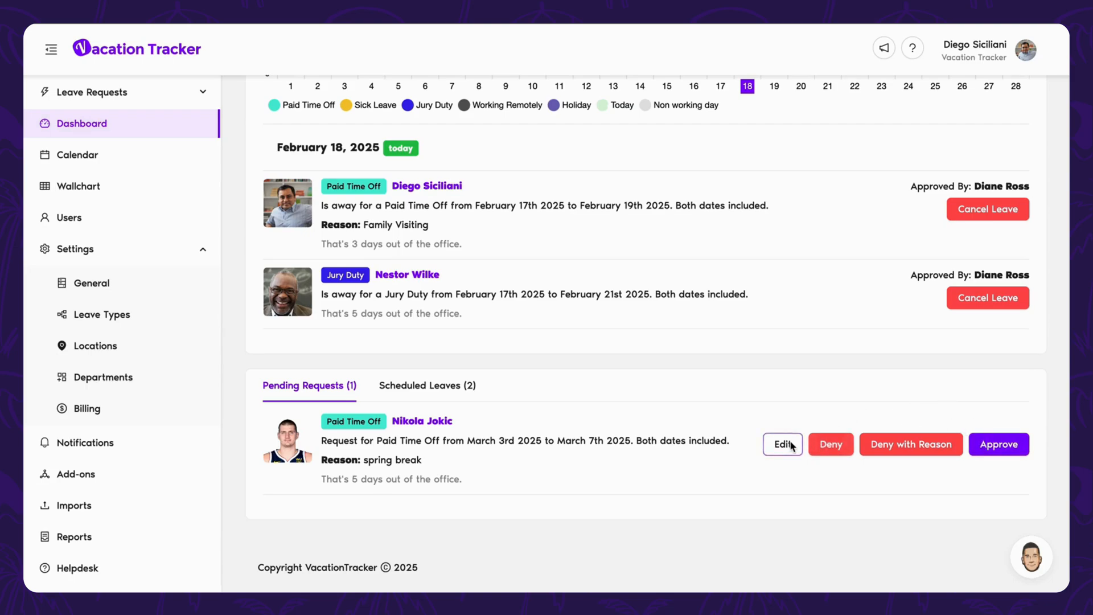
pyautogui.moveTo(521, 397)
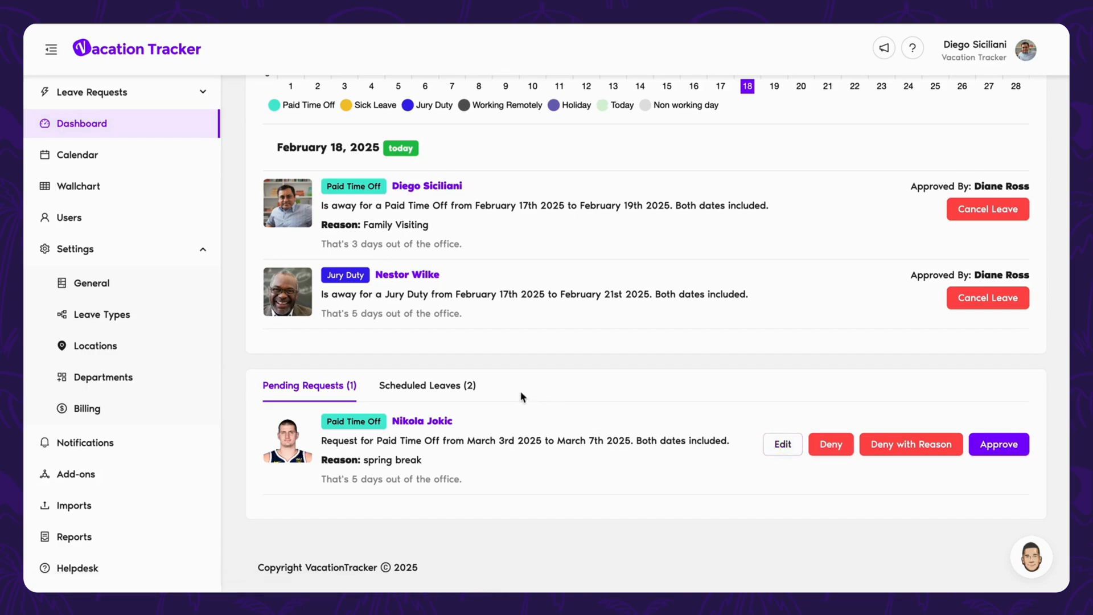
pyautogui.click(427, 386)
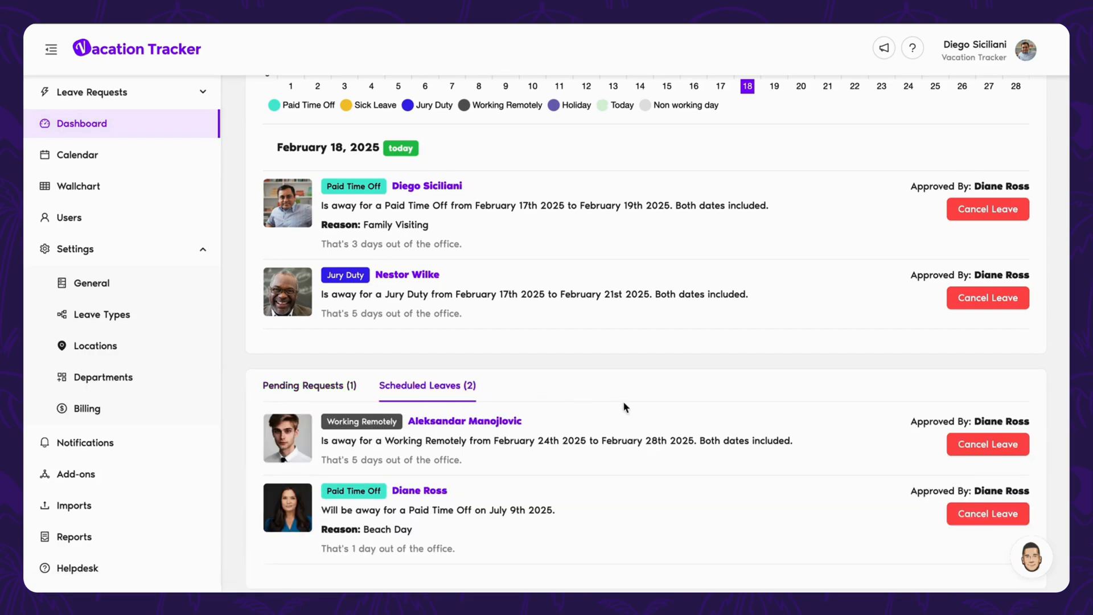
pyautogui.scroll(-3)
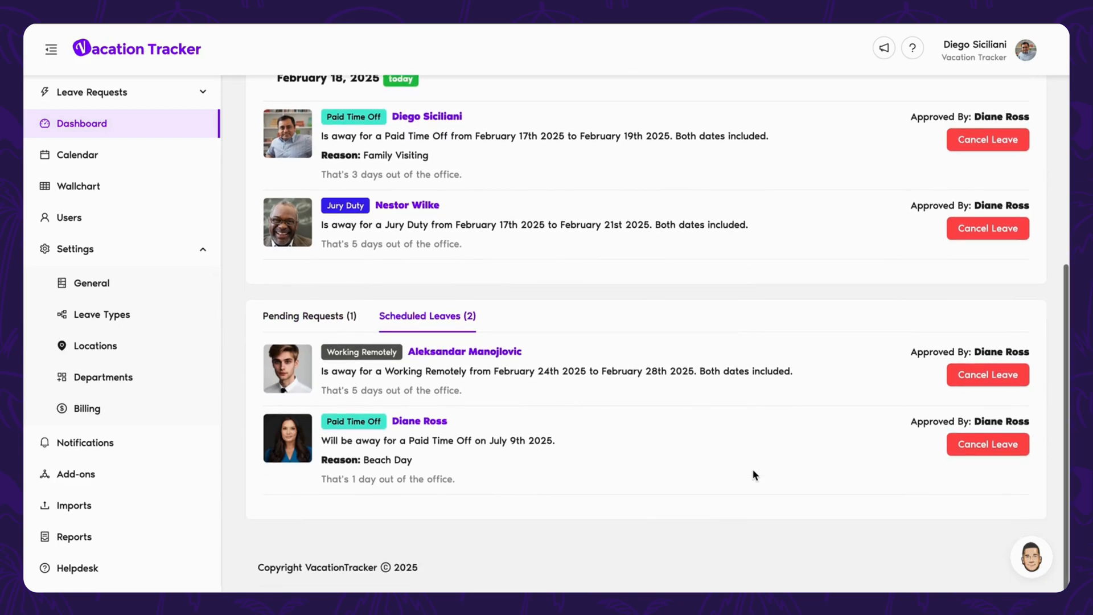
pyautogui.moveTo(921, 452)
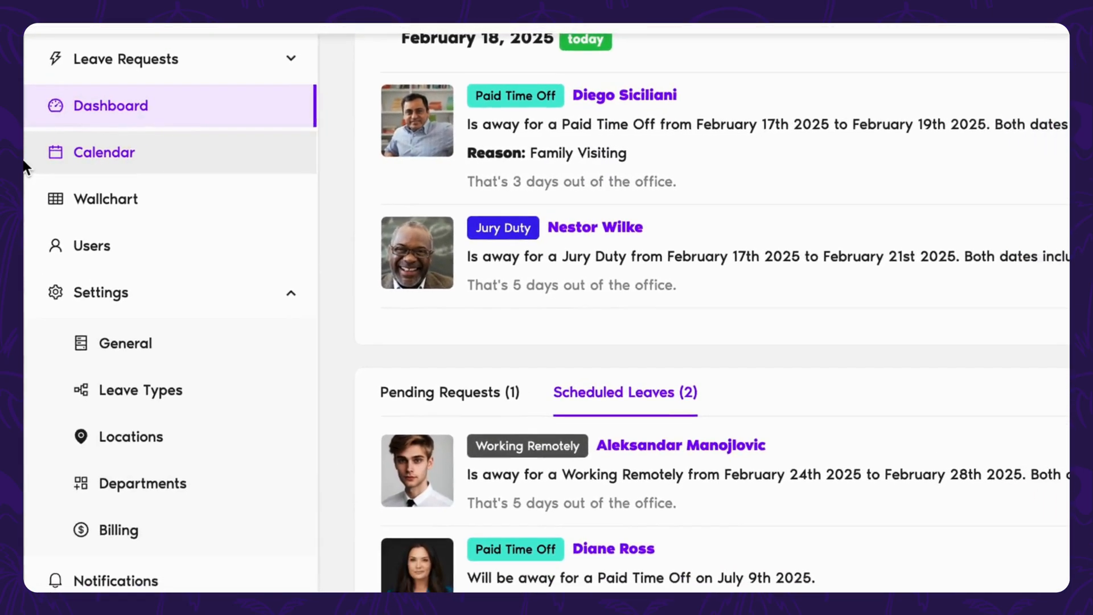
# View the February 2025 team calendar and its sync page with three iCal feeds, glancing at Connect Calendar services
pyautogui.click(104, 152)
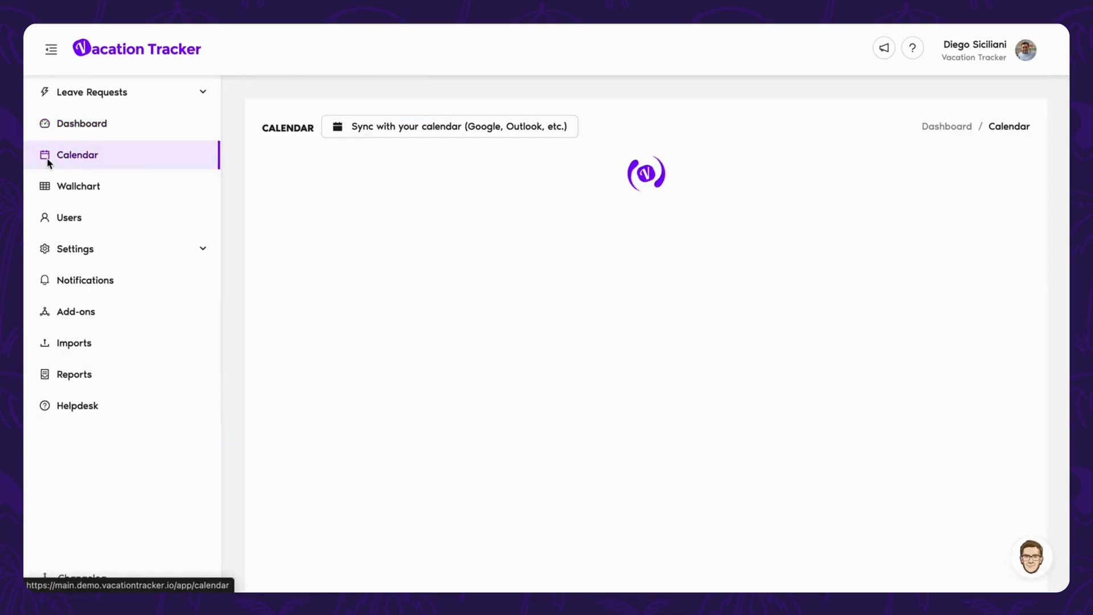
pyautogui.click(77, 155)
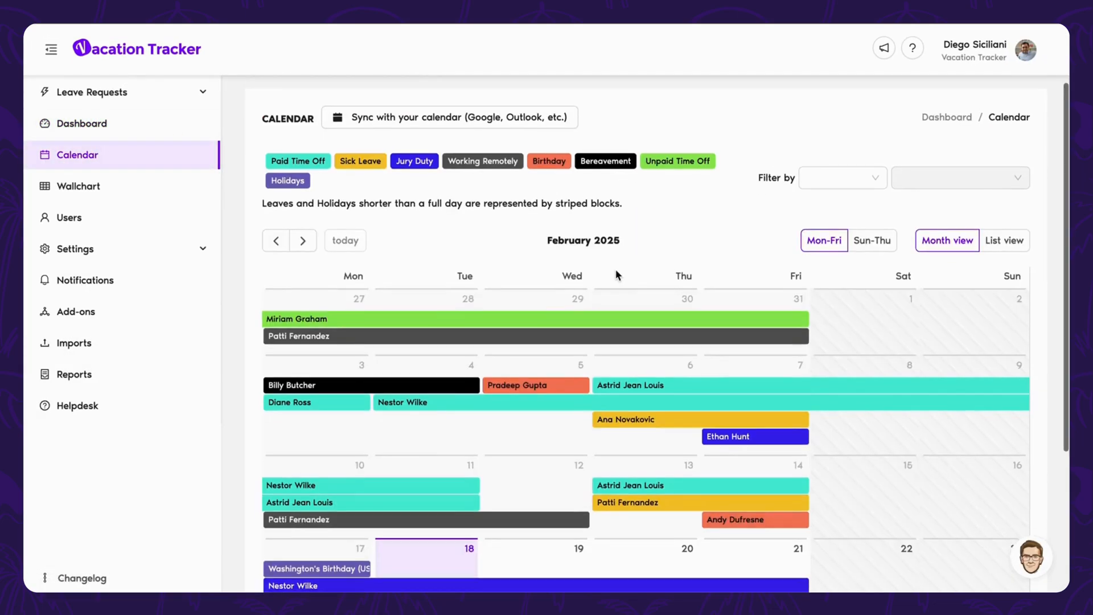
pyautogui.scroll(-3)
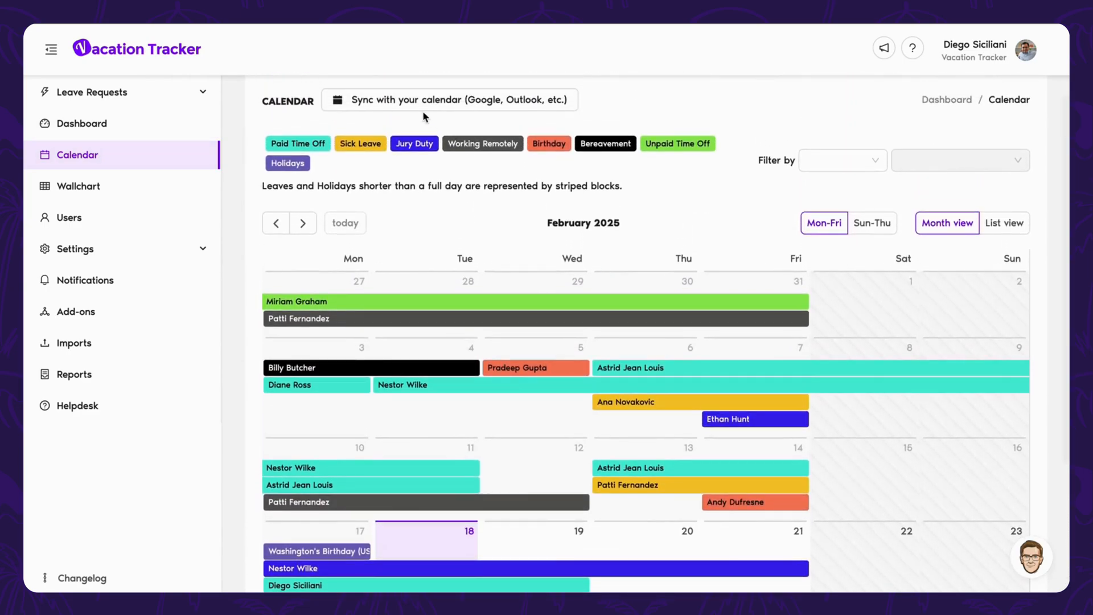
pyautogui.click(450, 99)
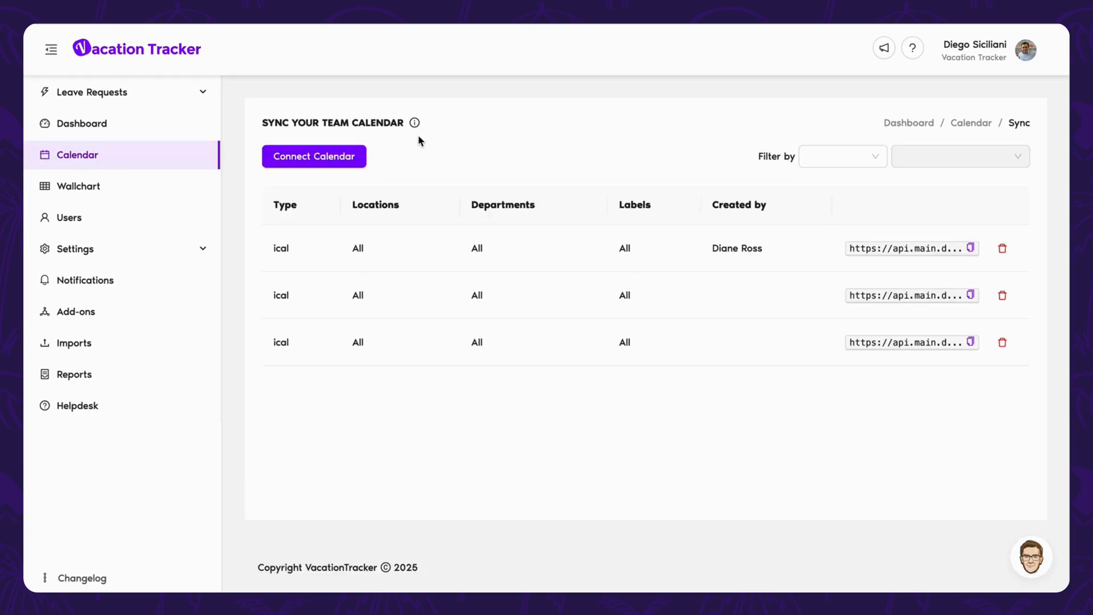
pyautogui.click(313, 156)
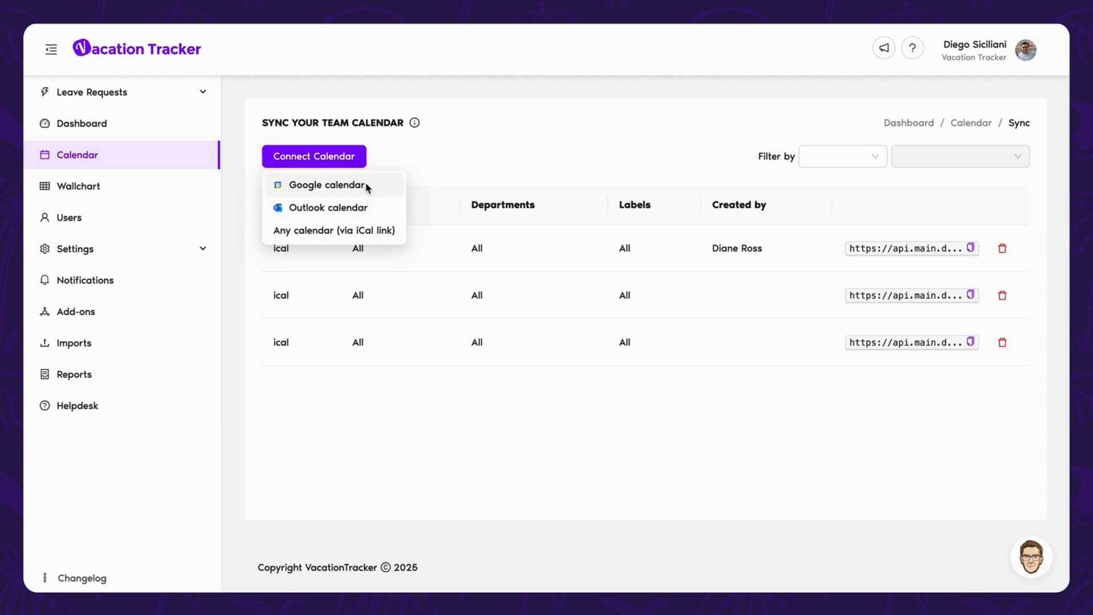
pyautogui.click(391, 160)
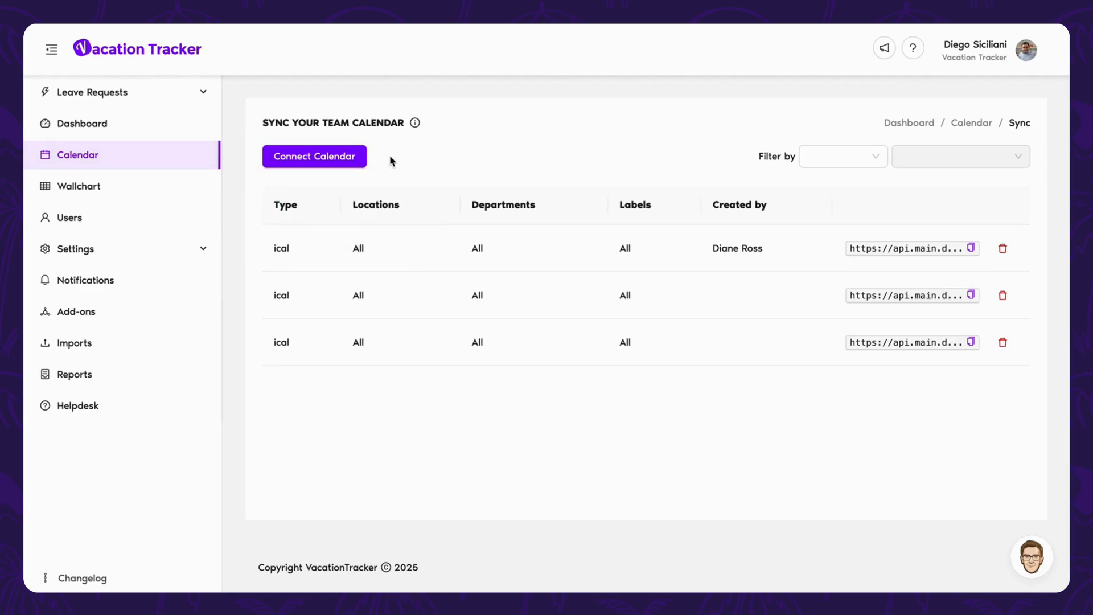
pyautogui.moveTo(78, 186)
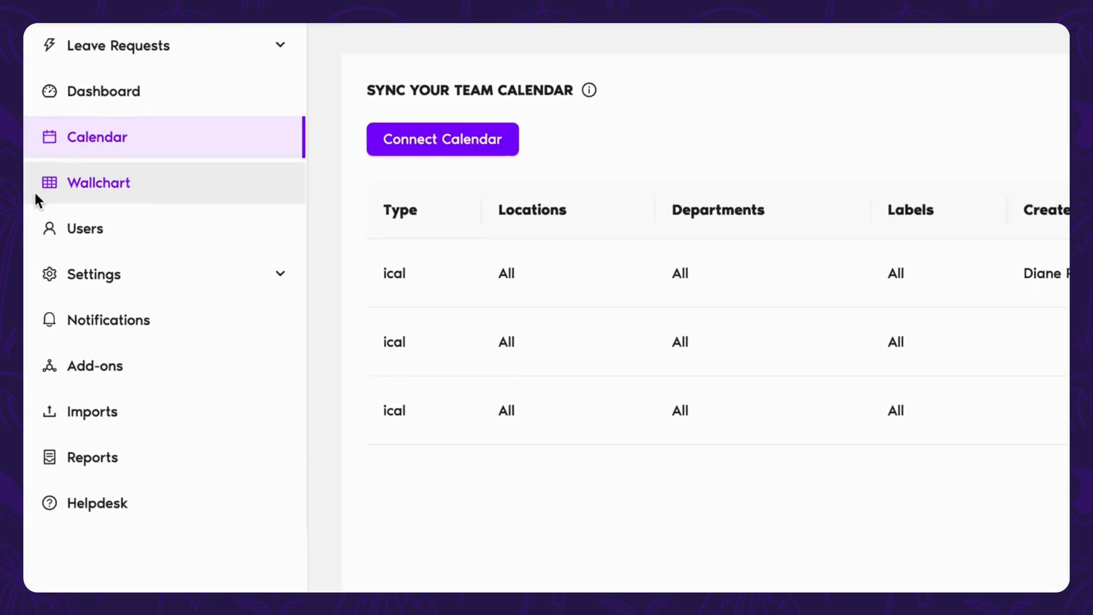
# Browse the February 2025 wallchart of each team member's leave days, then expand Settings
pyautogui.click(98, 182)
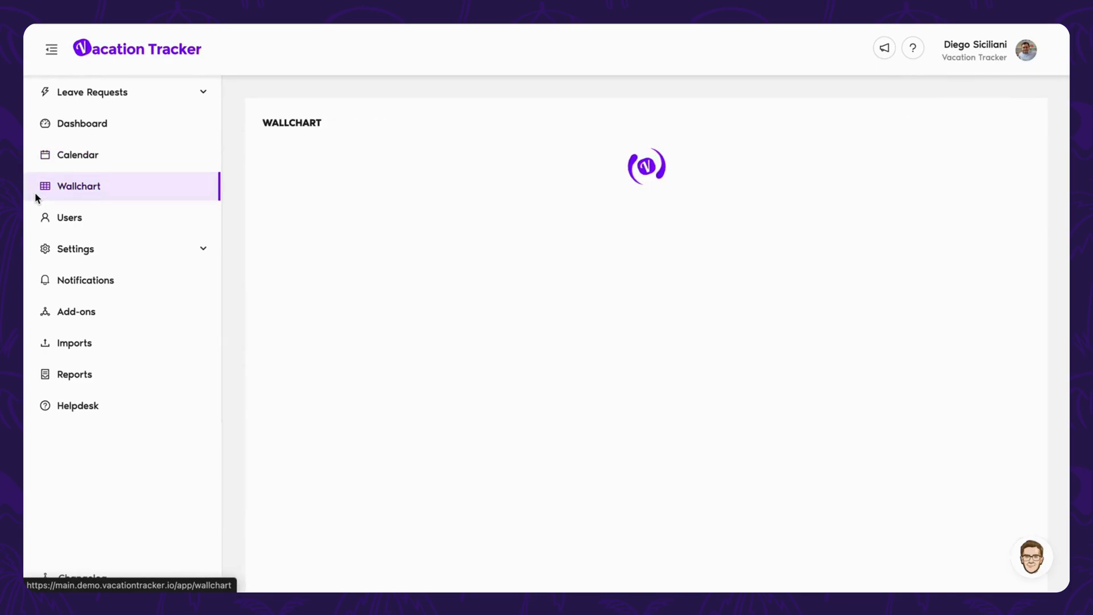
pyautogui.click(79, 186)
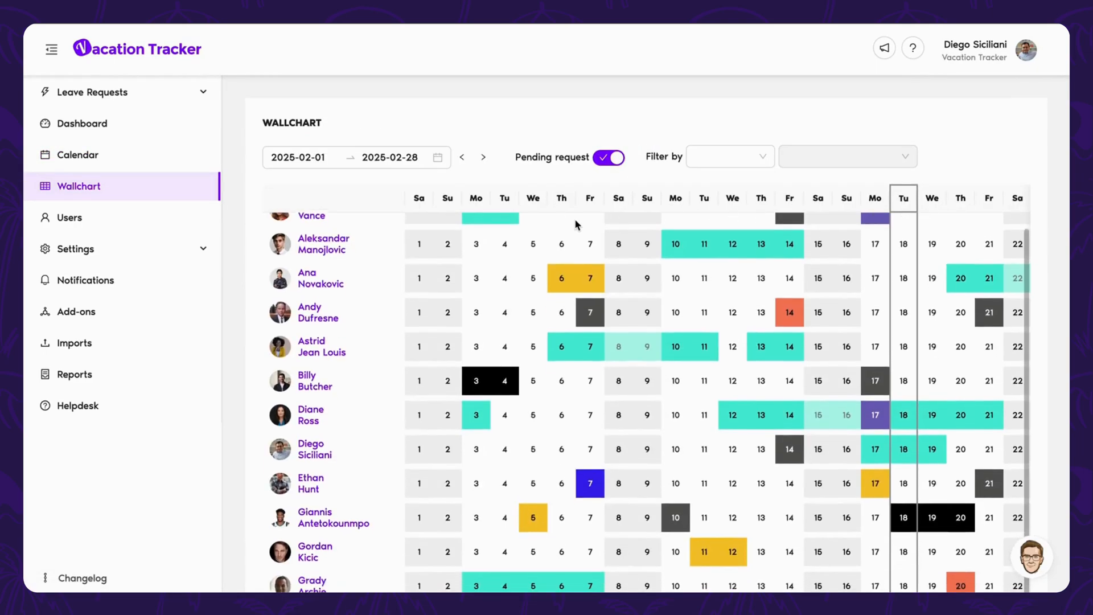
pyautogui.scroll(-3)
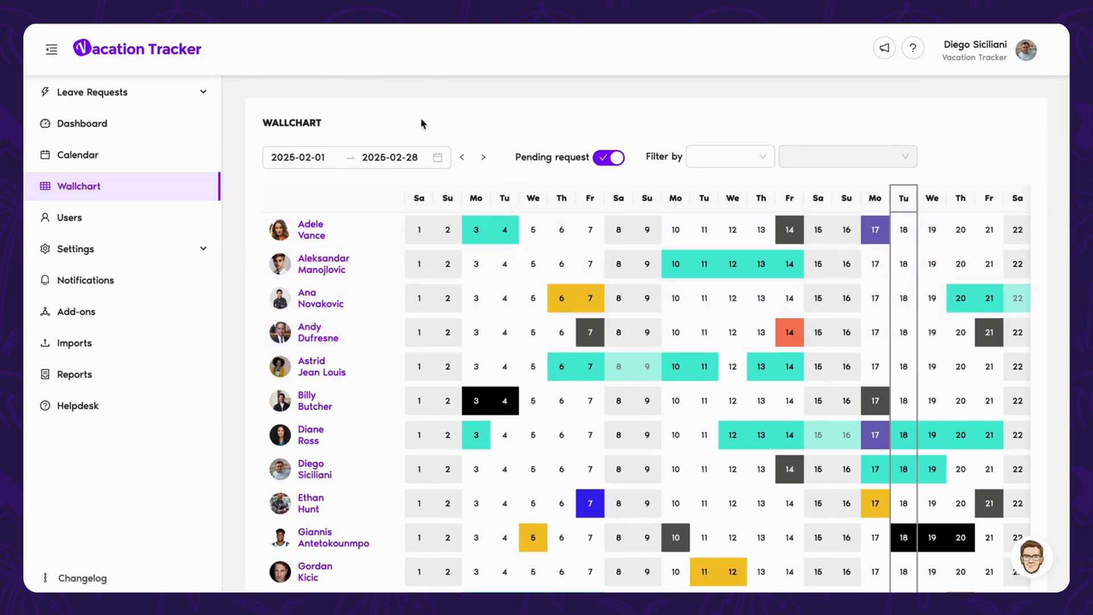
pyautogui.click(74, 249)
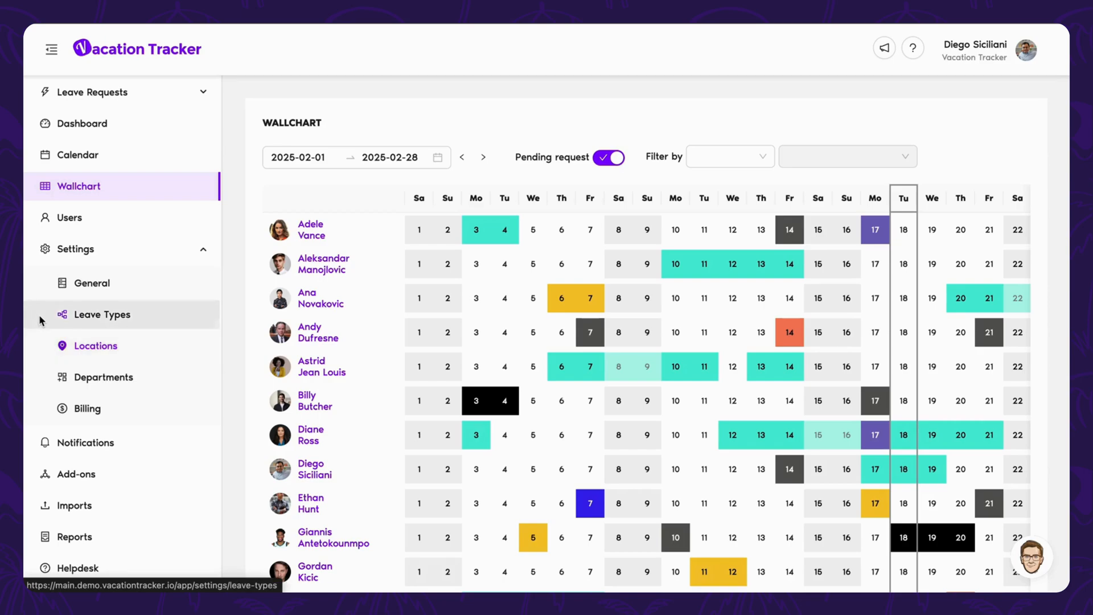
# From Leave Types, draft a new leave type named PTO and continue to its locations
pyautogui.click(101, 314)
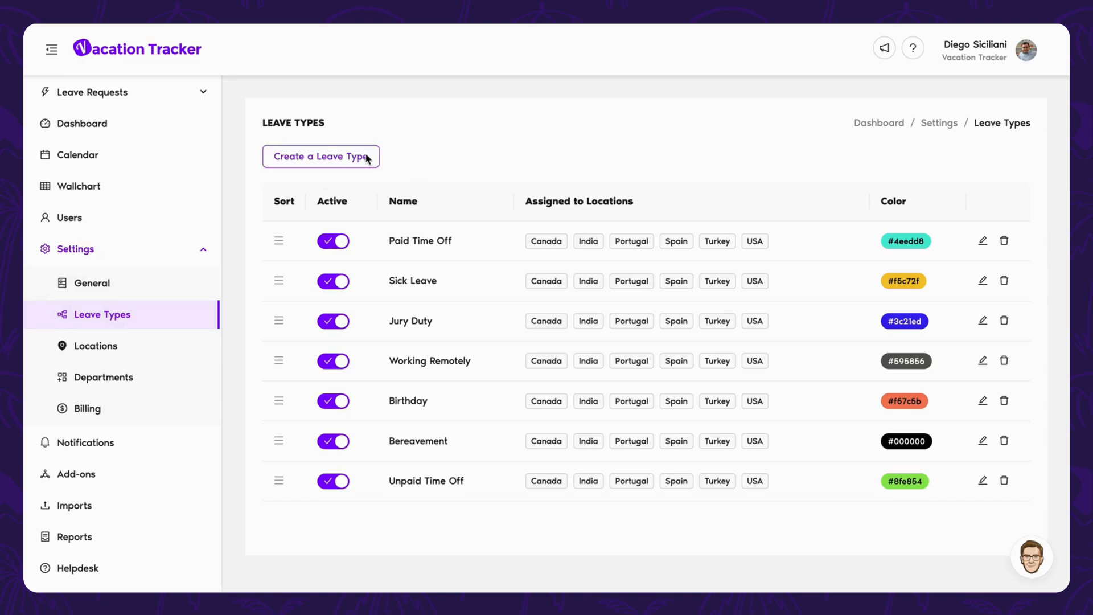
pyautogui.click(320, 156)
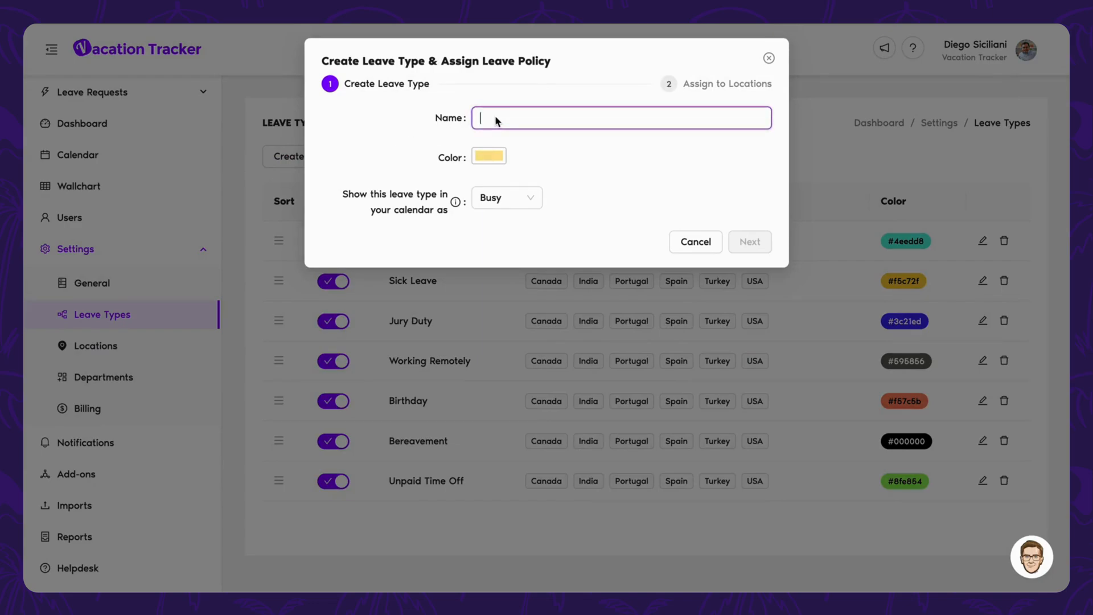
pyautogui.write('PTO')
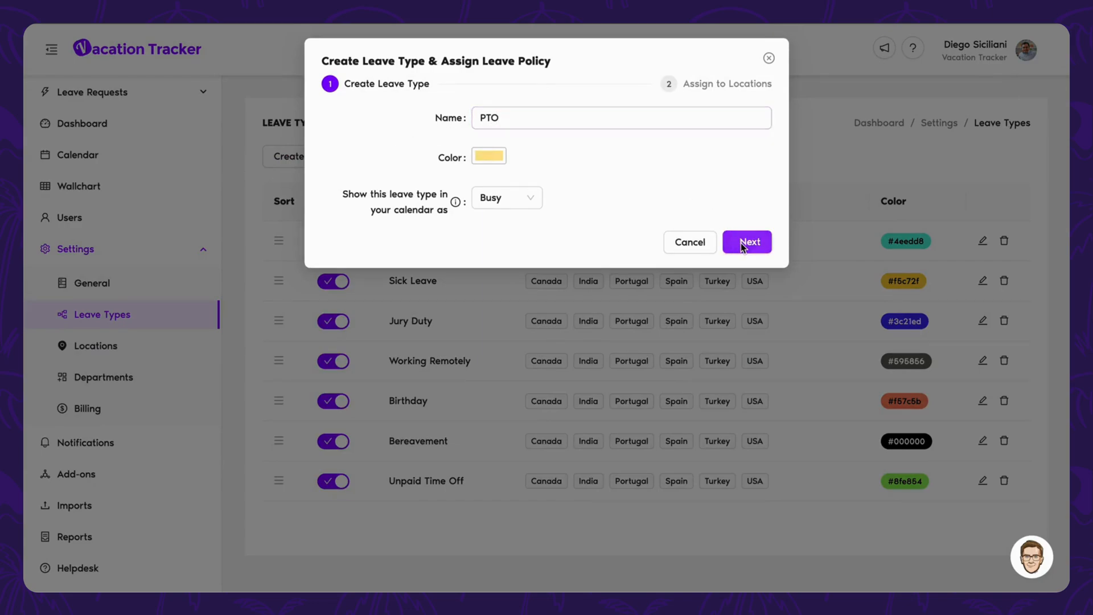
pyautogui.click(747, 242)
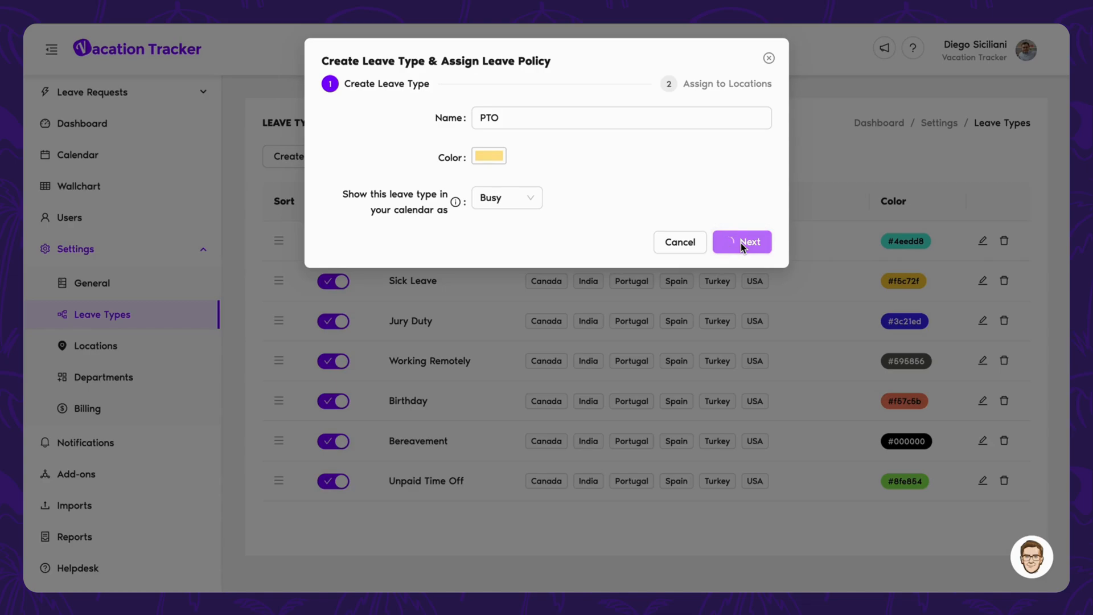
# Review the PTO policy assignment, then back out without creating the leave type
pyautogui.click(741, 241)
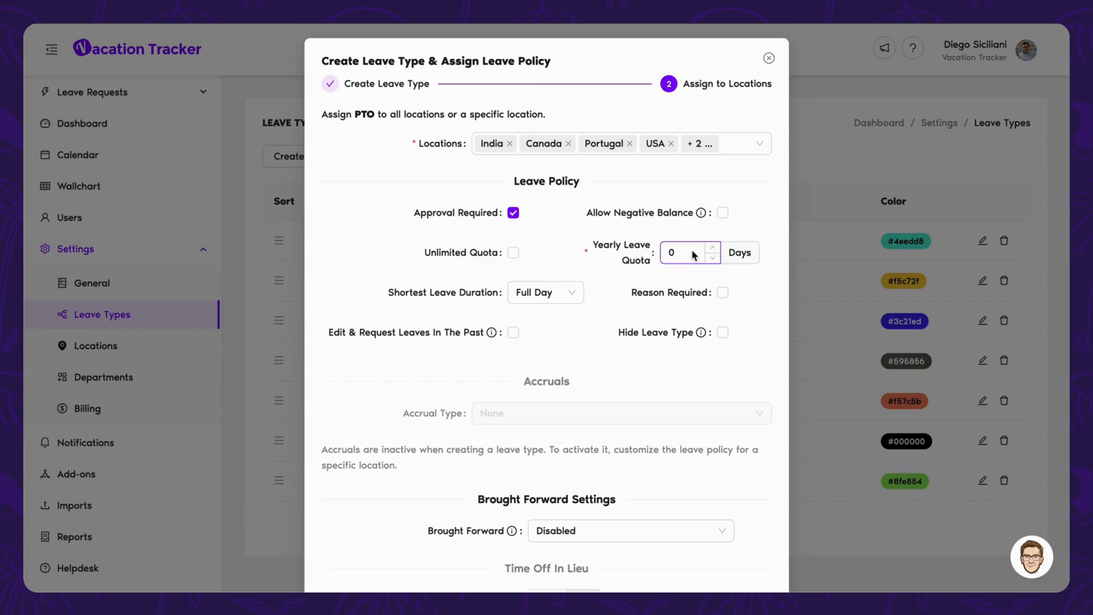
pyautogui.moveTo(553, 268)
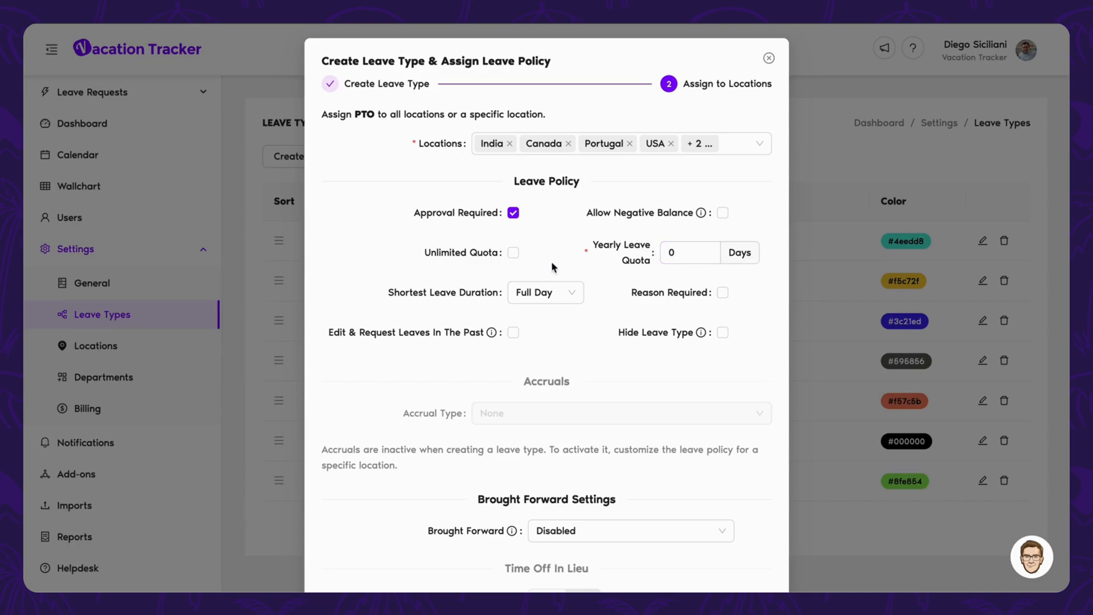
pyautogui.click(544, 293)
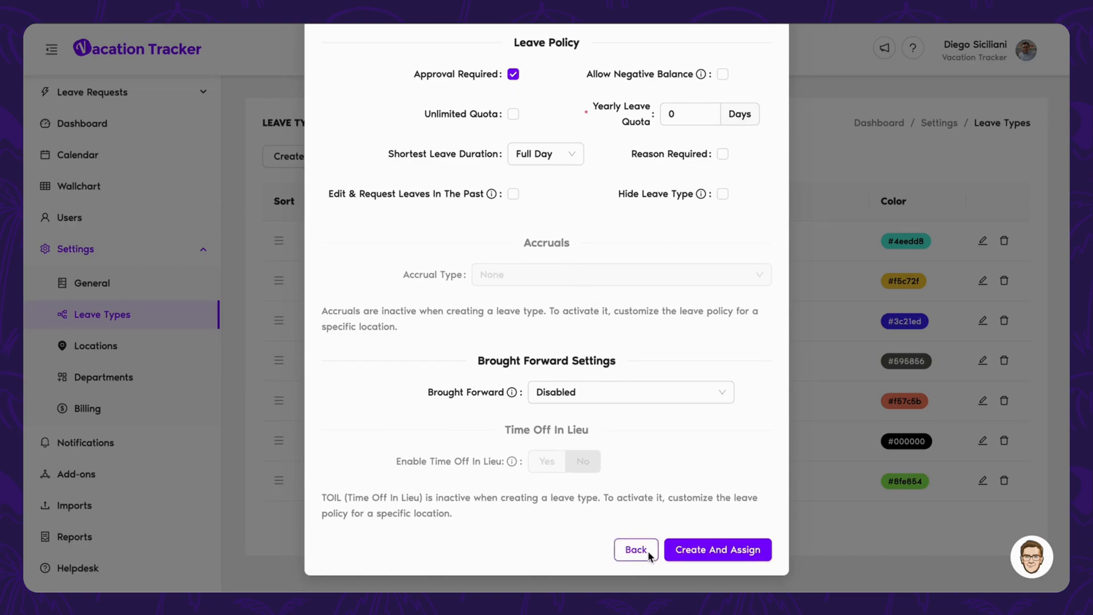
pyautogui.click(635, 549)
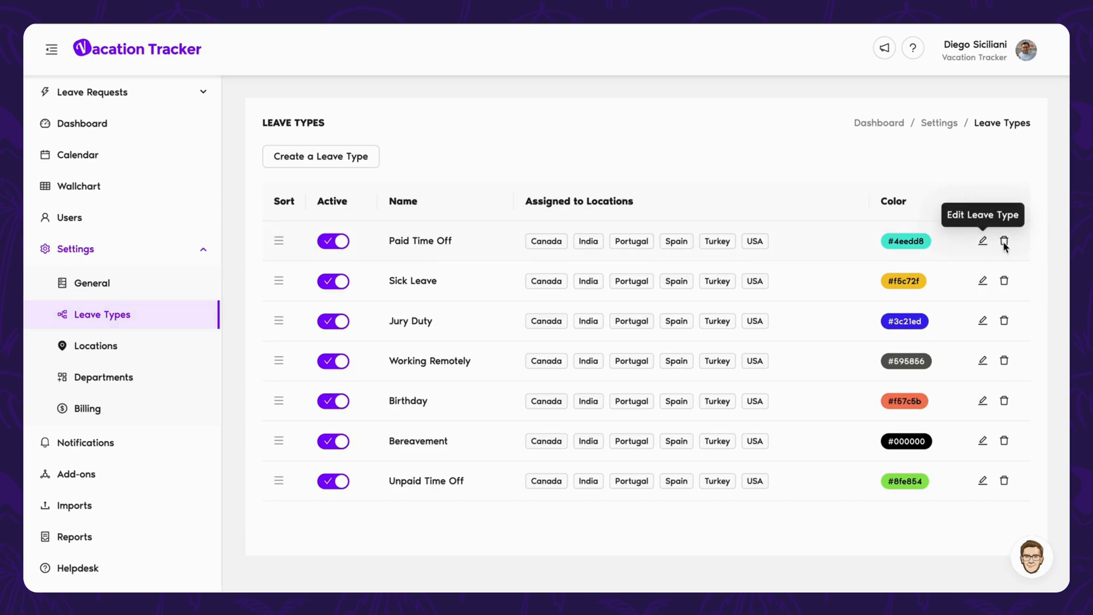
pyautogui.moveTo(1004, 241)
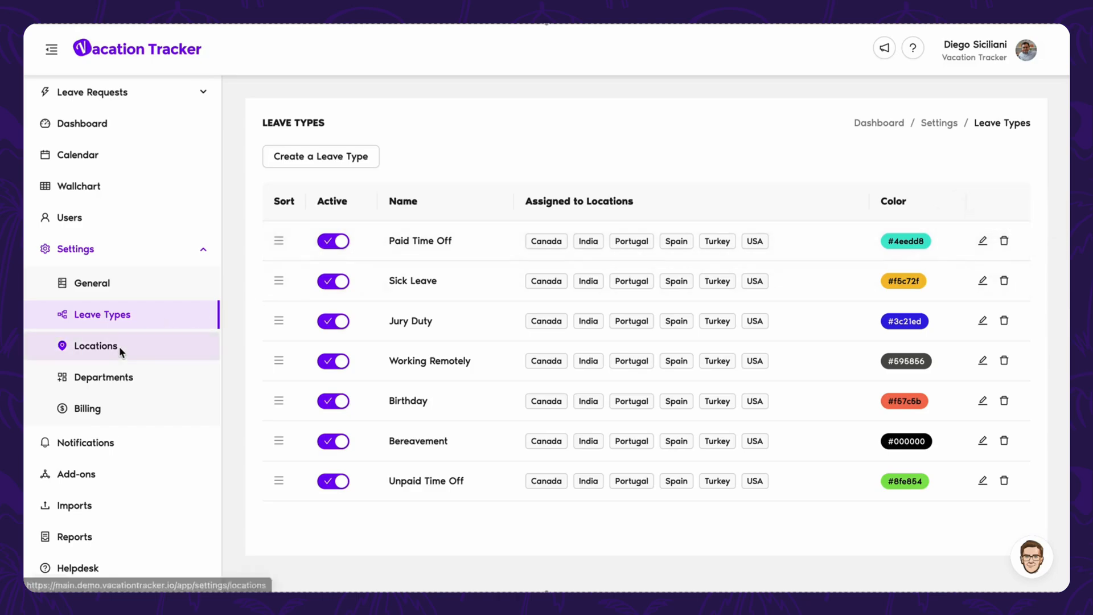
# Show the USA location's leave policies with each leave type's quota and approval rules
pyautogui.click(95, 346)
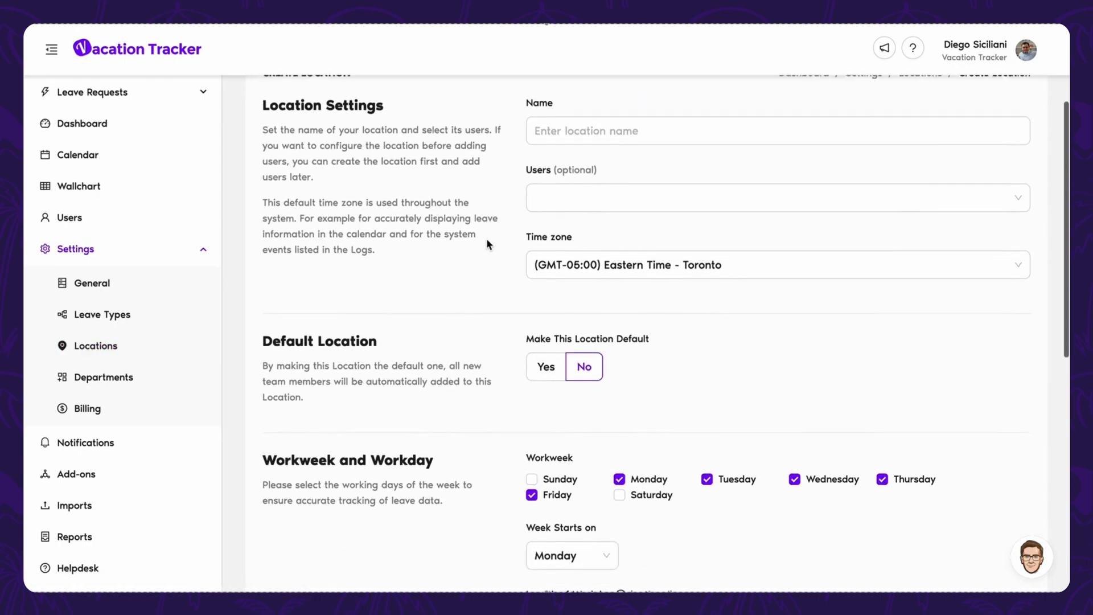
pyautogui.scroll(-3)
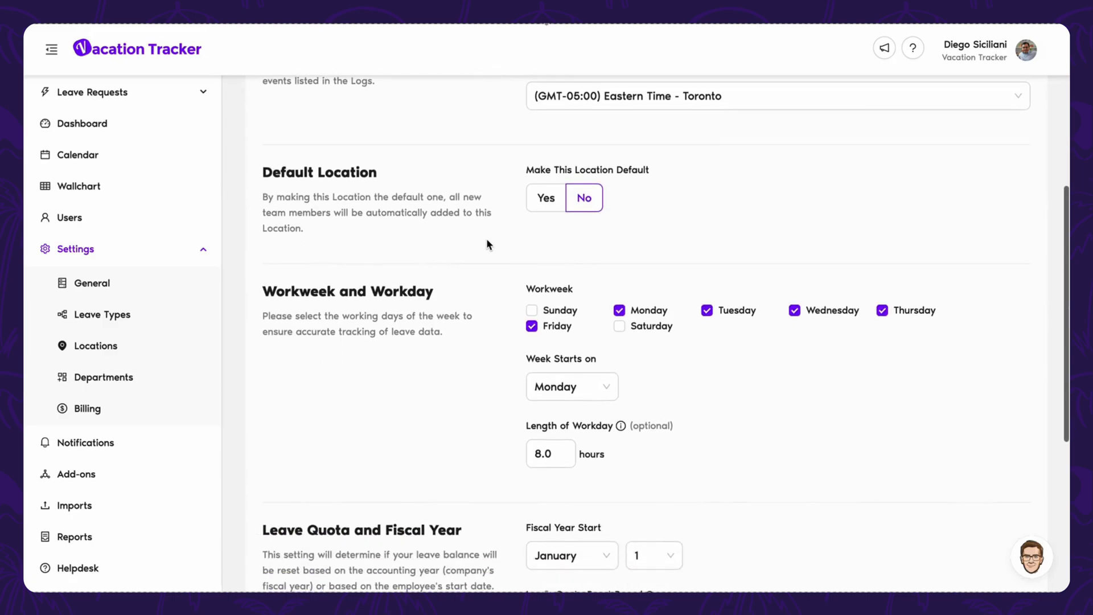
pyautogui.scroll(-3)
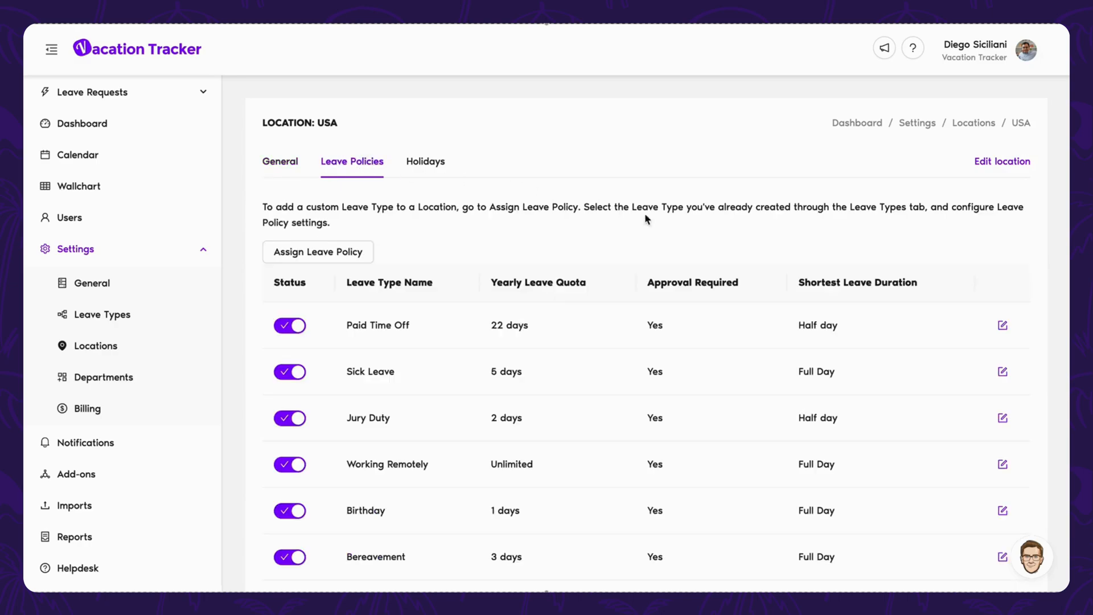
# On the Paid Time Off policy, try Weekly accrual and brought-forward options, leaving accrual None and brought forward Disabled
pyautogui.click(1003, 325)
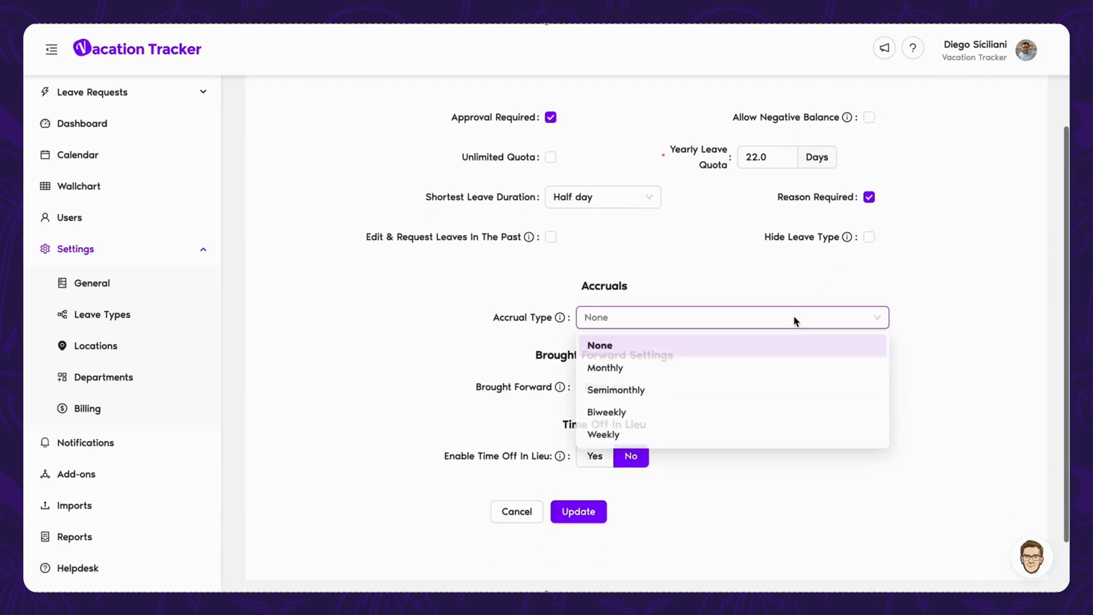
pyautogui.moveTo(765, 390)
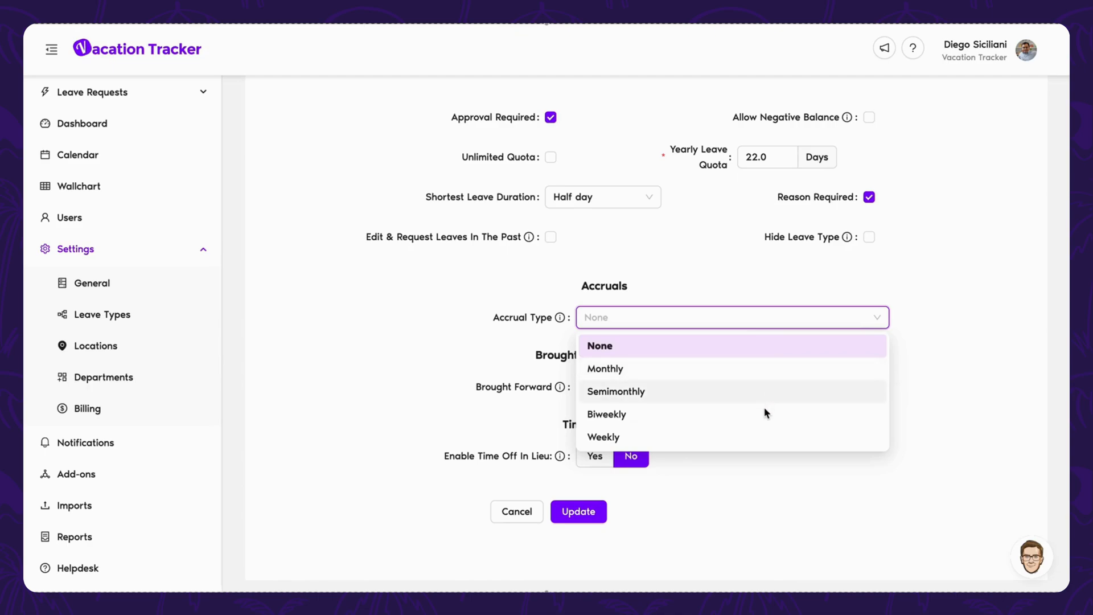
pyautogui.click(603, 437)
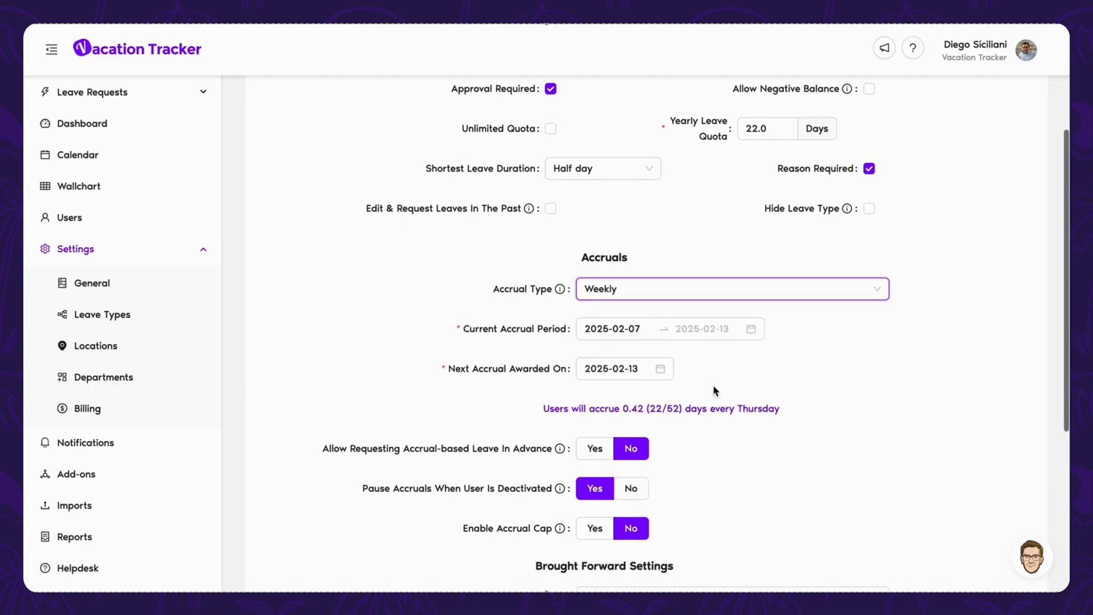
pyautogui.click(731, 288)
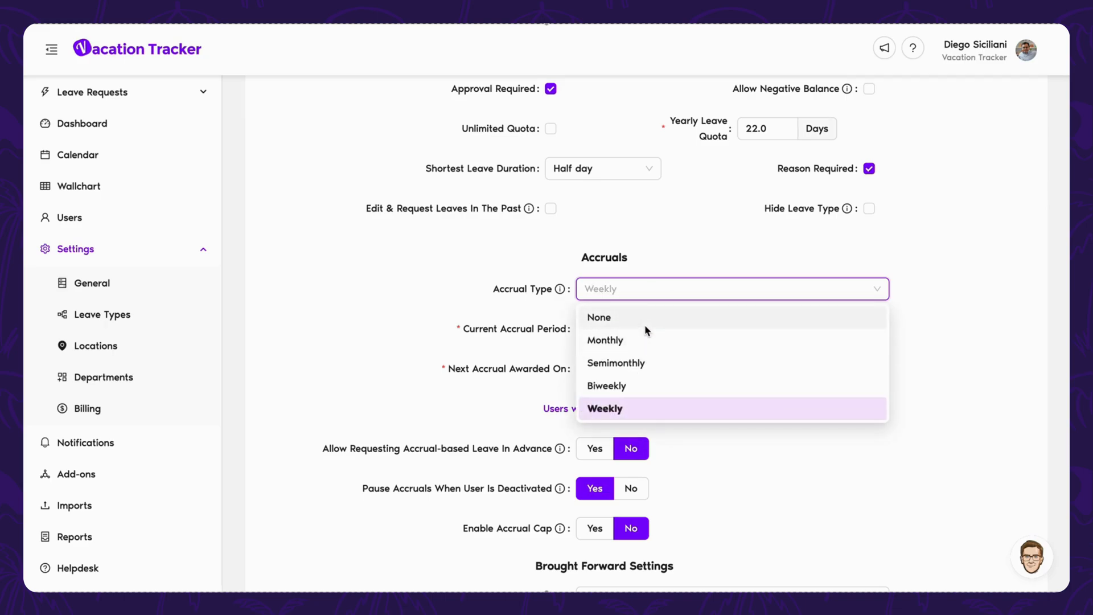
pyautogui.click(597, 317)
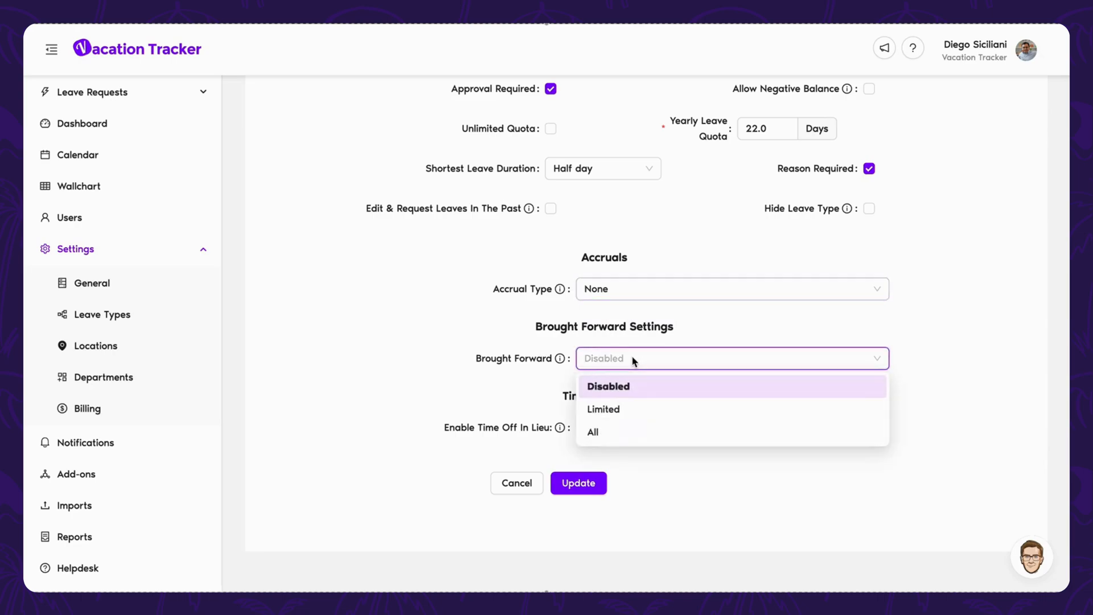
pyautogui.click(592, 431)
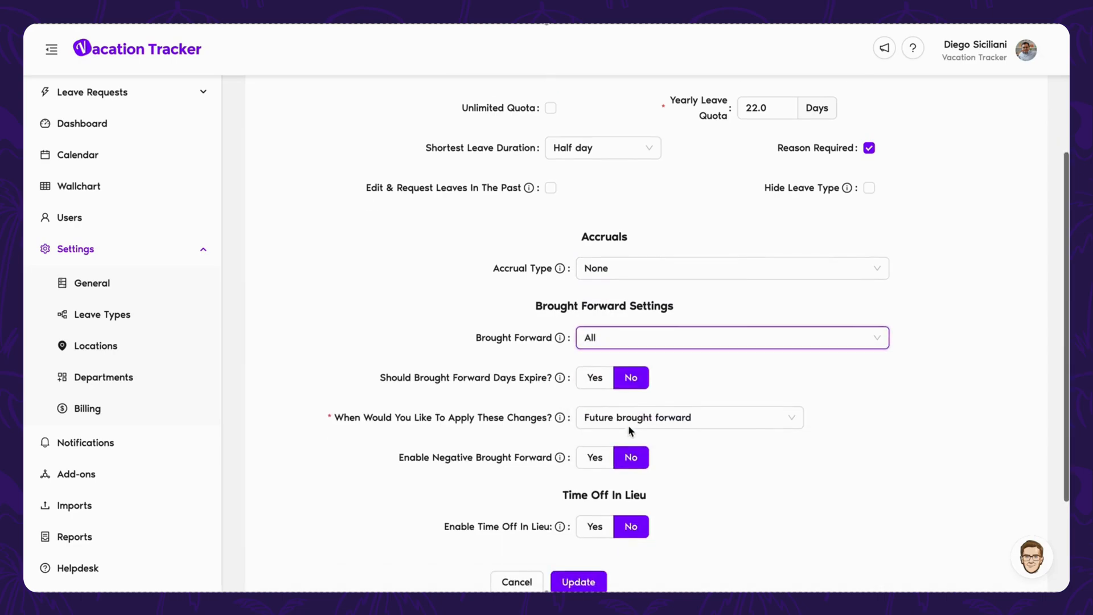
pyautogui.click(594, 377)
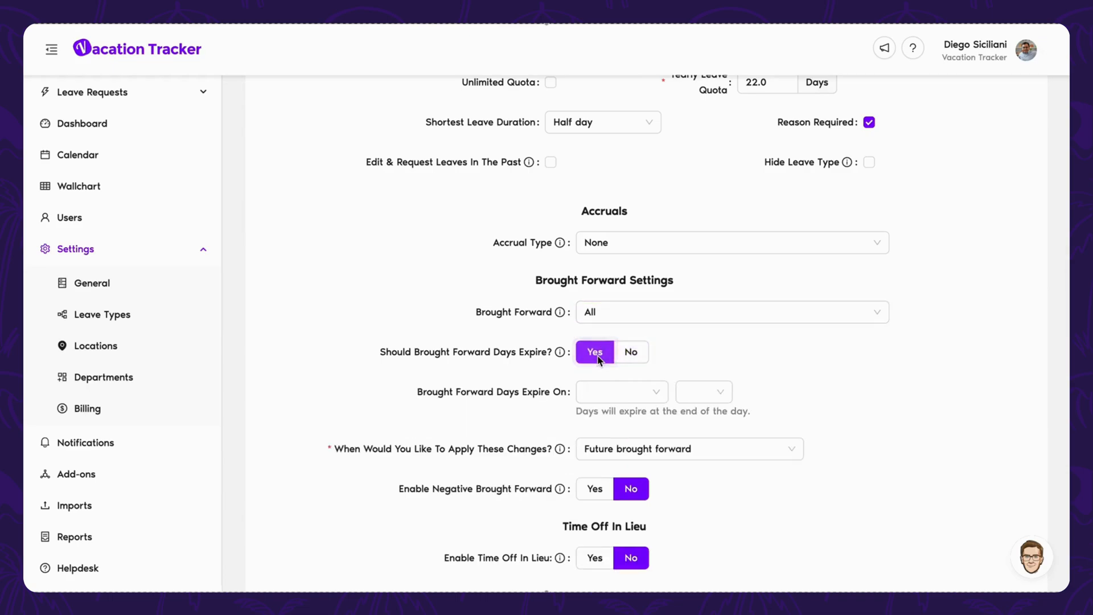
pyautogui.scroll(-3)
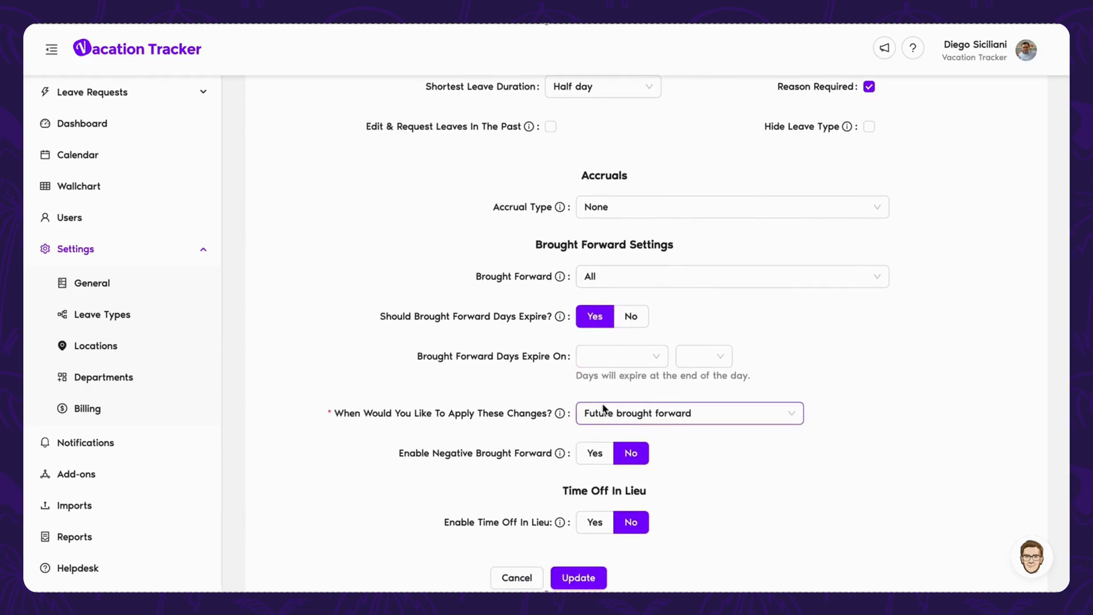
pyautogui.click(595, 453)
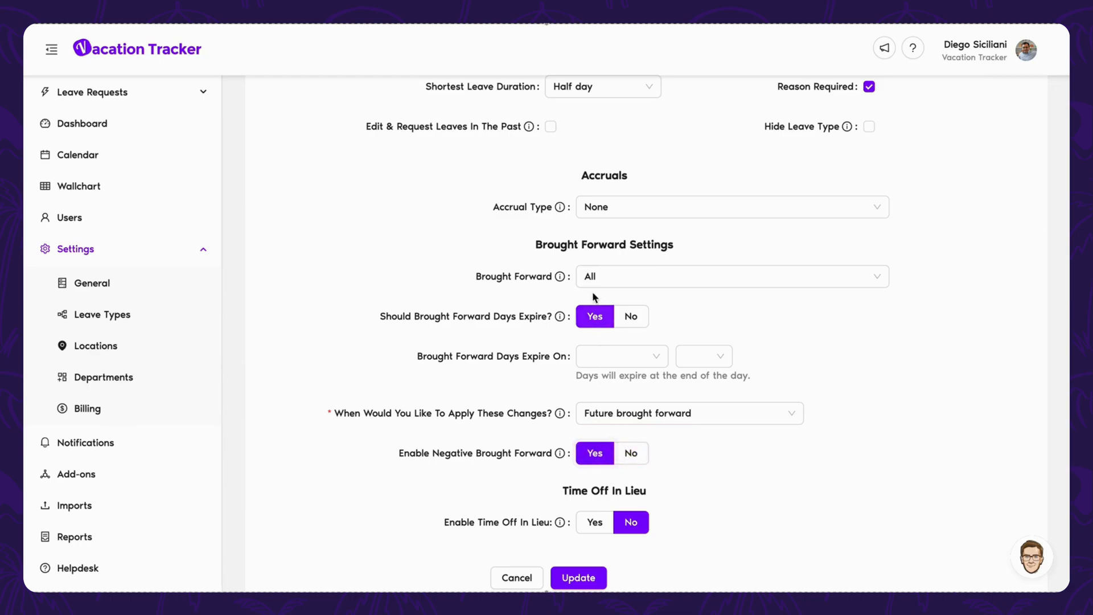
pyautogui.click(731, 275)
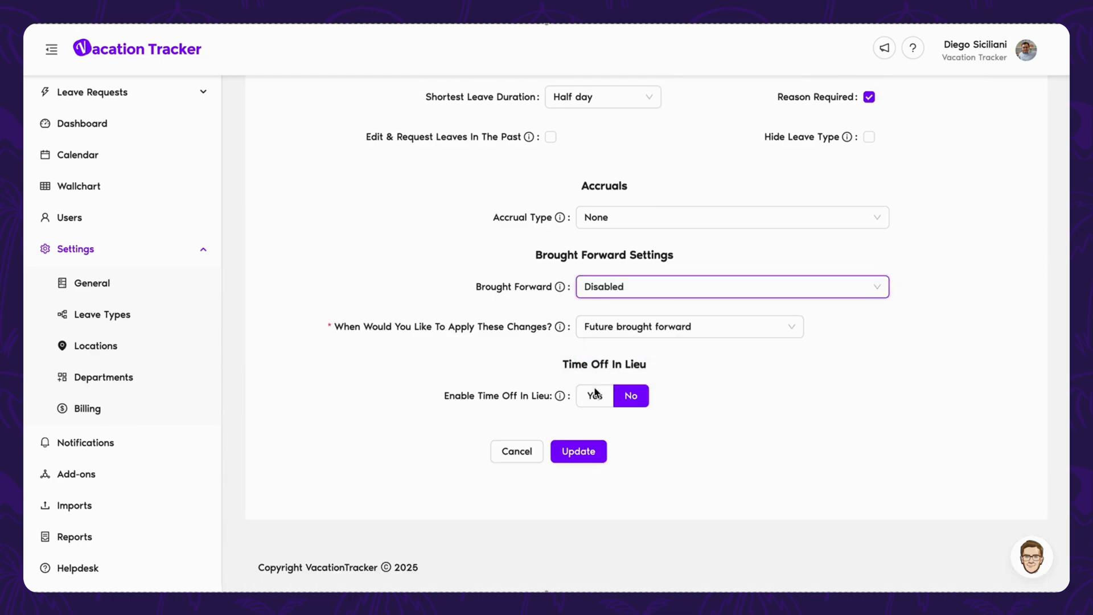
# Enable Time Off In Lieu with a Full Day minimum and update the policy
pyautogui.click(594, 395)
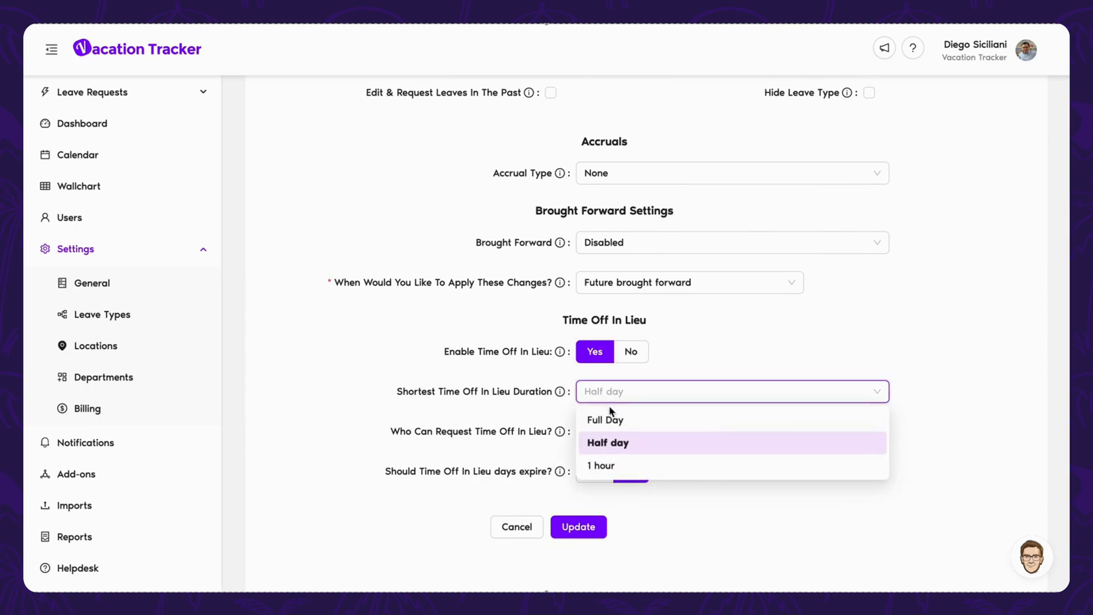
pyautogui.click(605, 419)
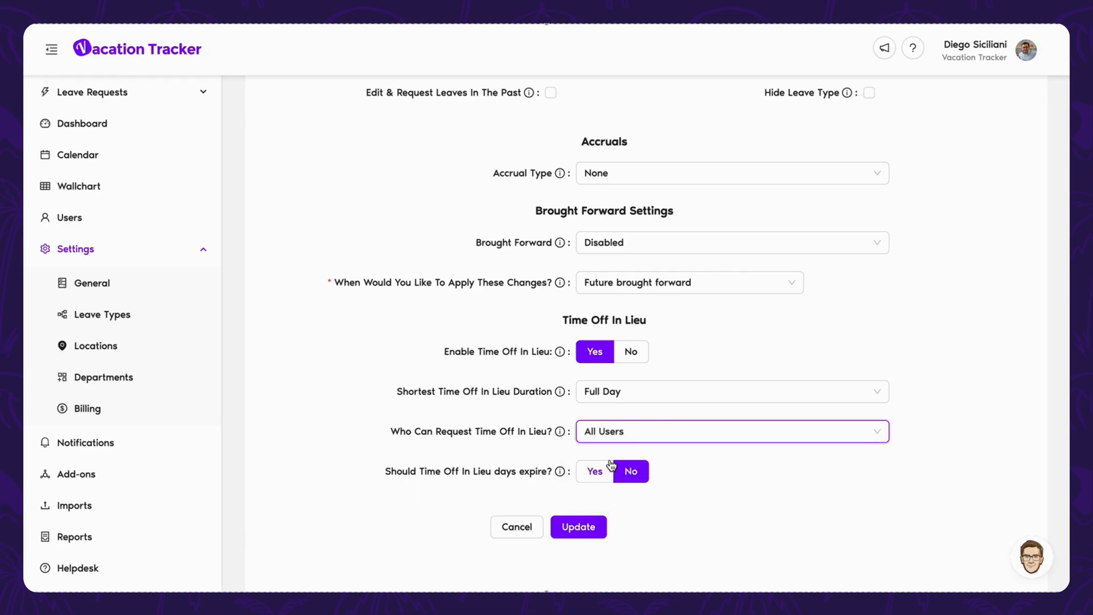
pyautogui.click(578, 526)
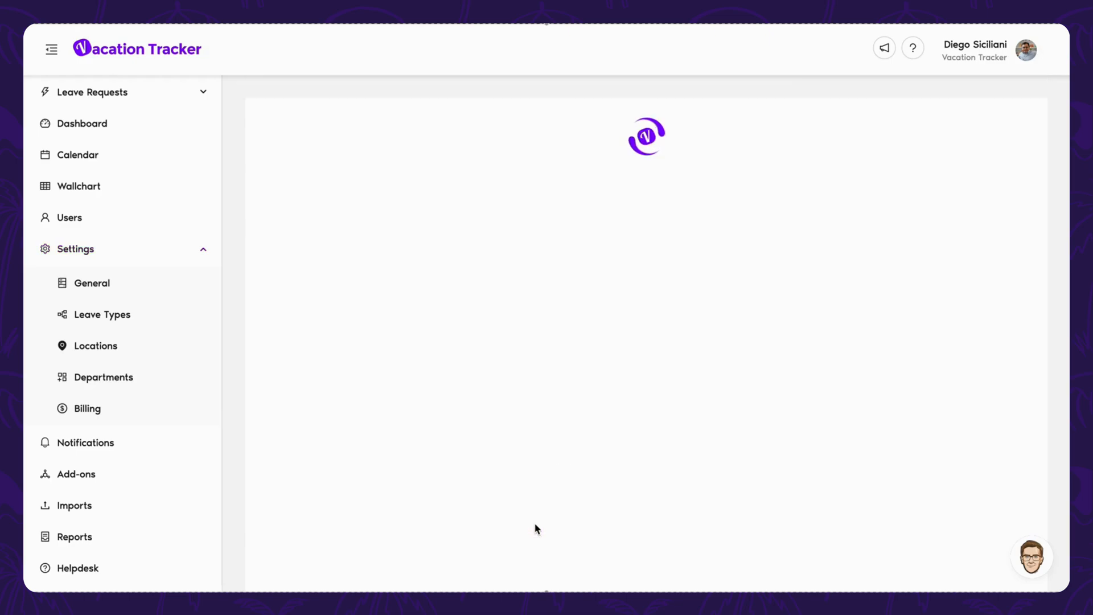
# View the USA location's general details and its 2025 holidays list
pyautogui.click(96, 346)
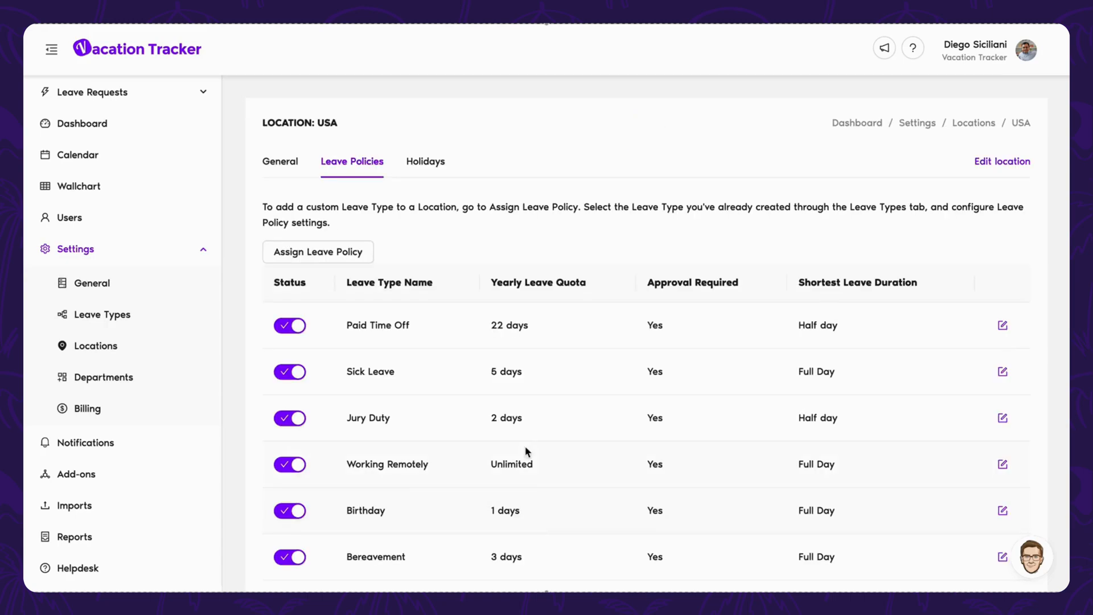
pyautogui.click(280, 161)
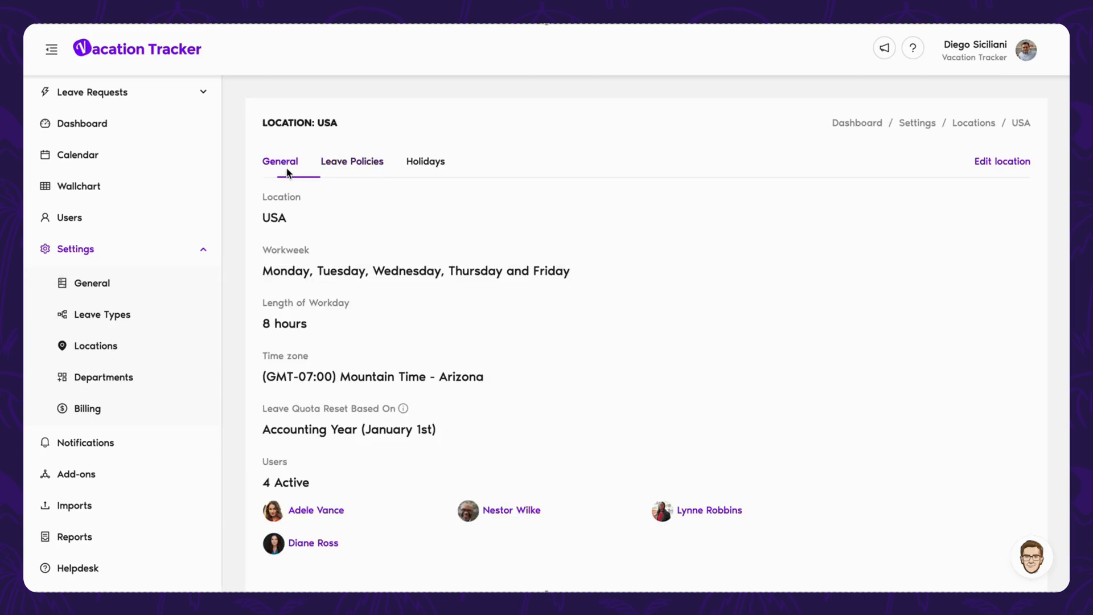
pyautogui.click(425, 160)
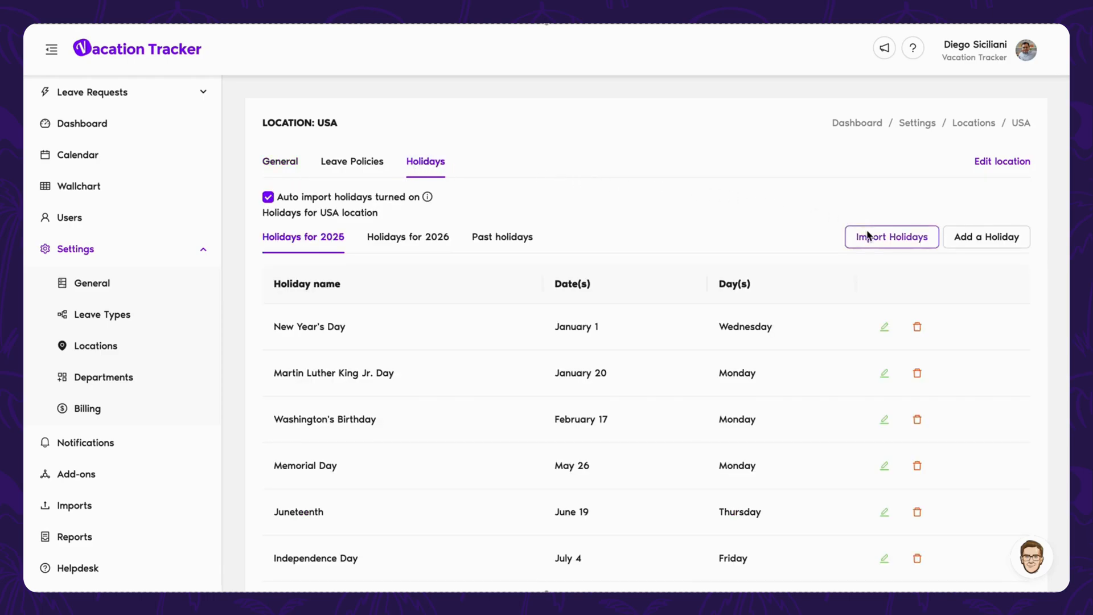
# Glance at the Import Holidays and Add a Holiday forms without saving either
pyautogui.click(890, 237)
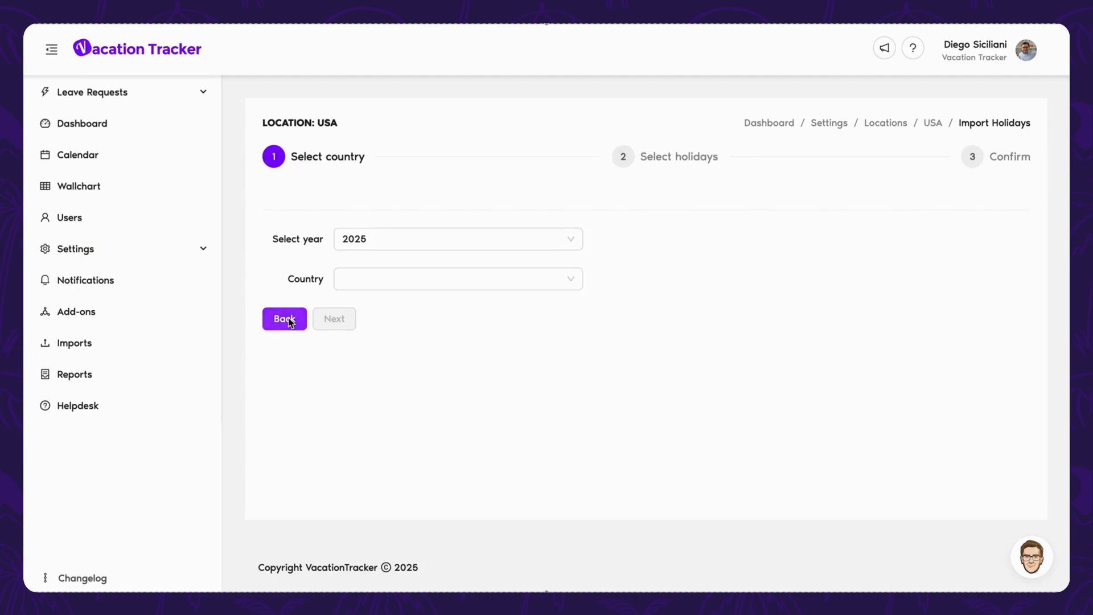
pyautogui.click(283, 318)
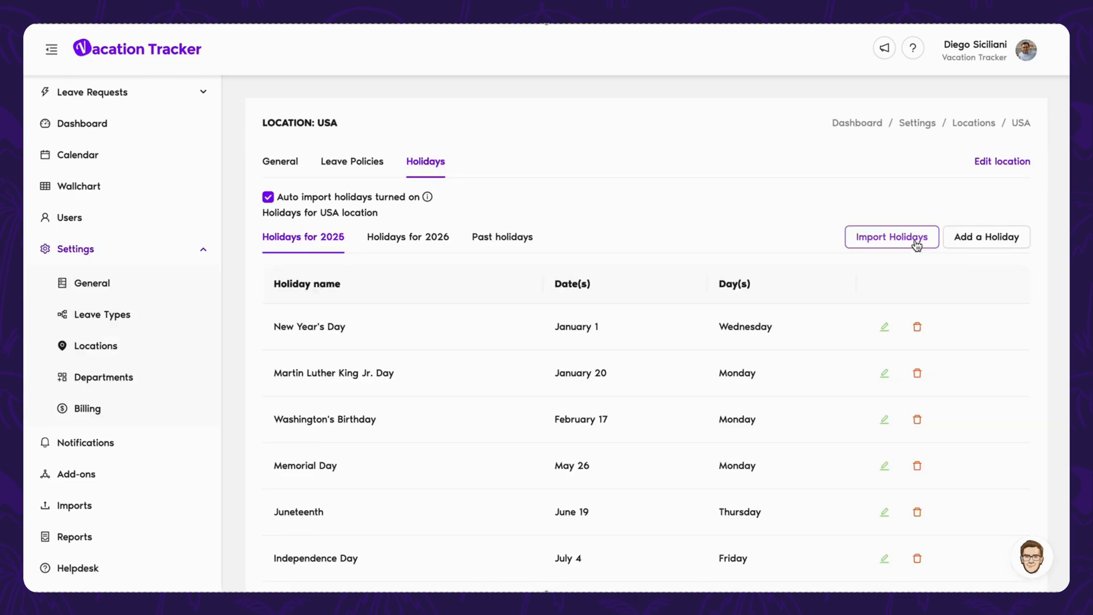
pyautogui.click(986, 237)
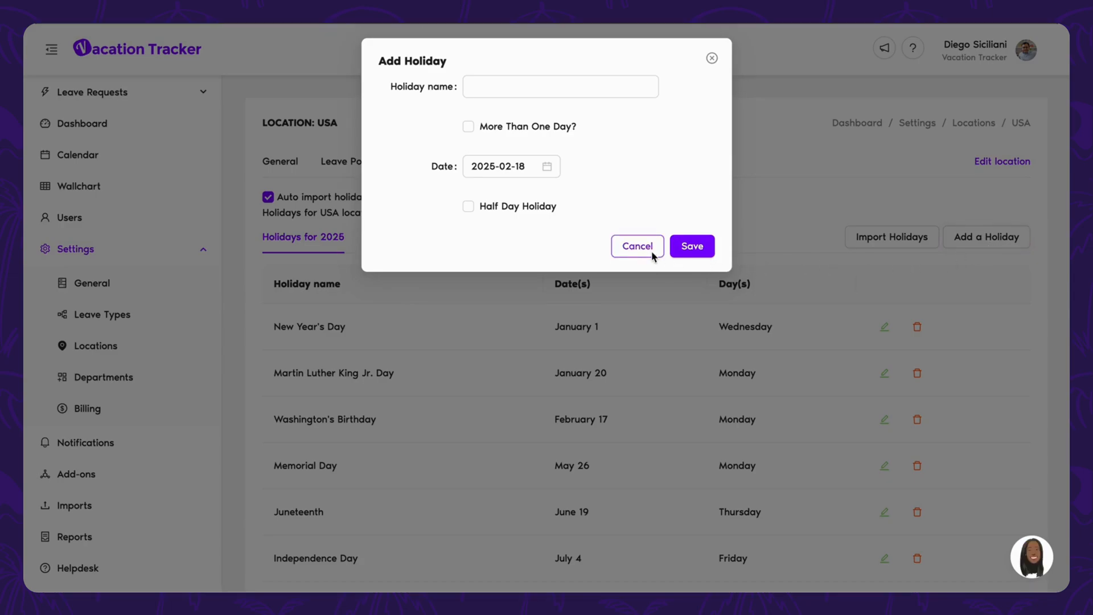
pyautogui.click(635, 246)
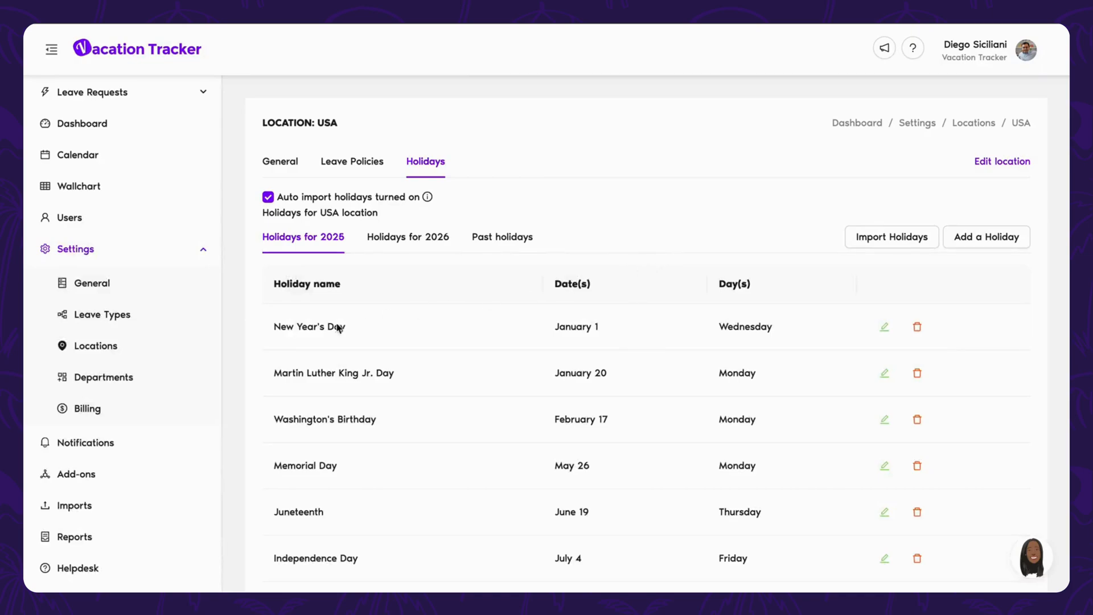
# Browse the departments list and open the Marketing department for editing
pyautogui.click(103, 377)
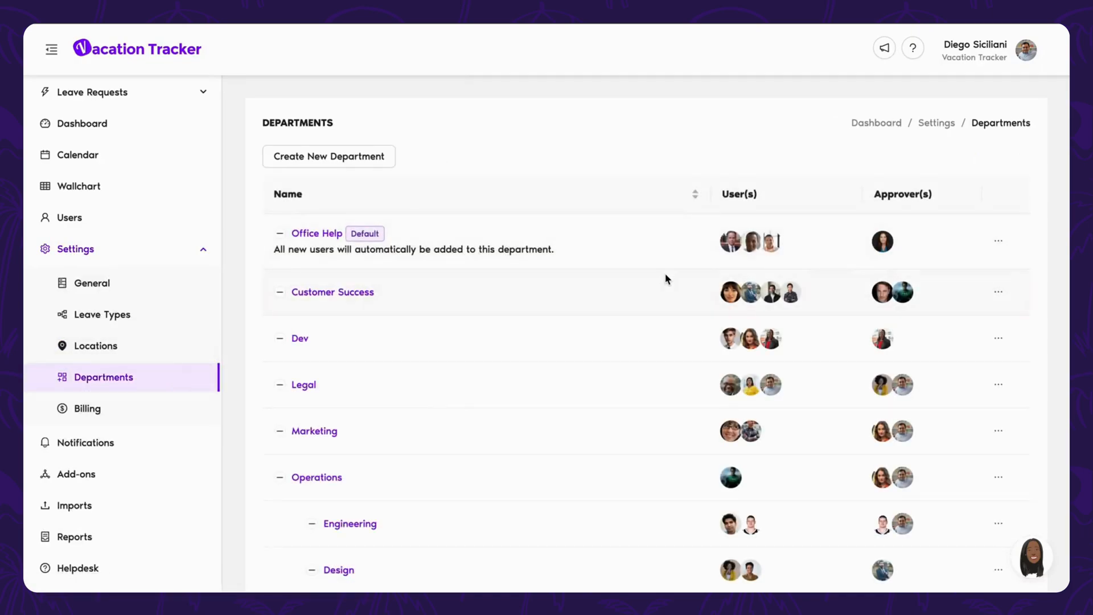
pyautogui.scroll(-3)
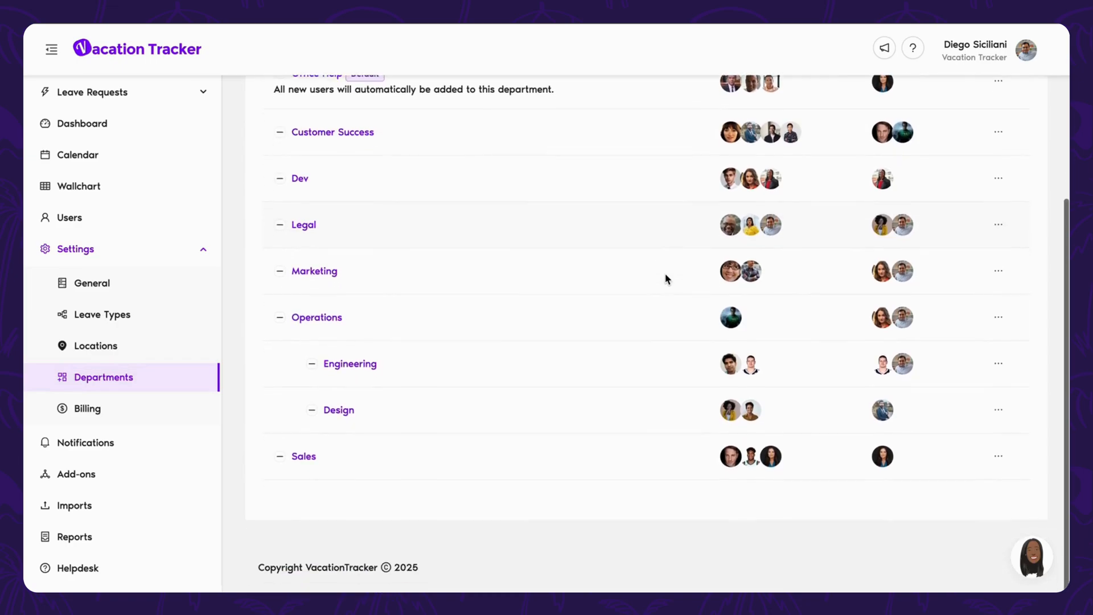
pyautogui.scroll(3)
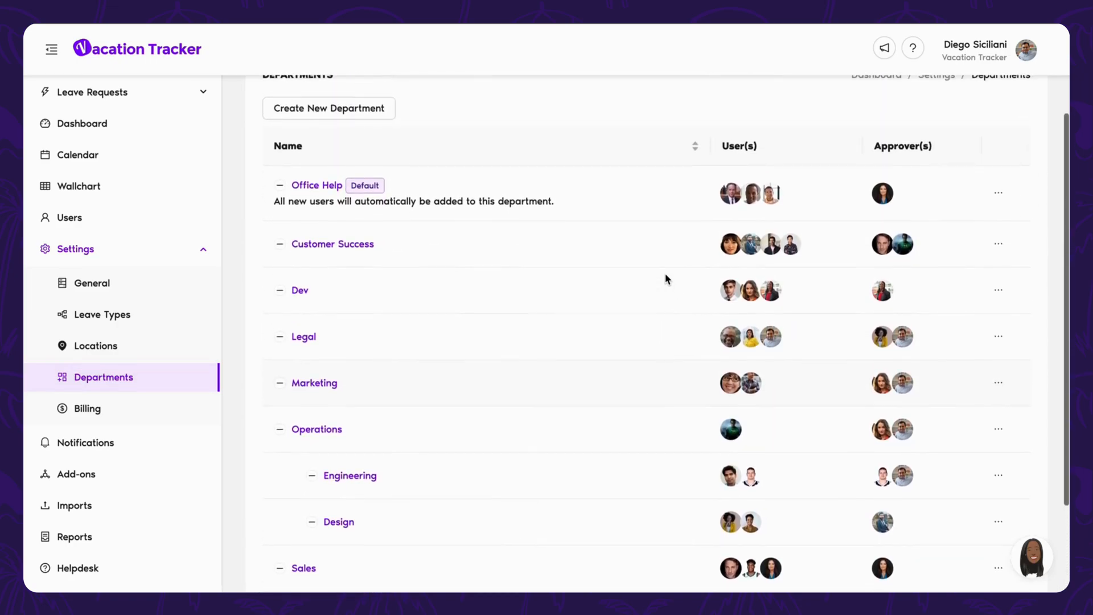
pyautogui.click(314, 383)
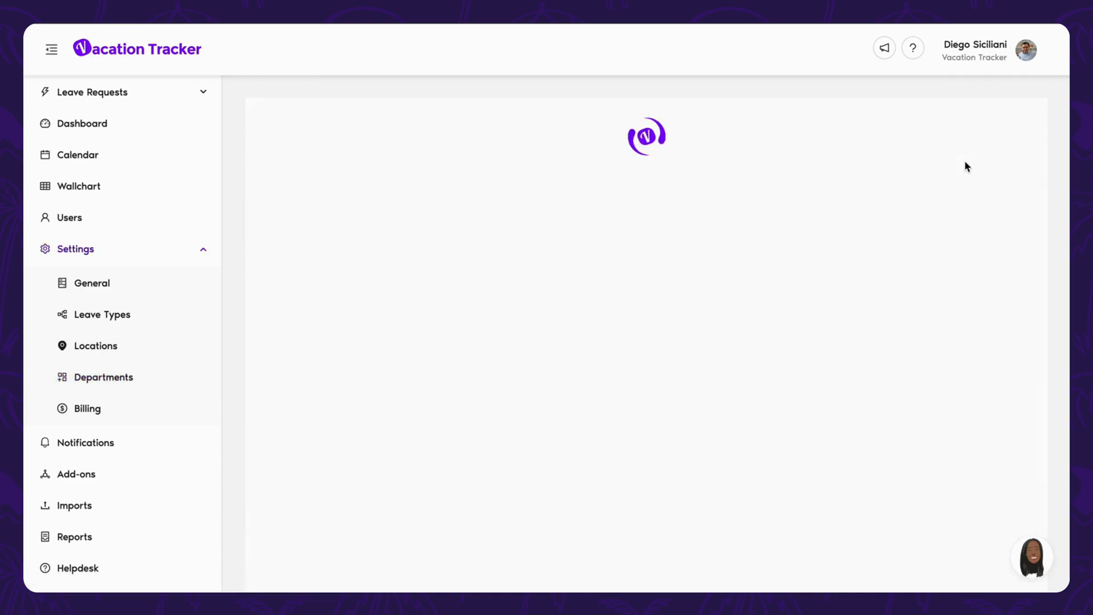
pyautogui.click(104, 376)
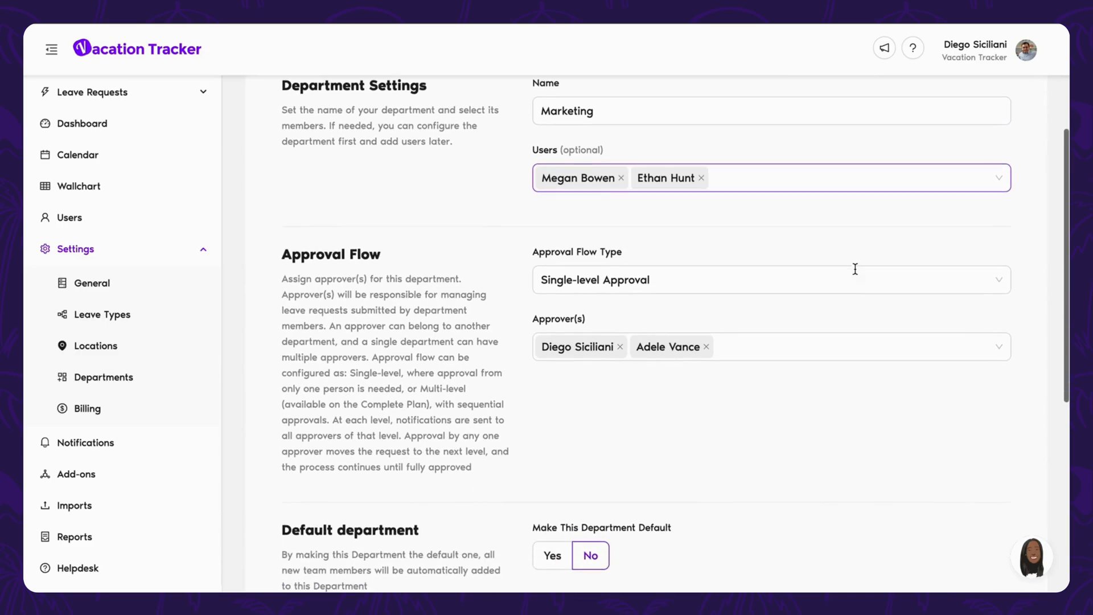
# Toggle Marketing's approval flow to Multi-level and back to Single-level Approval
pyautogui.click(771, 280)
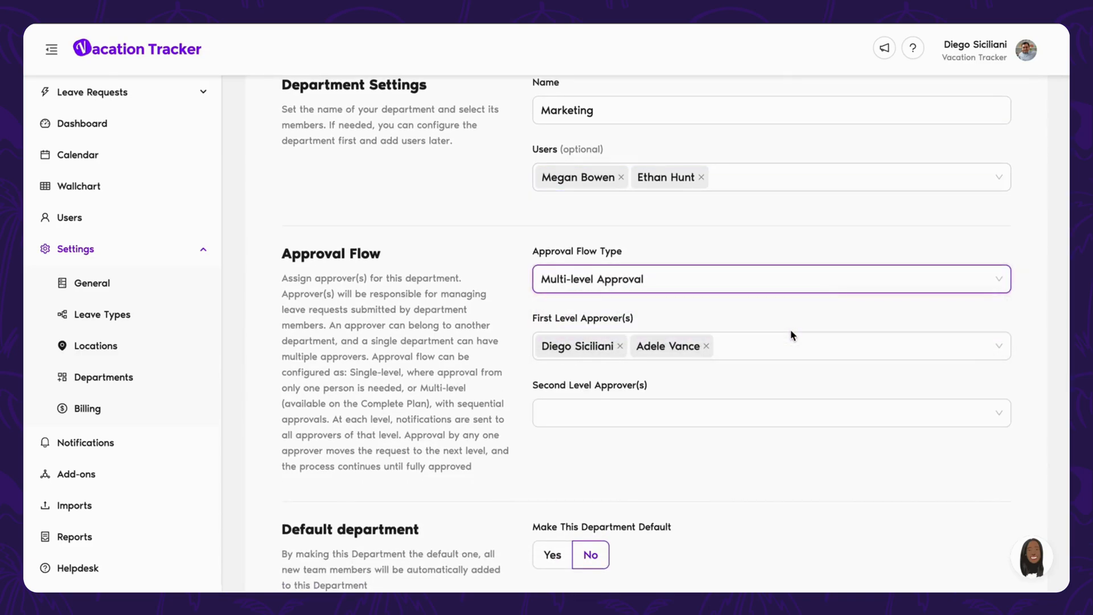
pyautogui.click(766, 279)
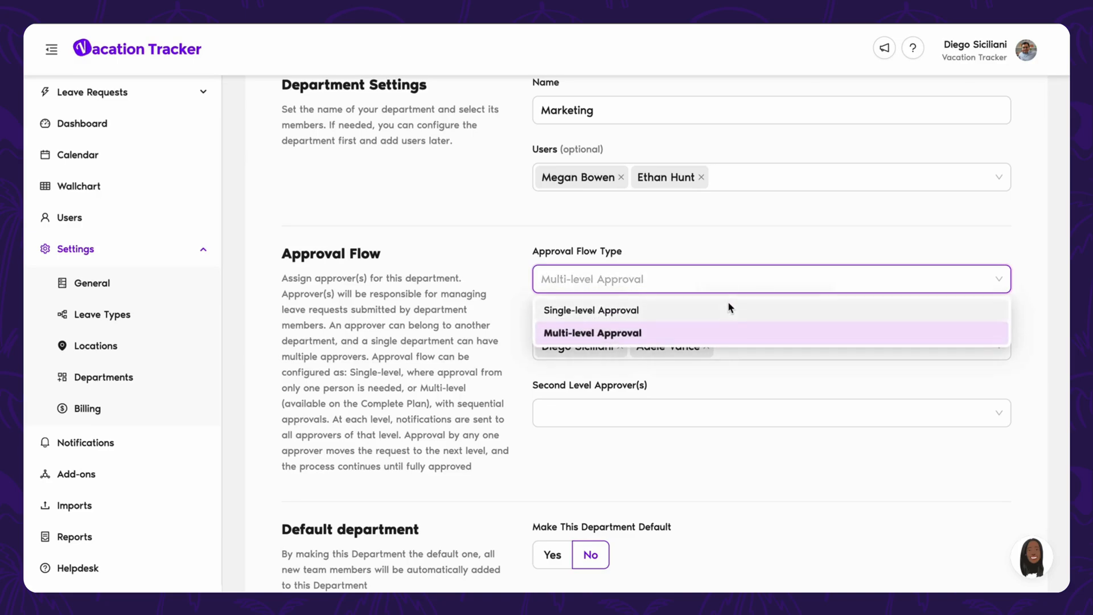
pyautogui.click(590, 310)
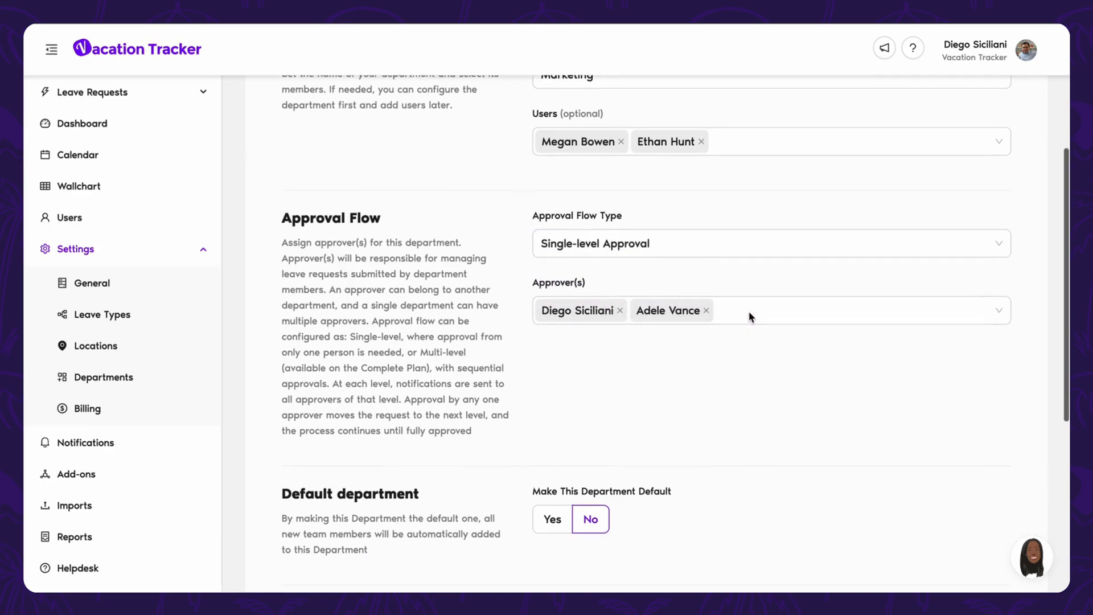
pyautogui.scroll(-3)
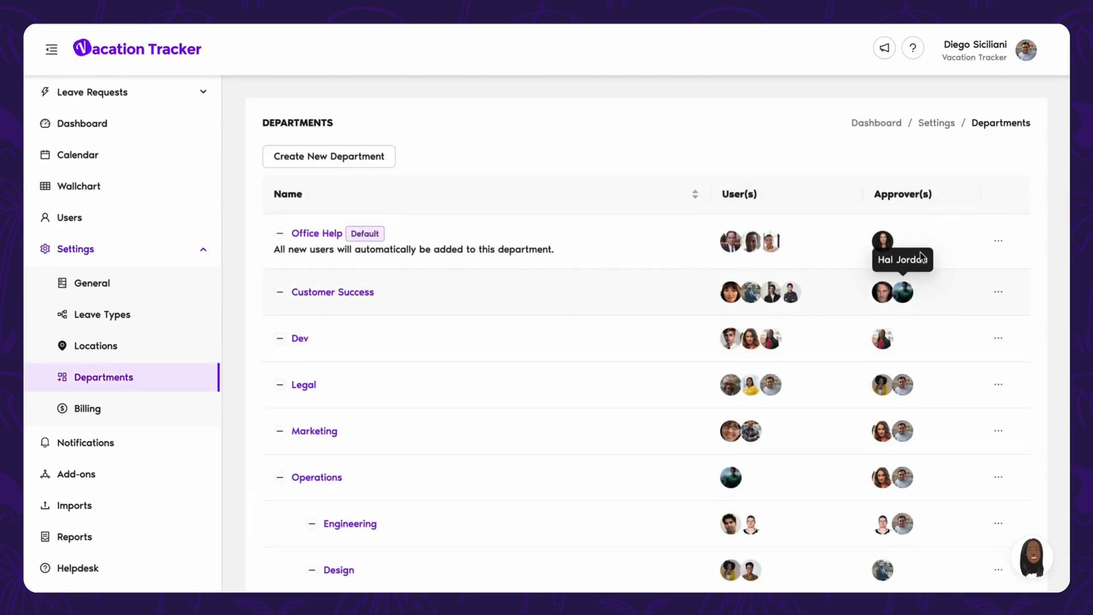
pyautogui.moveTo(1001, 243)
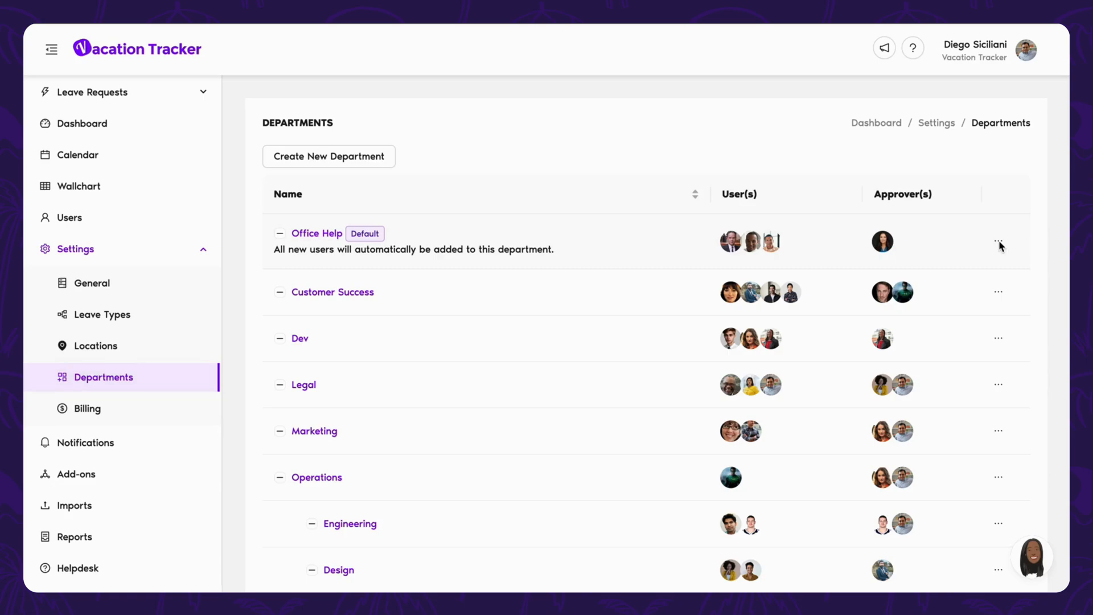
pyautogui.moveTo(102, 458)
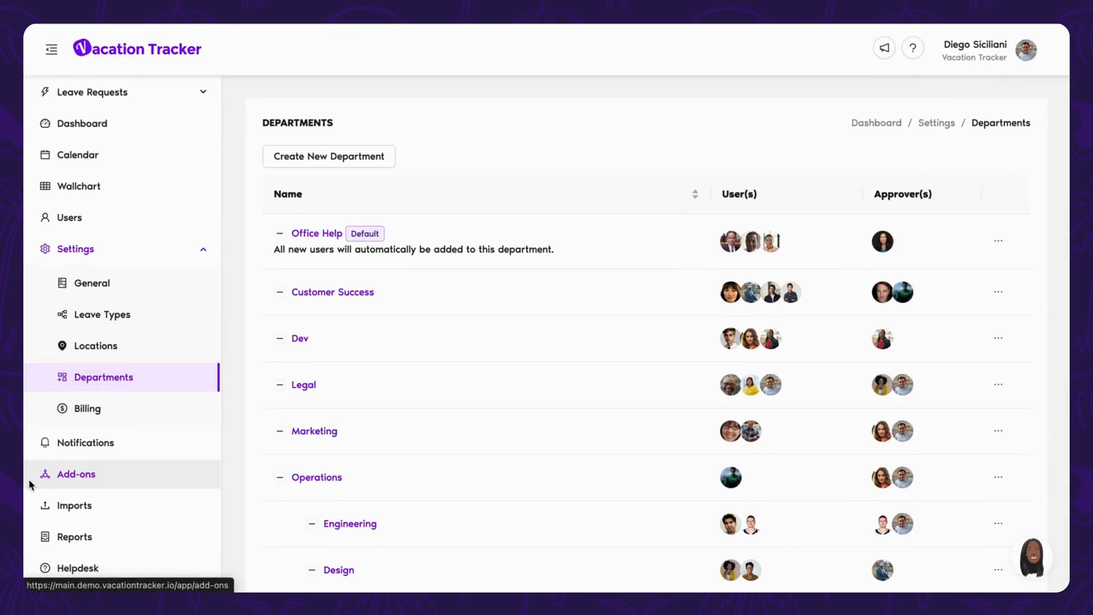
# Browse the My Add-ons cards such as Visibility Manager, Open API and Seniority Entitlement
pyautogui.click(75, 474)
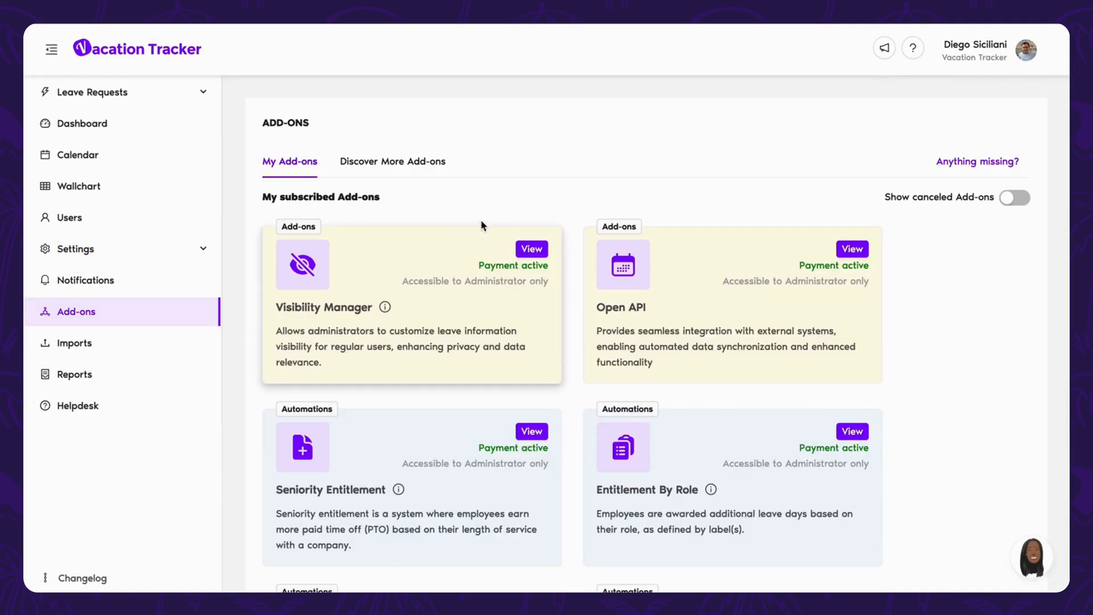
pyautogui.scroll(-3)
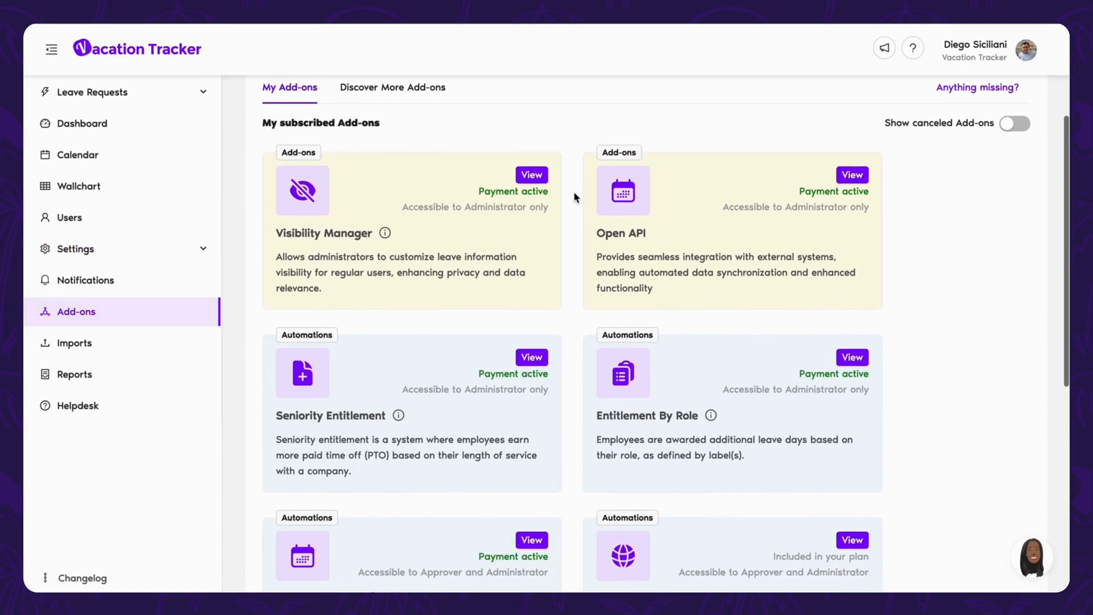
pyautogui.scroll(-3)
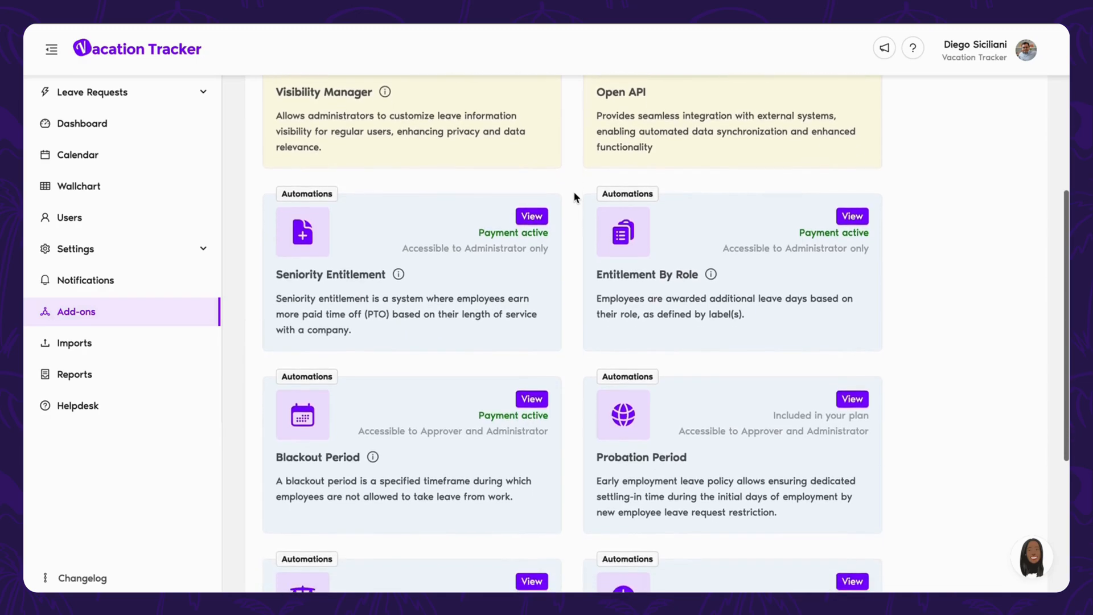
pyautogui.scroll(-3)
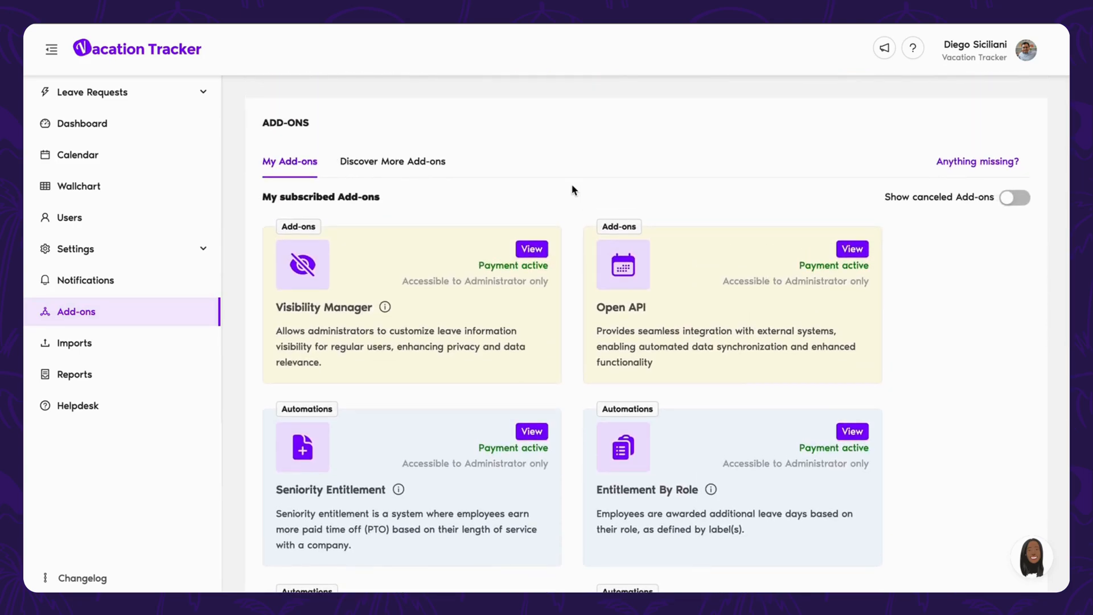
pyautogui.moveTo(157, 231)
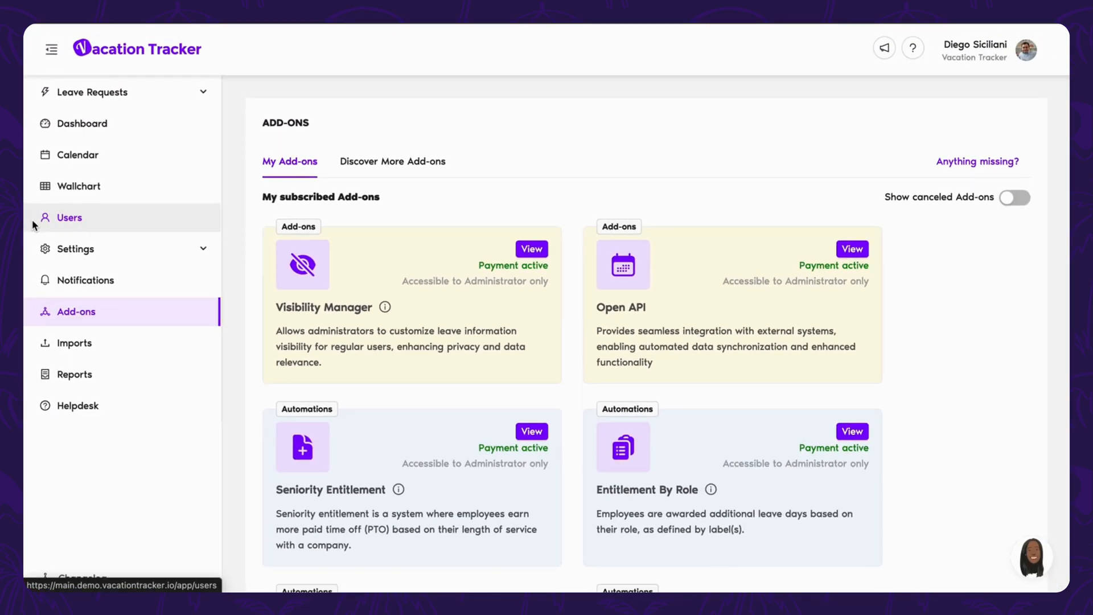
# Scroll through the 23 active users with their departments, locations and roles
pyautogui.click(69, 218)
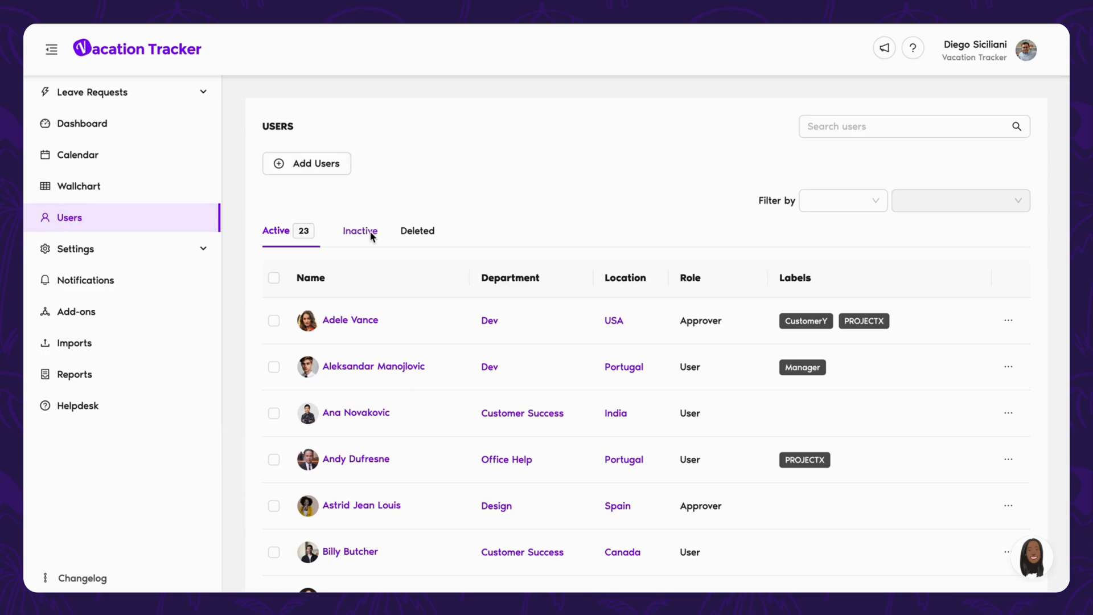
pyautogui.moveTo(448, 275)
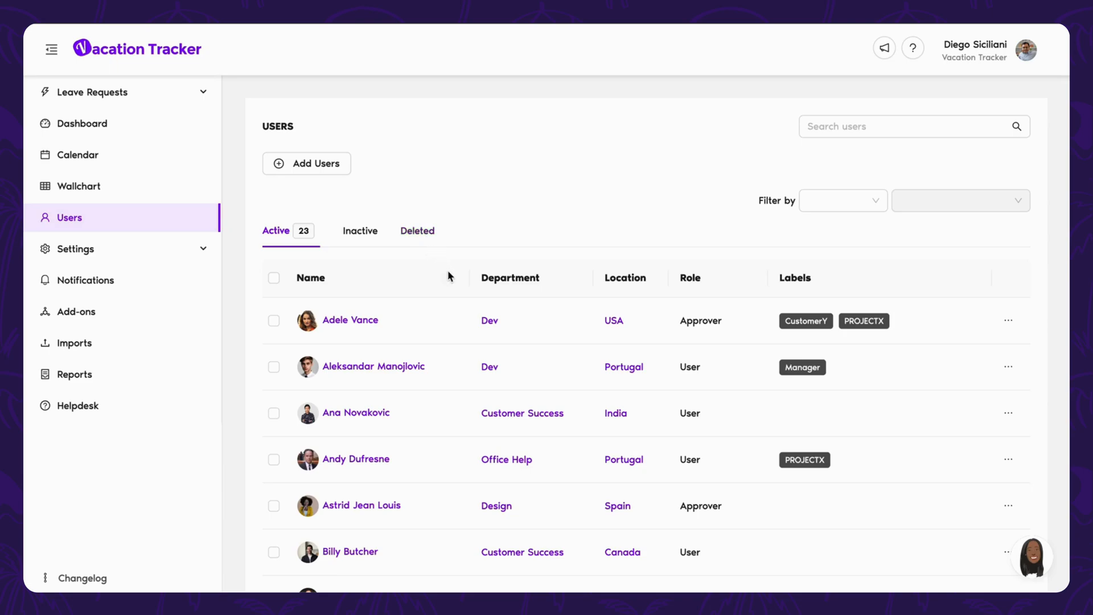
pyautogui.scroll(-3)
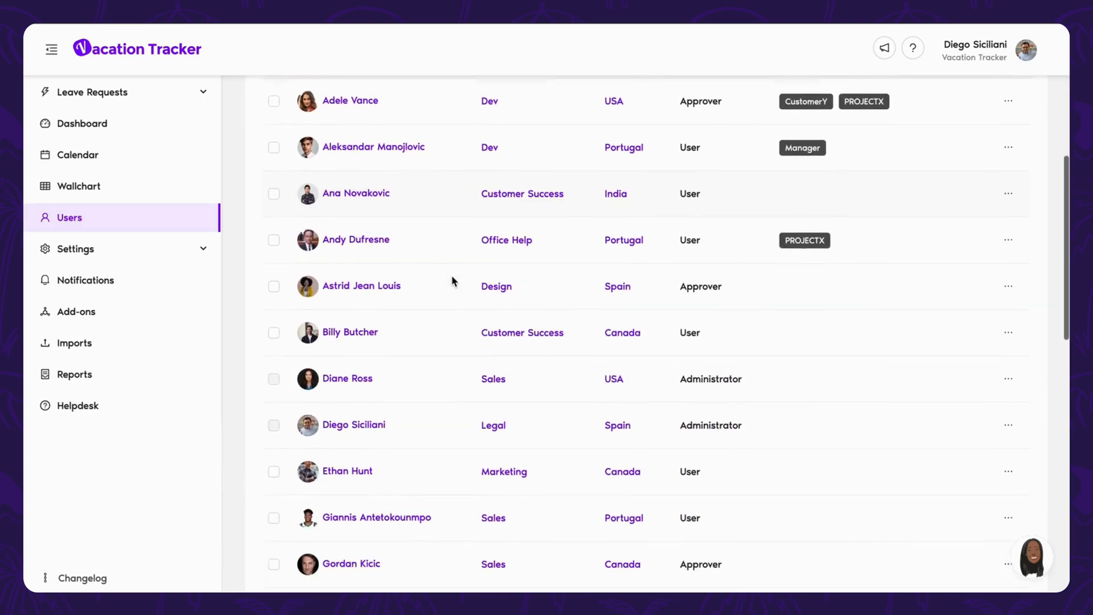
pyautogui.scroll(-3)
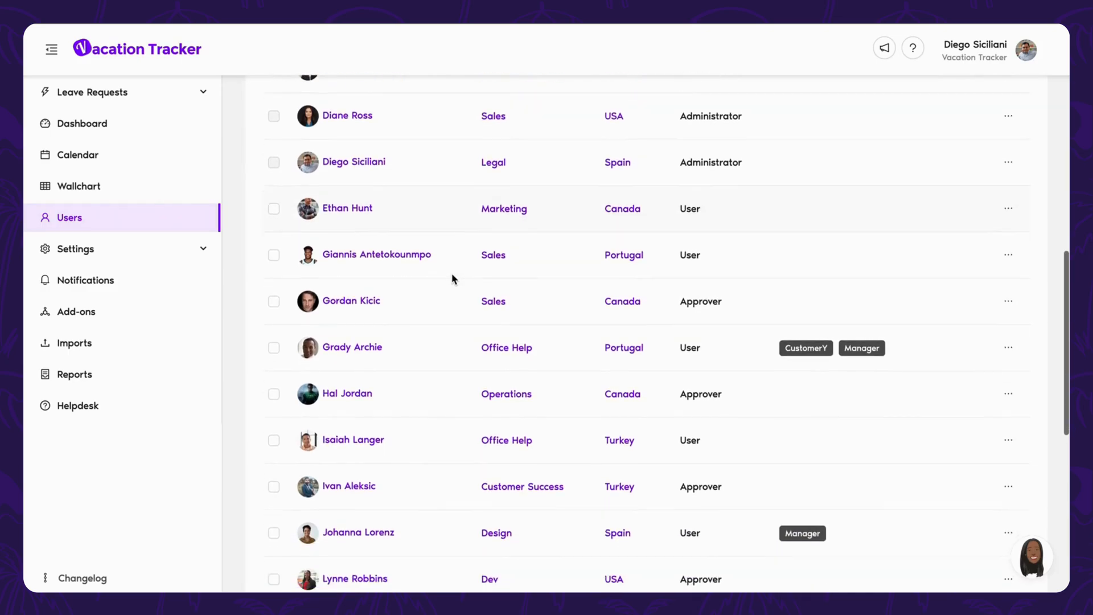
pyautogui.scroll(-3)
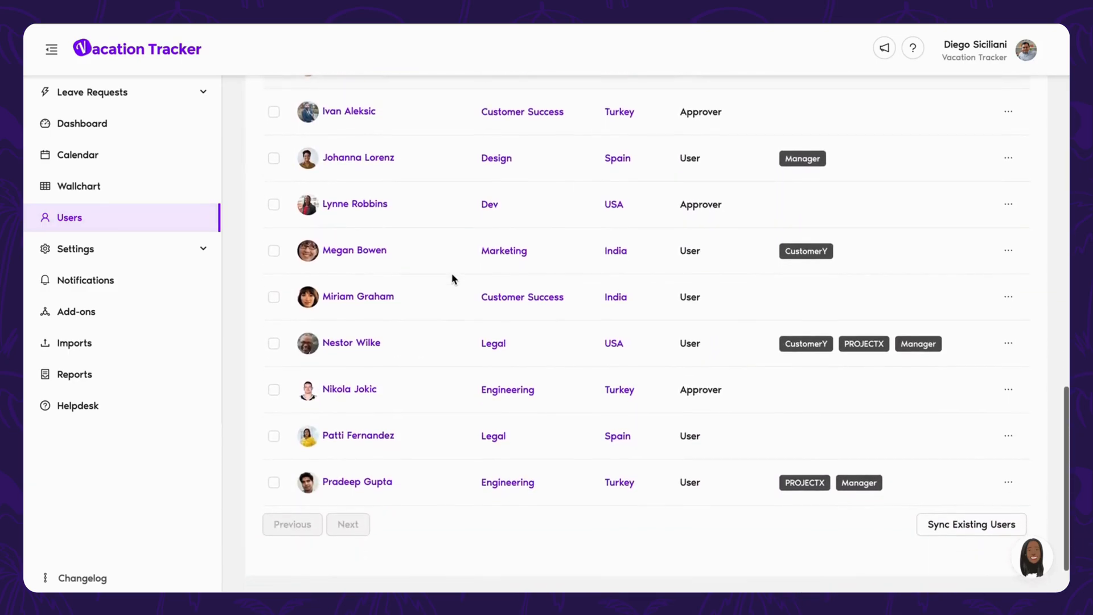
pyautogui.scroll(3)
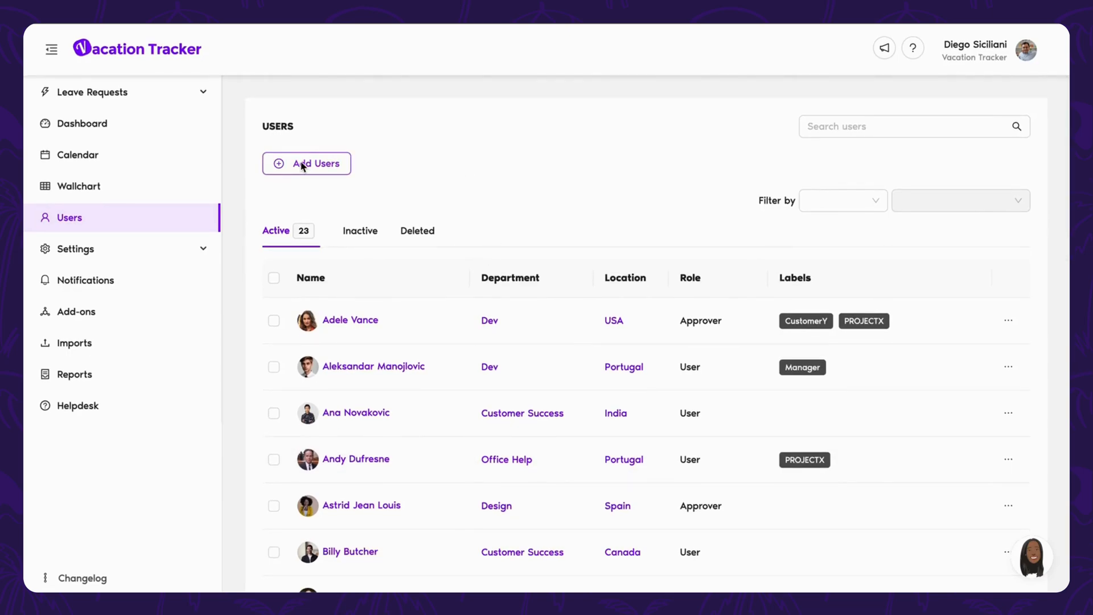
# Glance at the Import Users form and return without importing
pyautogui.click(306, 163)
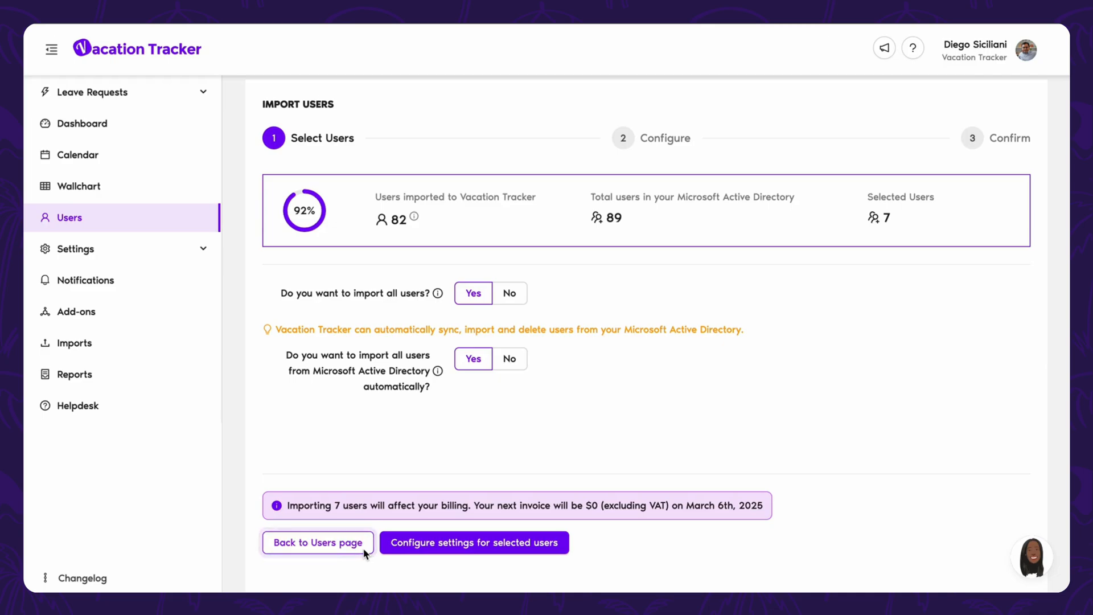
pyautogui.click(316, 542)
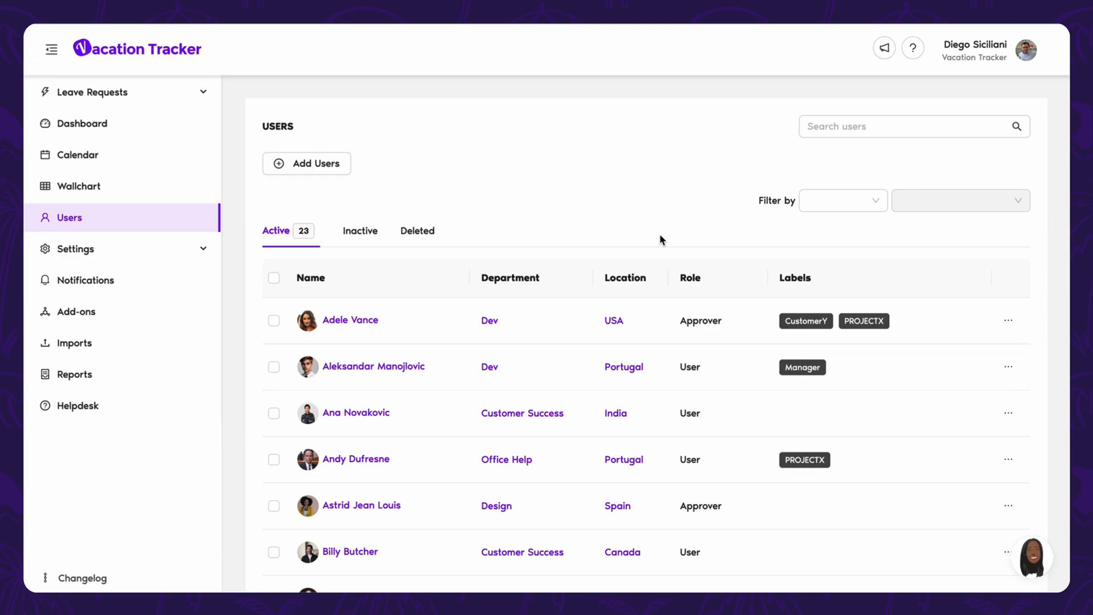
# Browse Ethan Hunt's leave quotas, viewing Jury Duty and Unpaid Time Off and the year selector
pyautogui.scroll(-3)
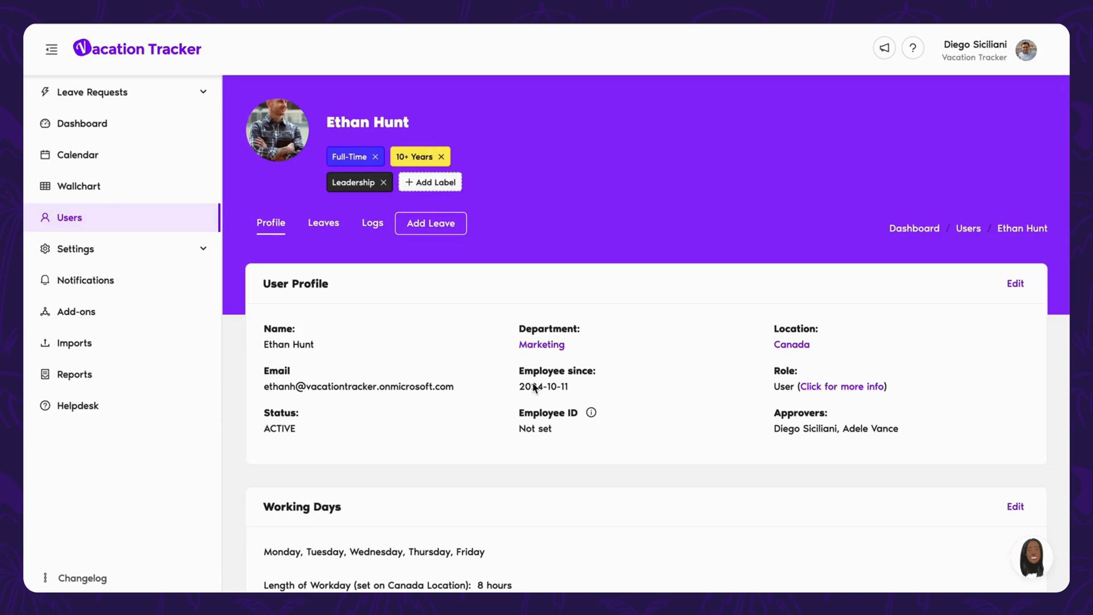
pyautogui.scroll(-3)
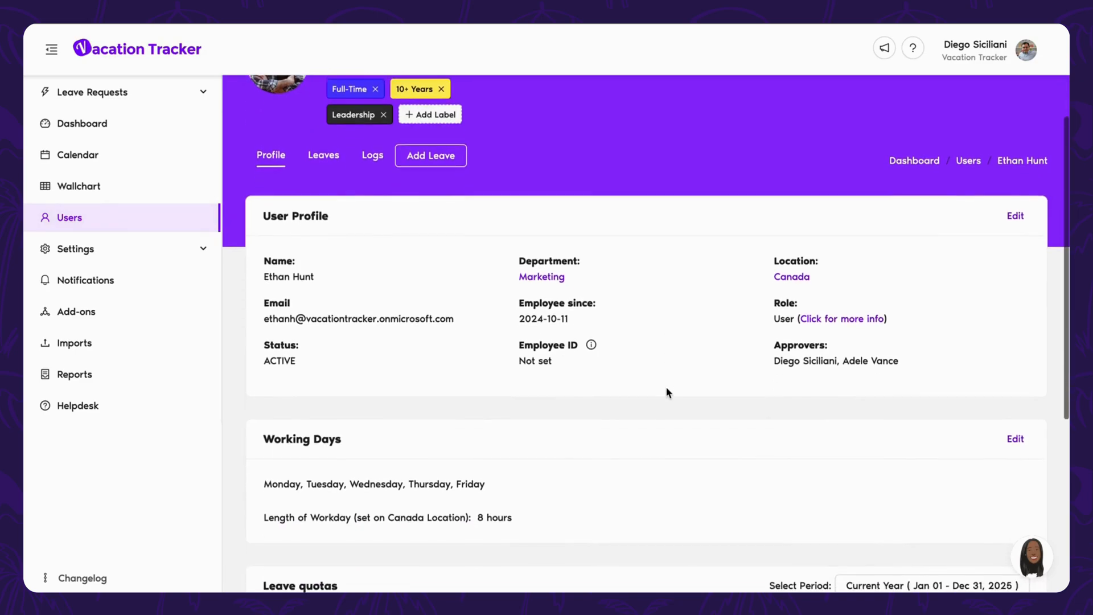
pyautogui.scroll(-3)
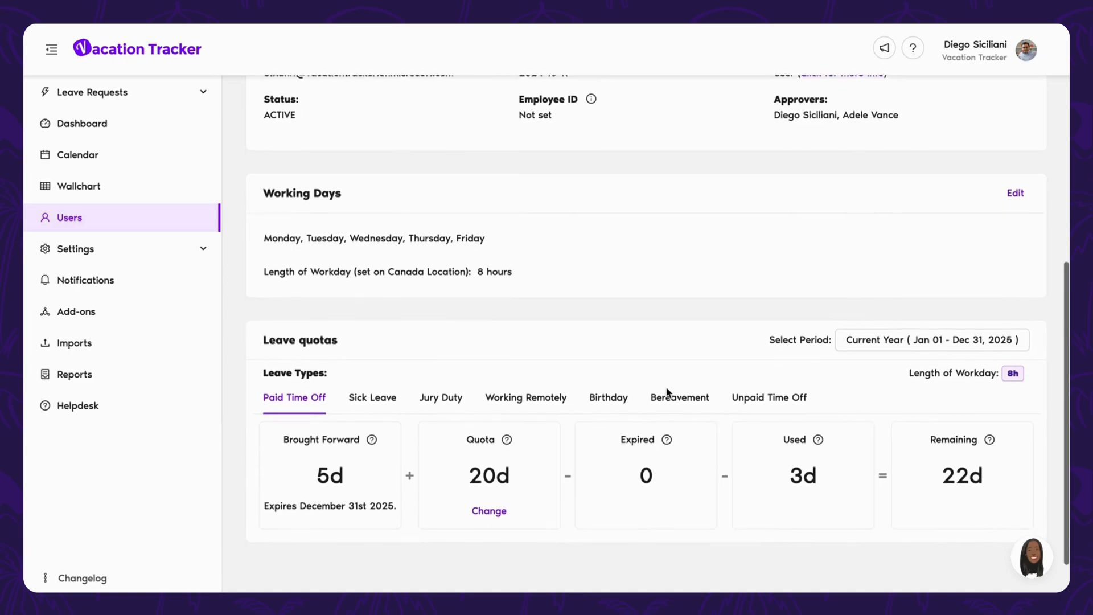
pyautogui.scroll(-3)
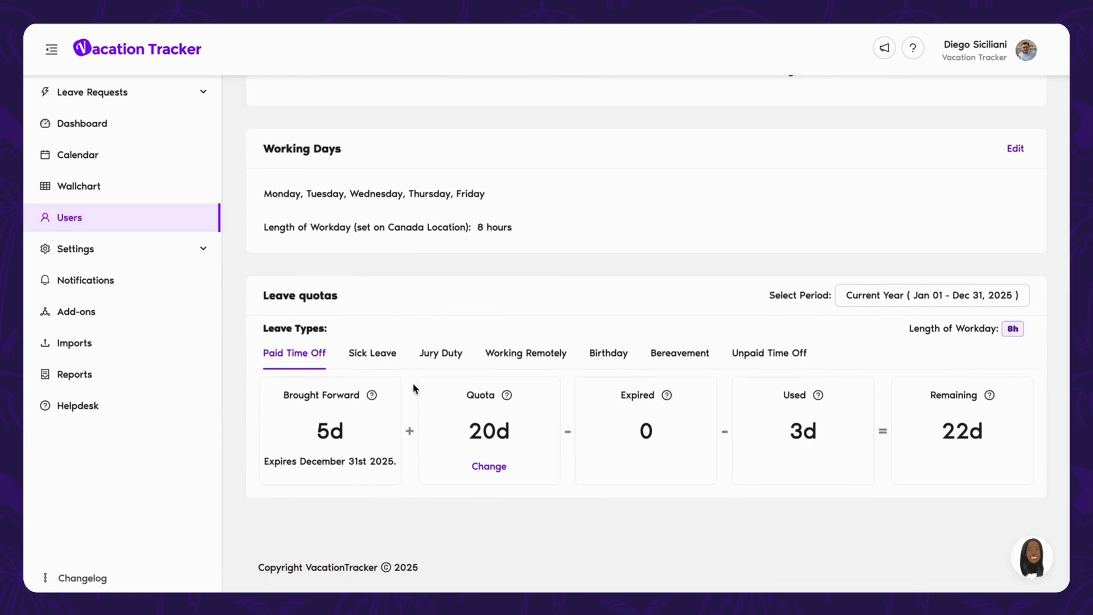
pyautogui.click(440, 353)
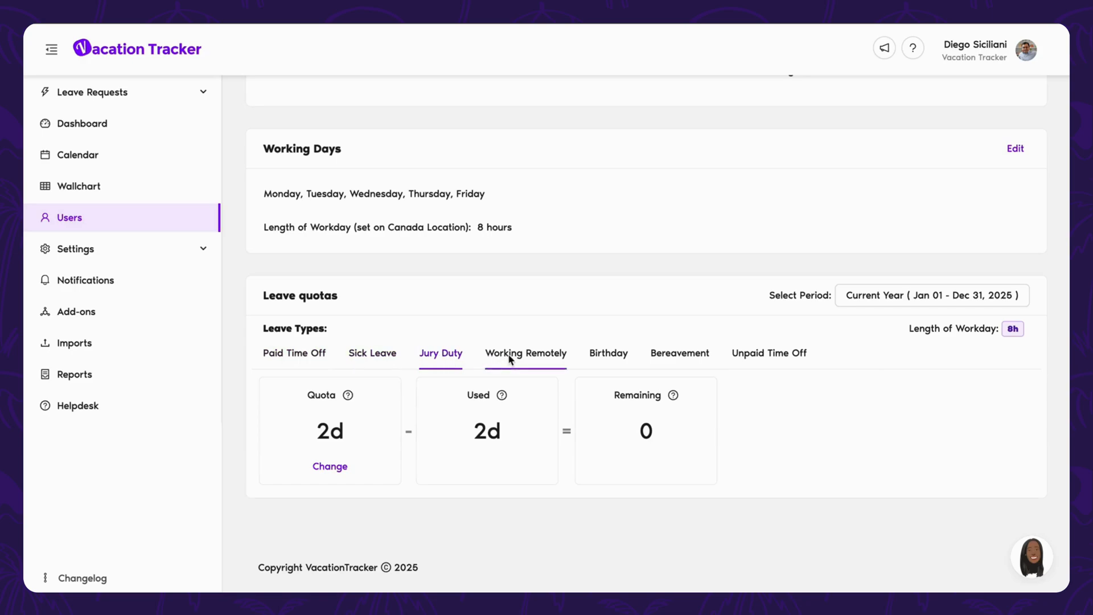
pyautogui.click(932, 294)
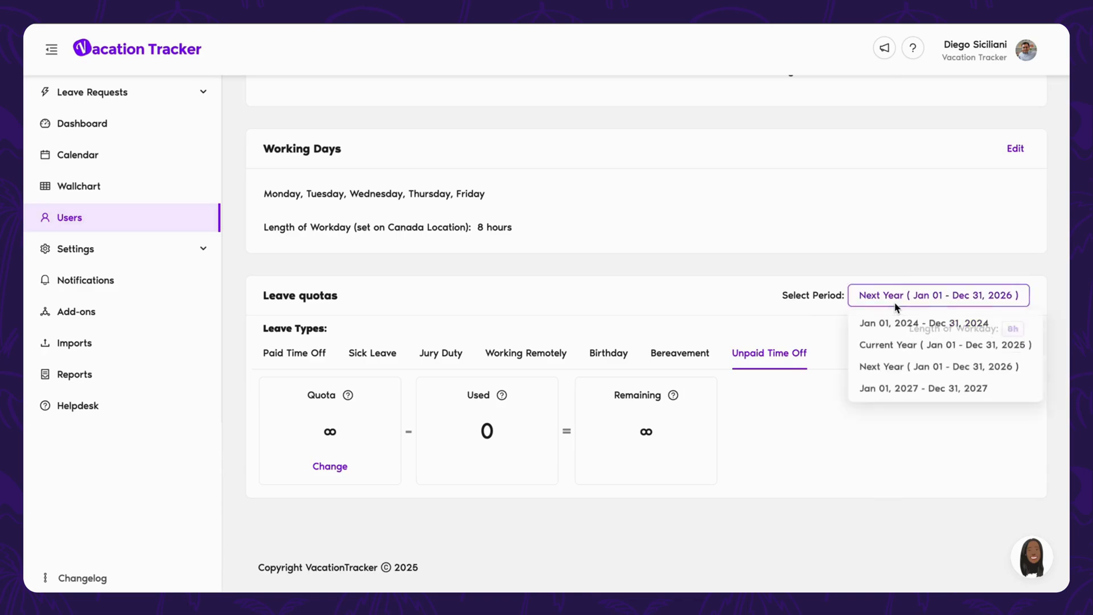
pyautogui.click(944, 344)
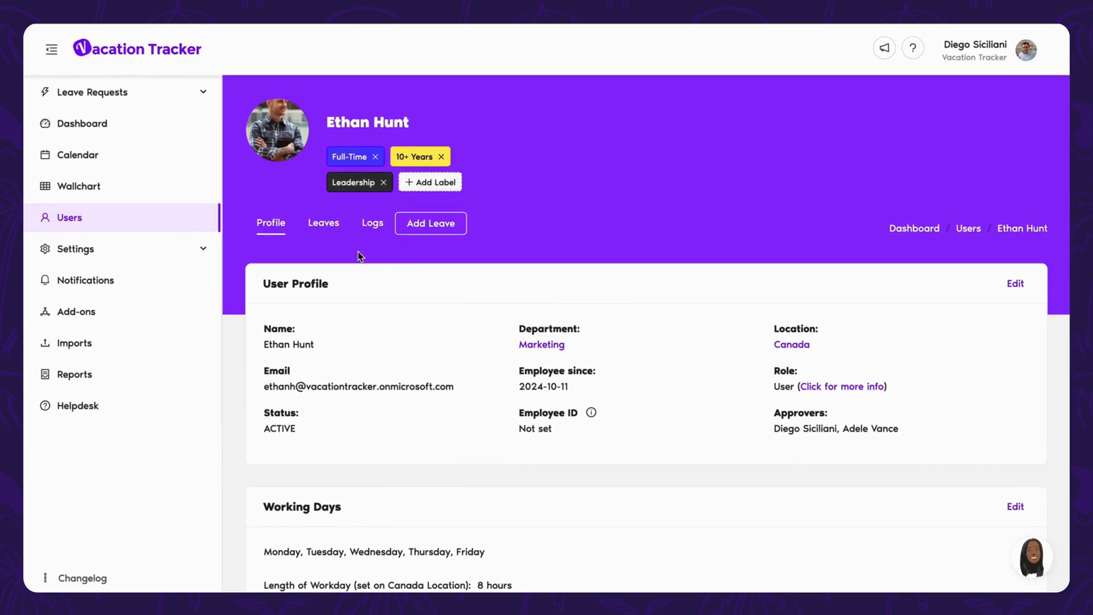
# View Ethan Hunt's scheduled leaves and activity log, then list the labels available to assign him
pyautogui.click(323, 222)
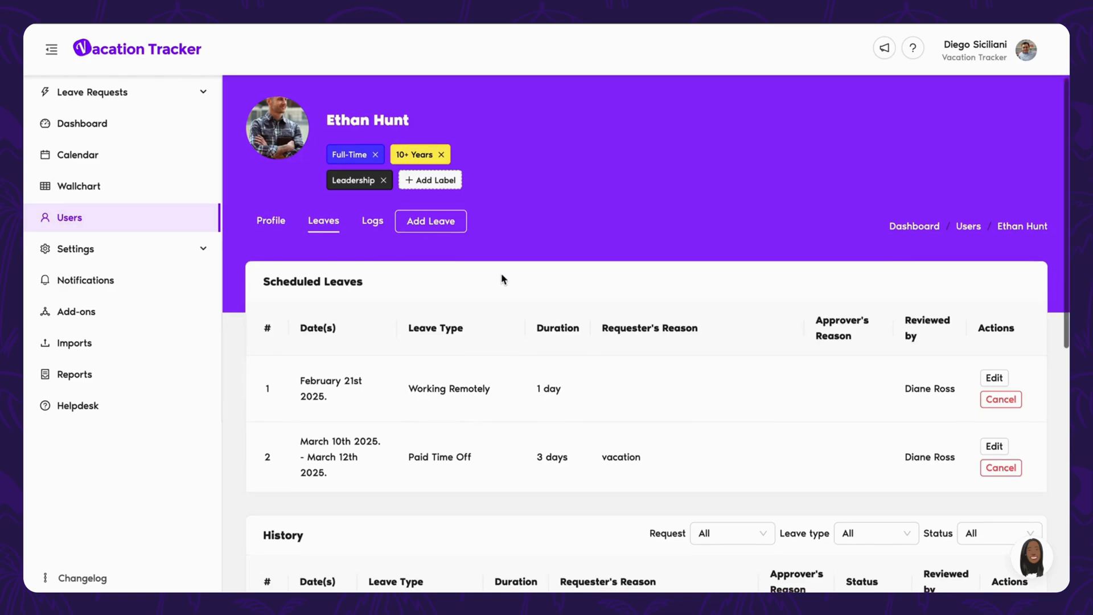
pyautogui.click(372, 220)
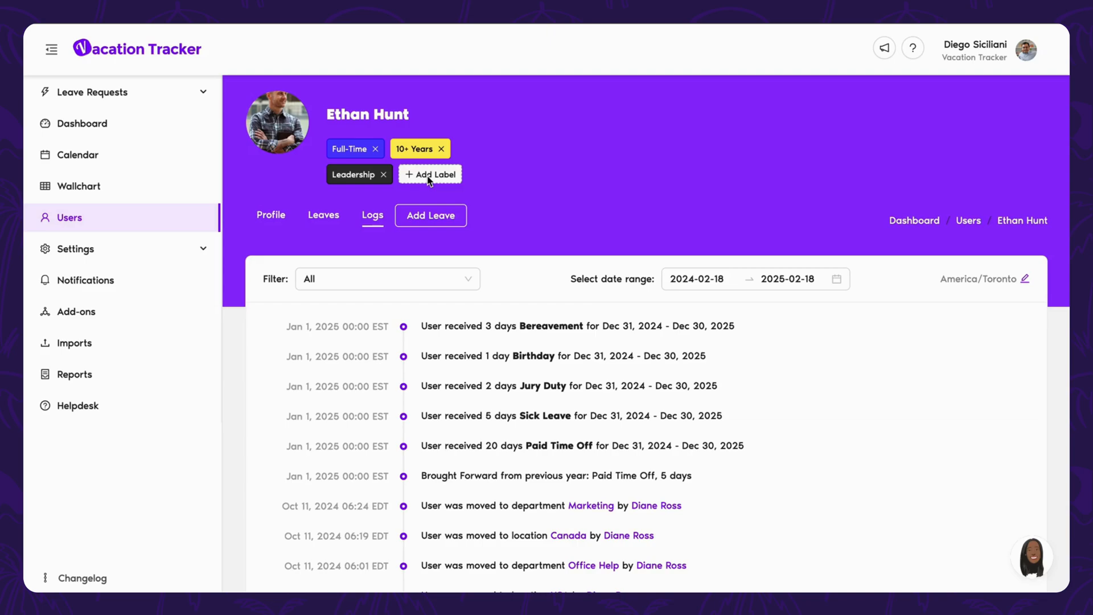
pyautogui.click(429, 173)
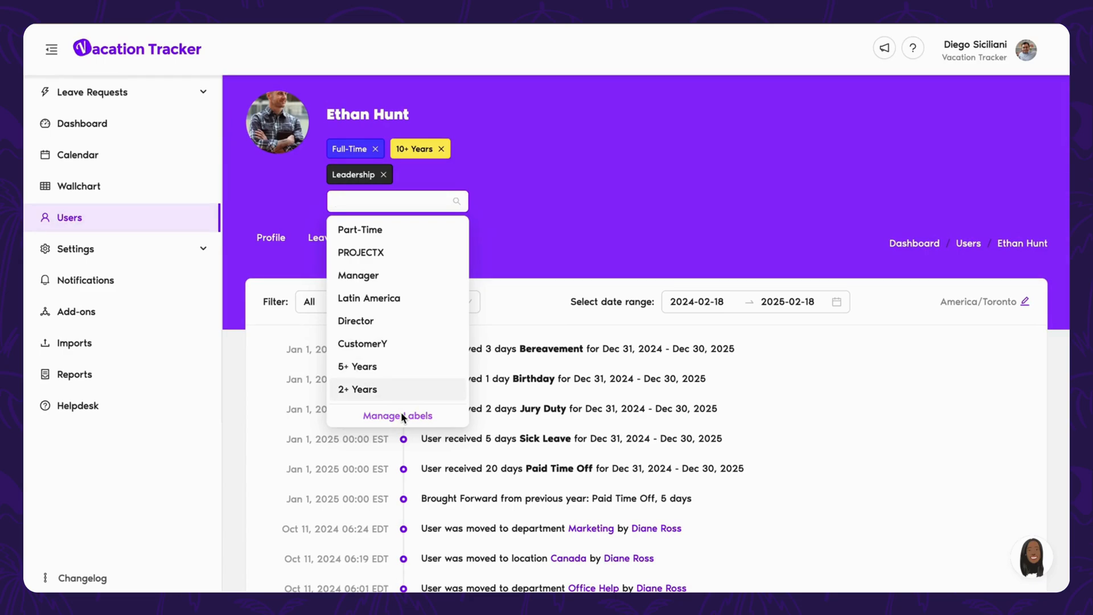
pyautogui.click(397, 415)
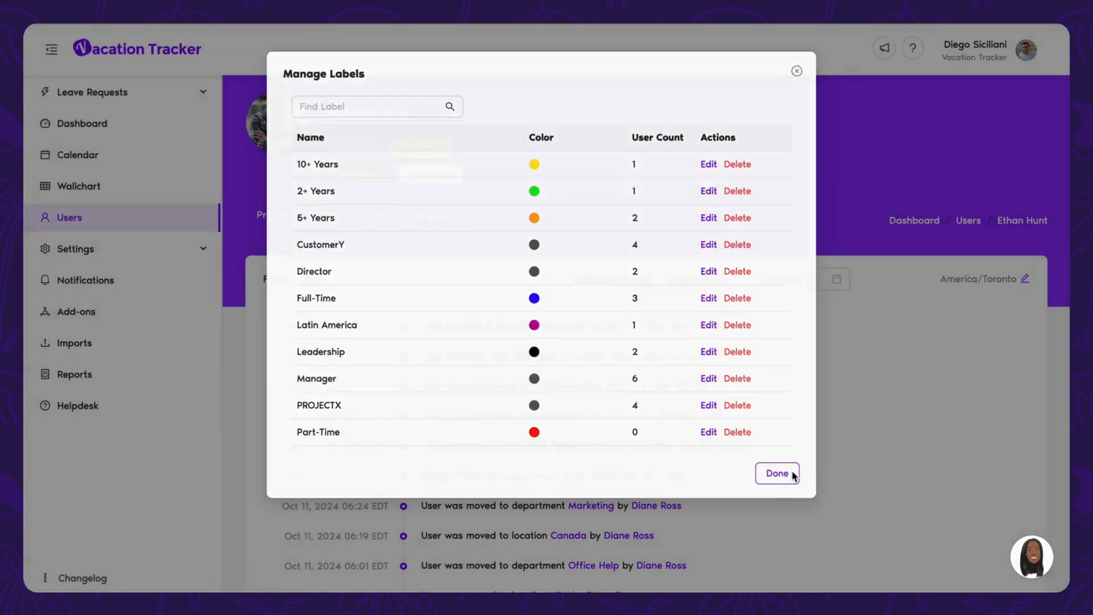
pyautogui.click(775, 473)
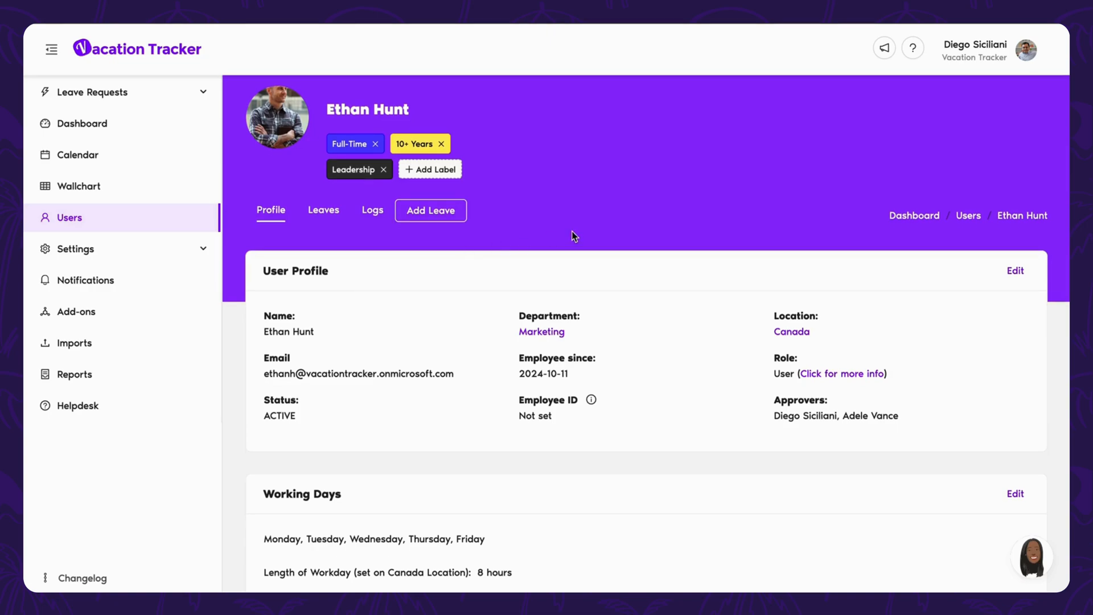
pyautogui.click(1022, 49)
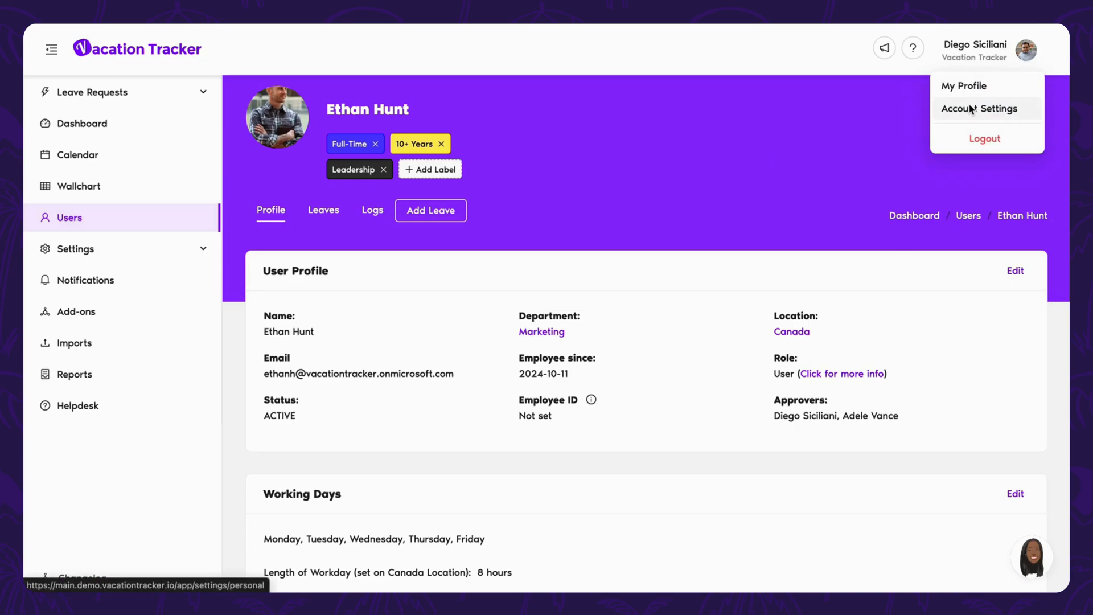
# In Account Settings view preferences, toggle Dark Mode on and back off
pyautogui.click(980, 110)
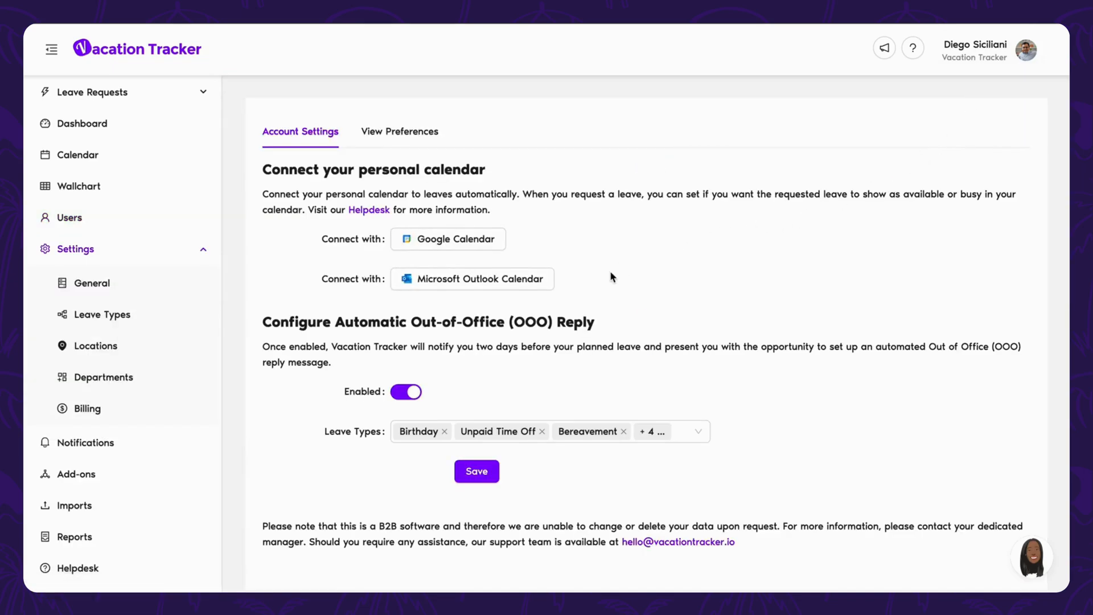
pyautogui.scroll(-3)
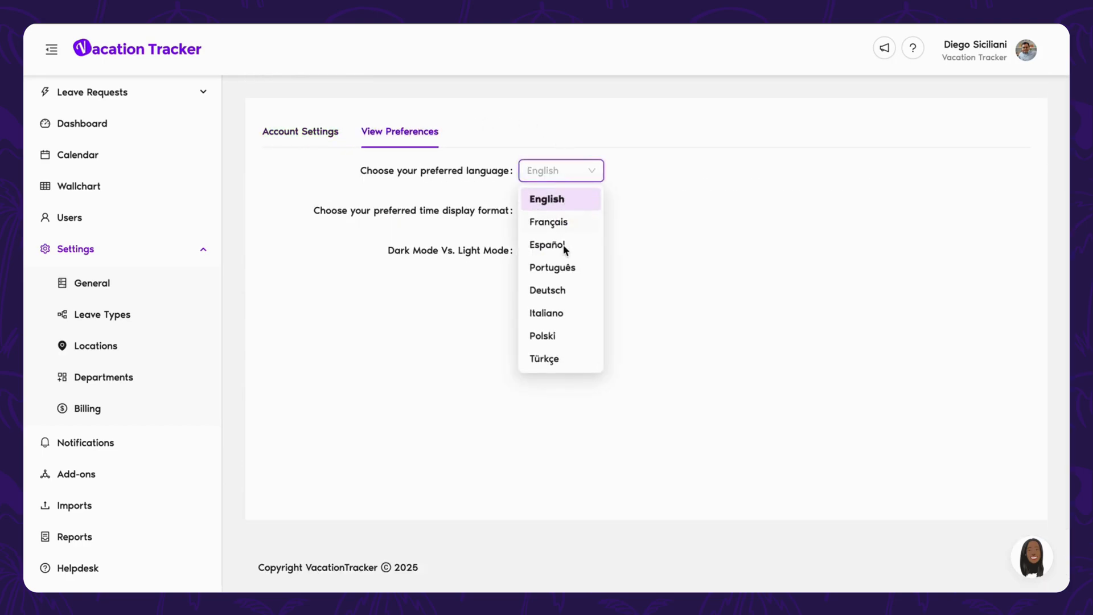
pyautogui.click(537, 250)
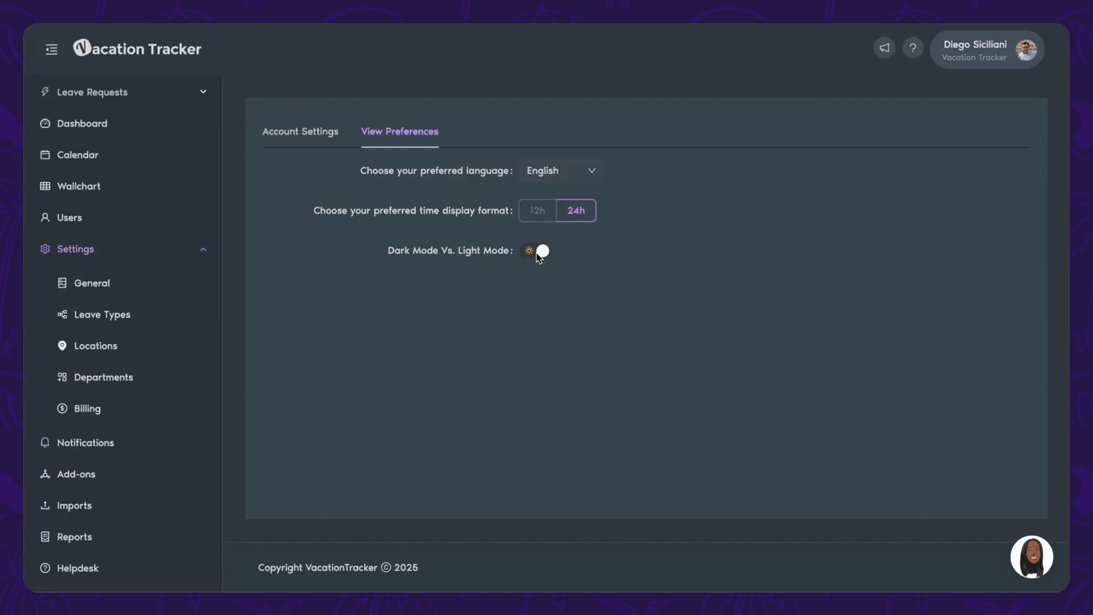
pyautogui.click(535, 251)
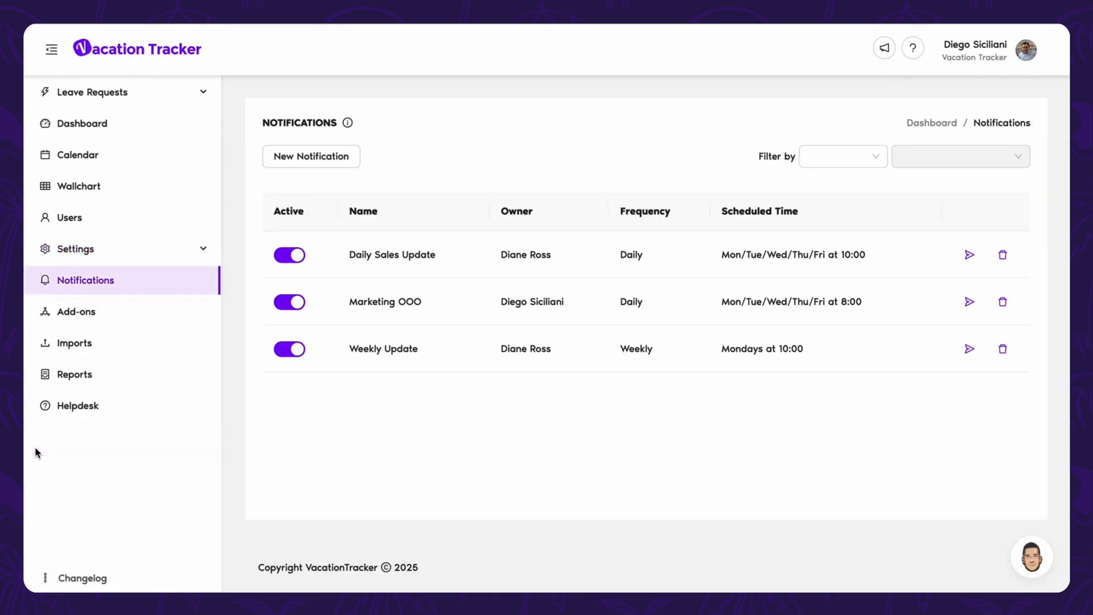
pyautogui.moveTo(632, 390)
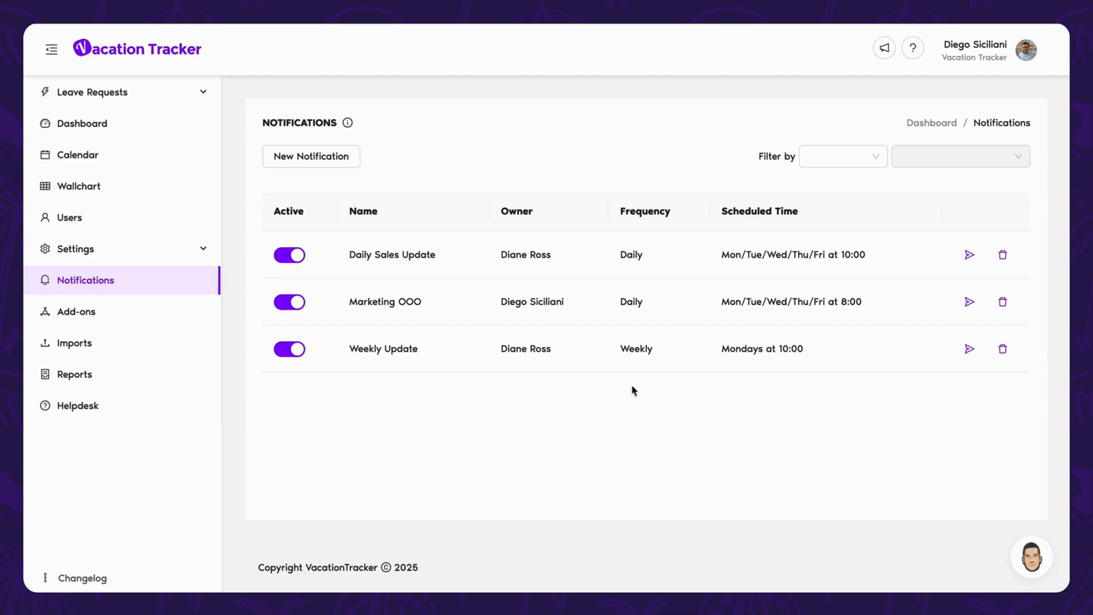
pyautogui.moveTo(641, 390)
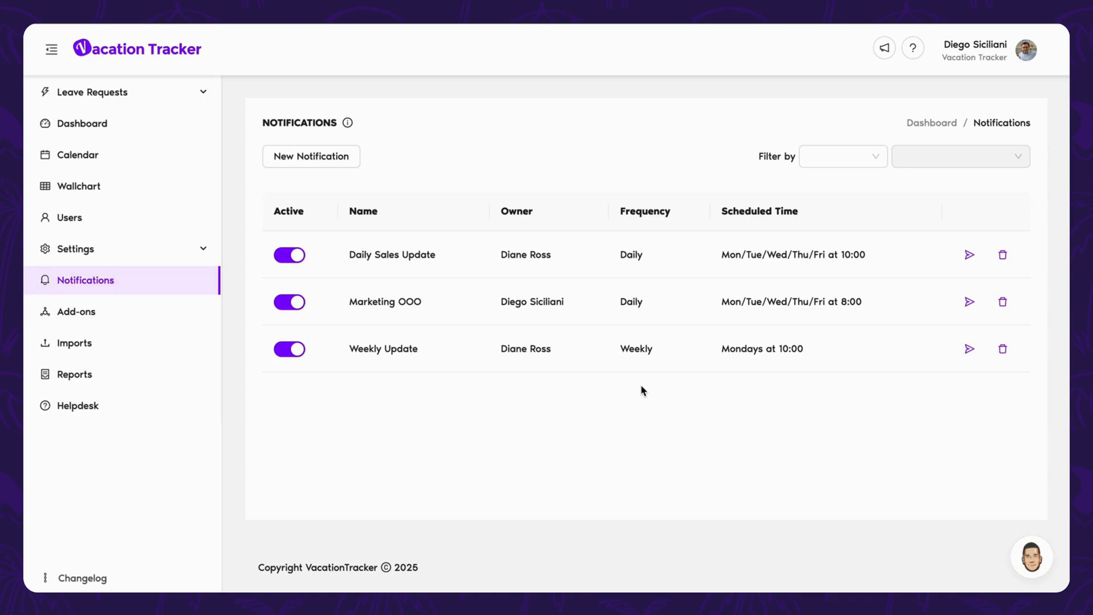
pyautogui.moveTo(442, 312)
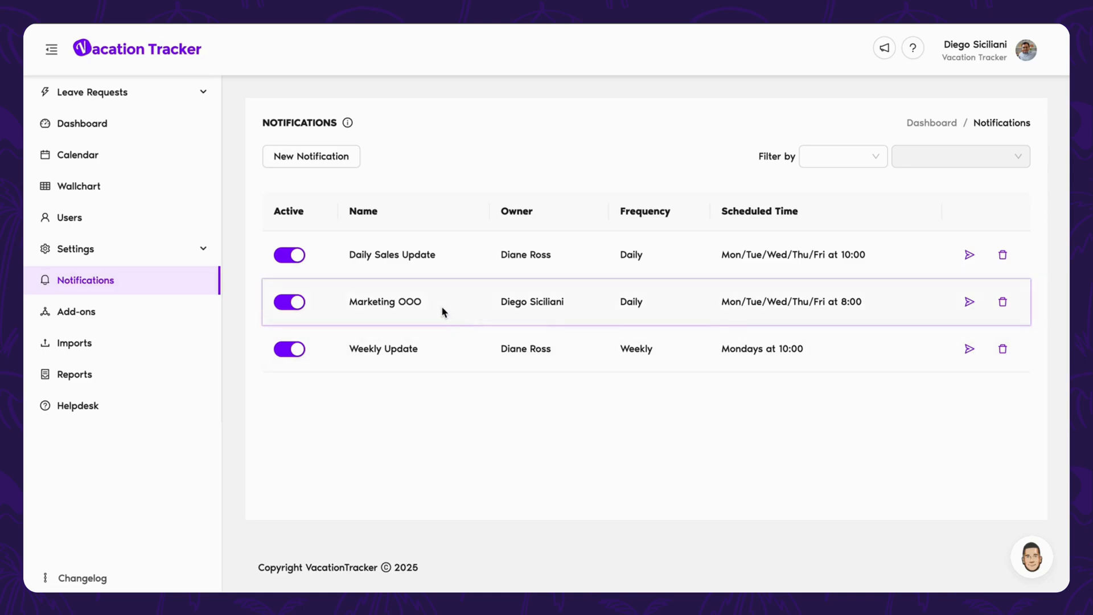
pyautogui.click(383, 301)
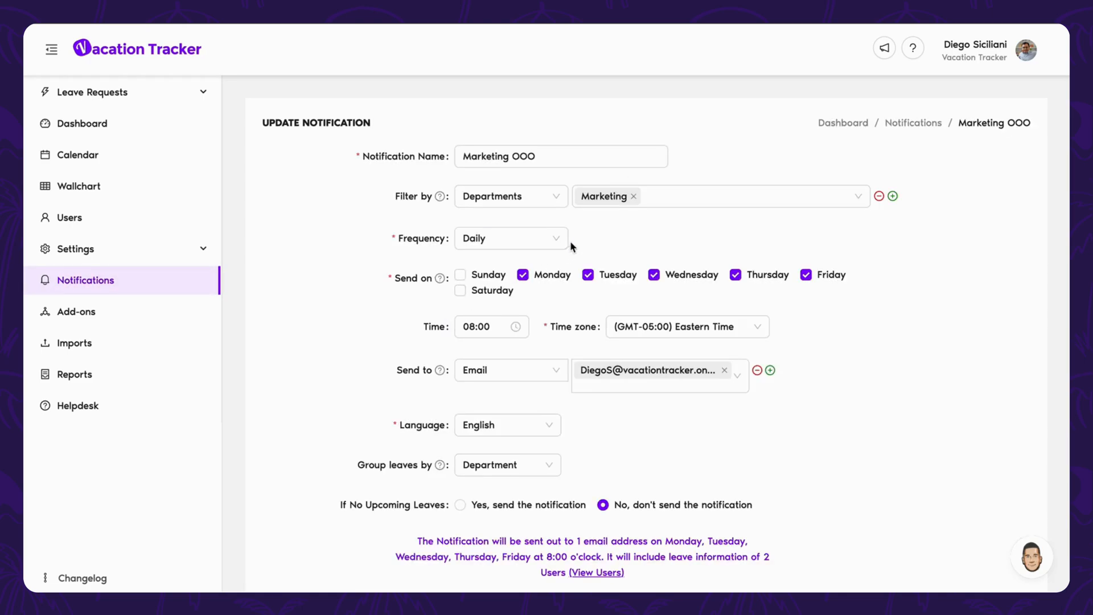
pyautogui.click(510, 196)
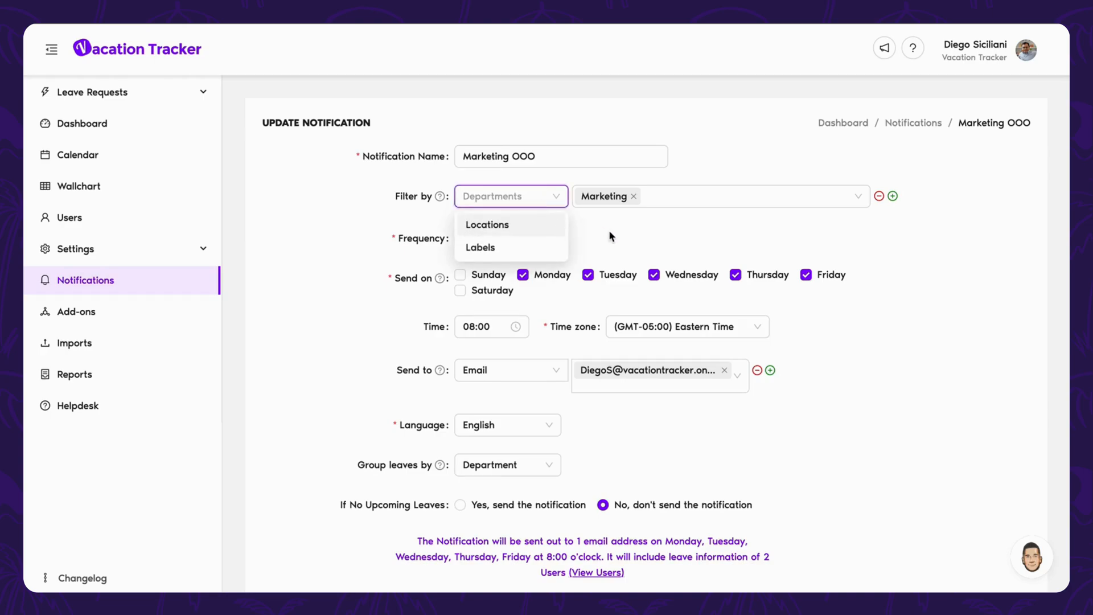
pyautogui.click(510, 223)
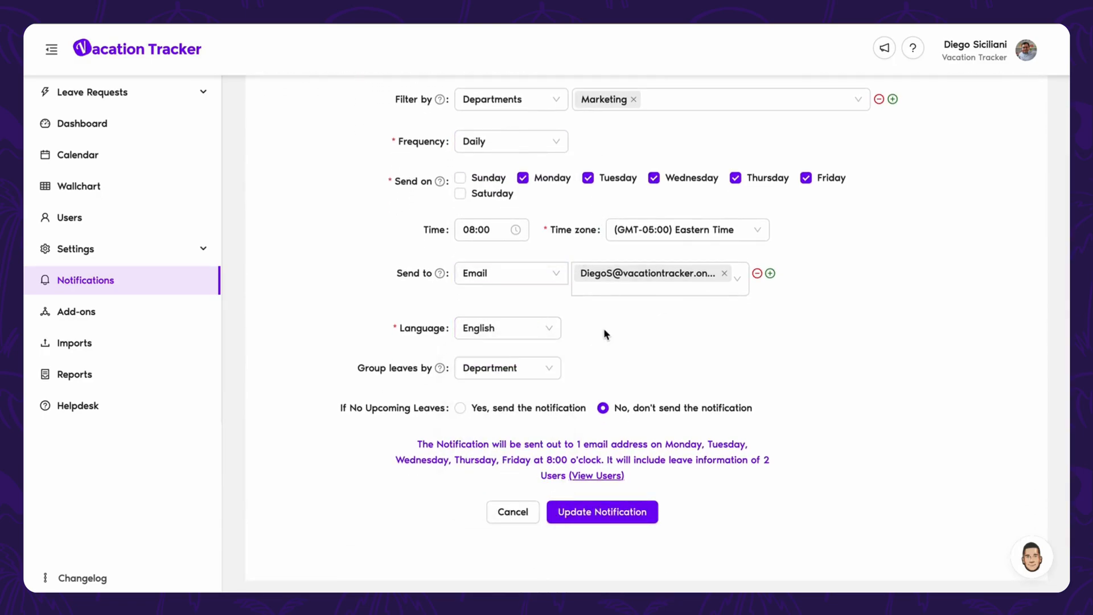
pyautogui.scroll(-3)
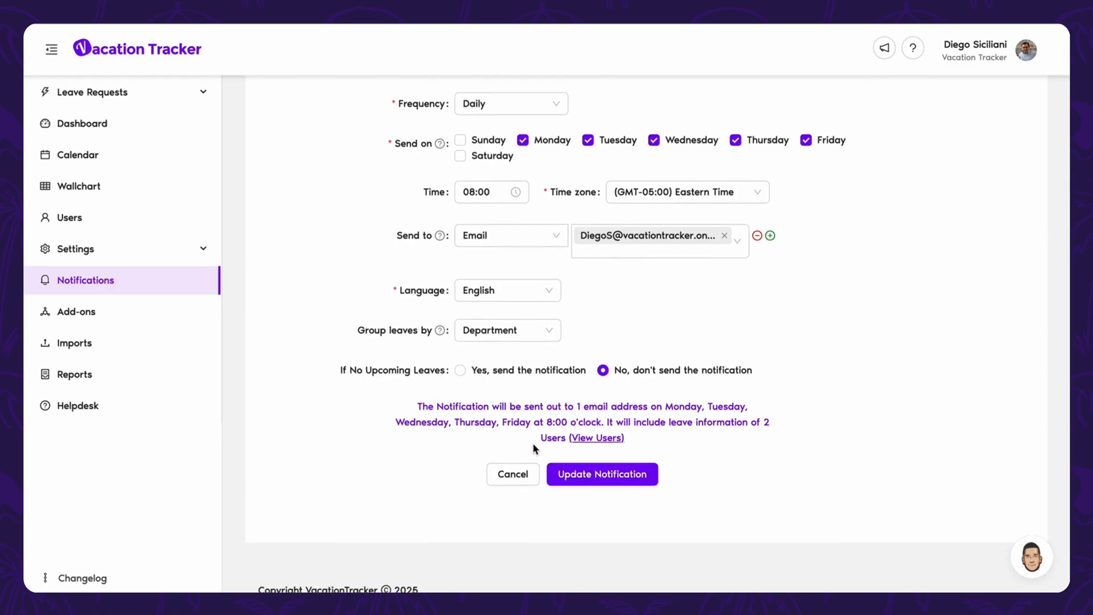
pyautogui.click(601, 474)
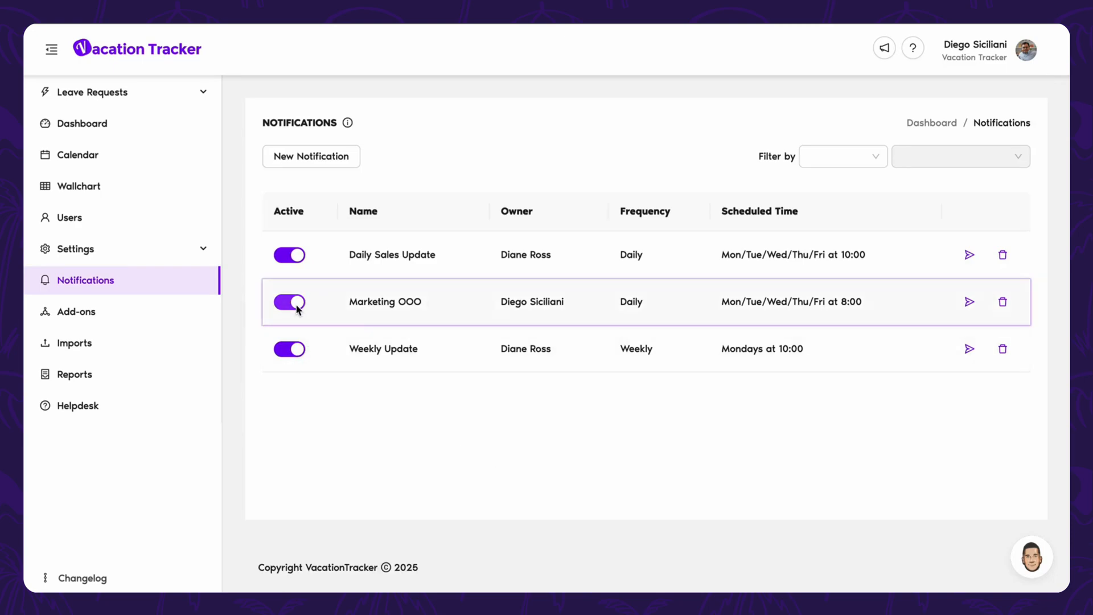
pyautogui.moveTo(968, 301)
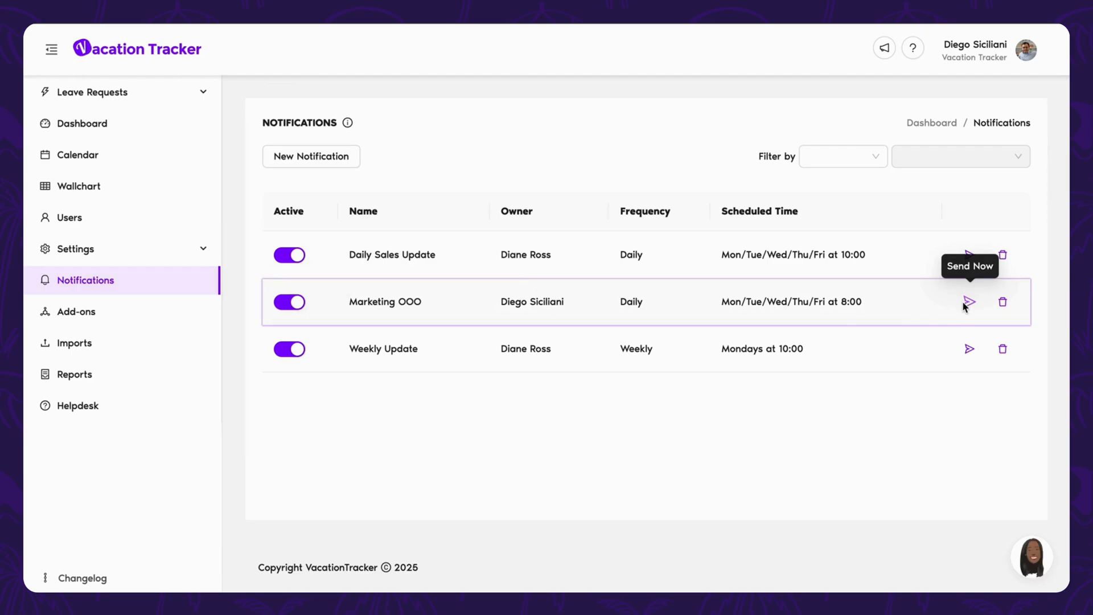
pyautogui.moveTo(74, 374)
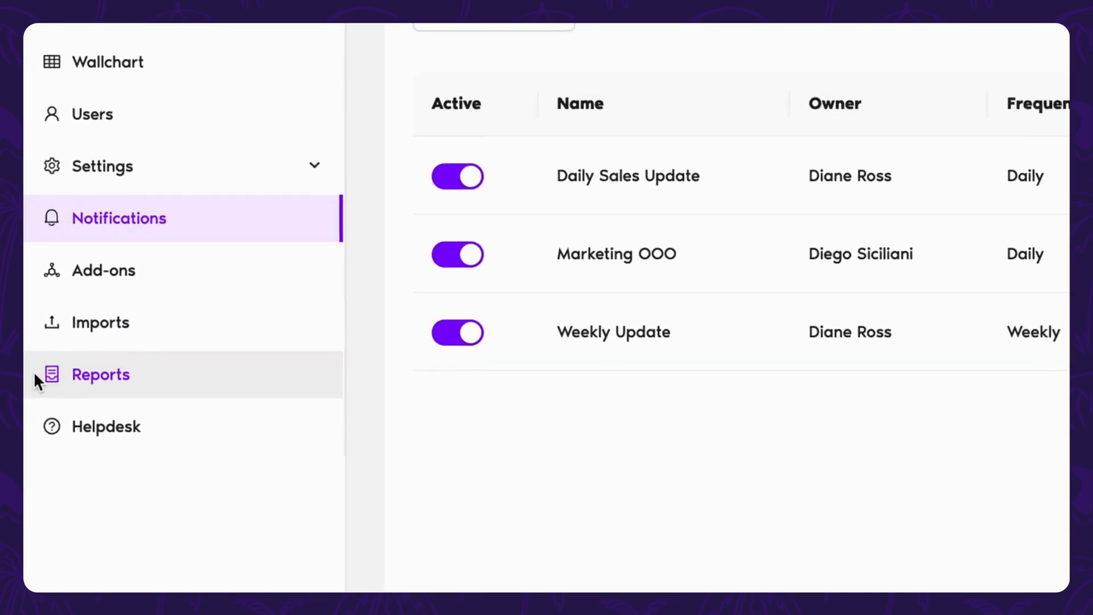
# Preview the Leave Request Report from Reports, then return to the Reports overview
pyautogui.click(100, 374)
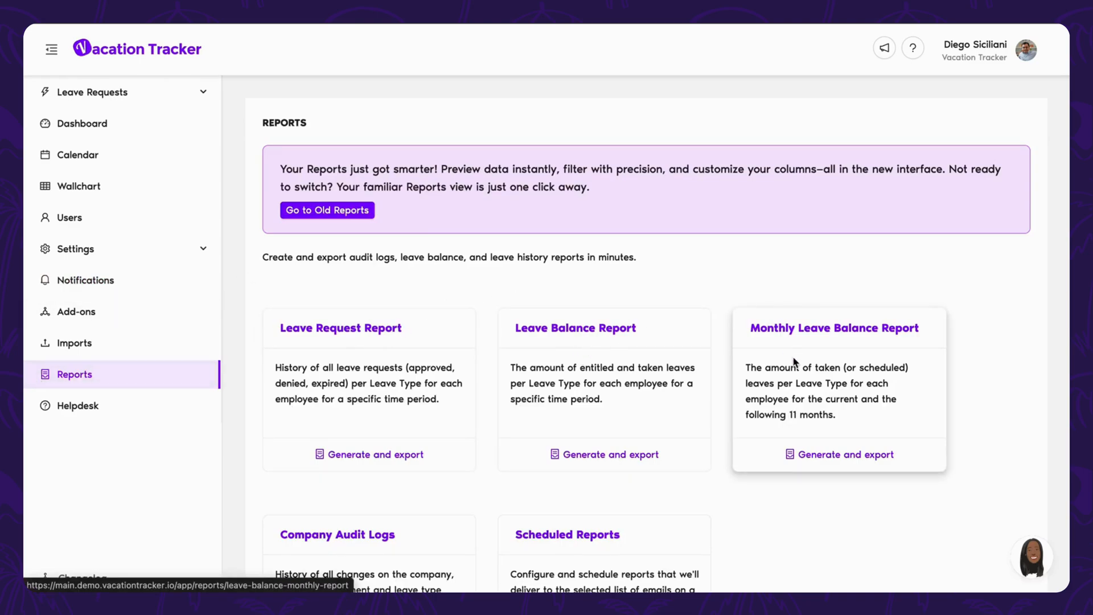
pyautogui.scroll(-3)
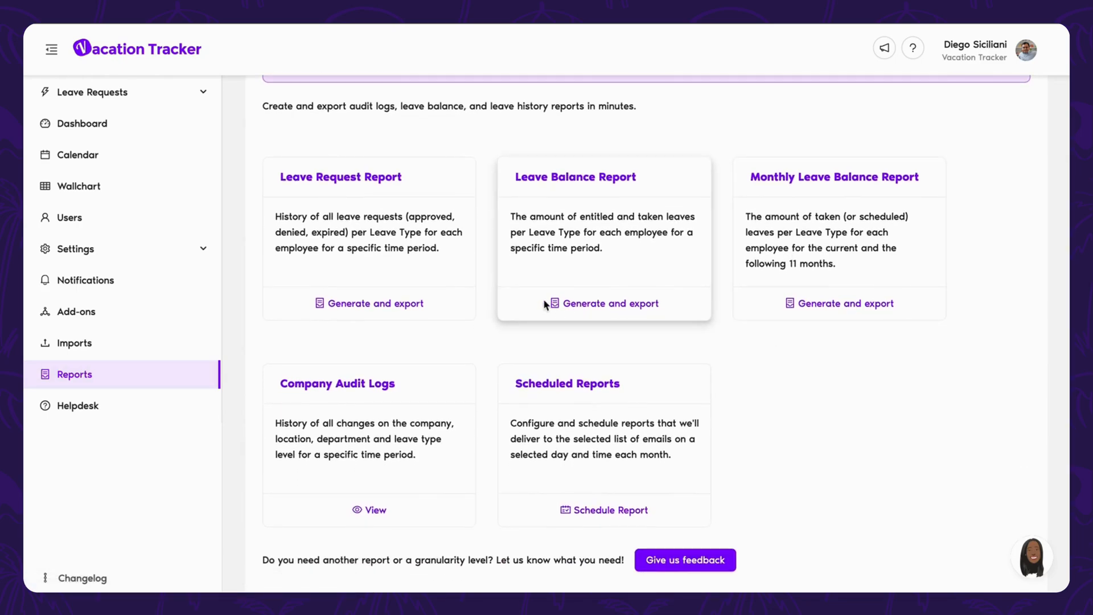
pyautogui.click(368, 303)
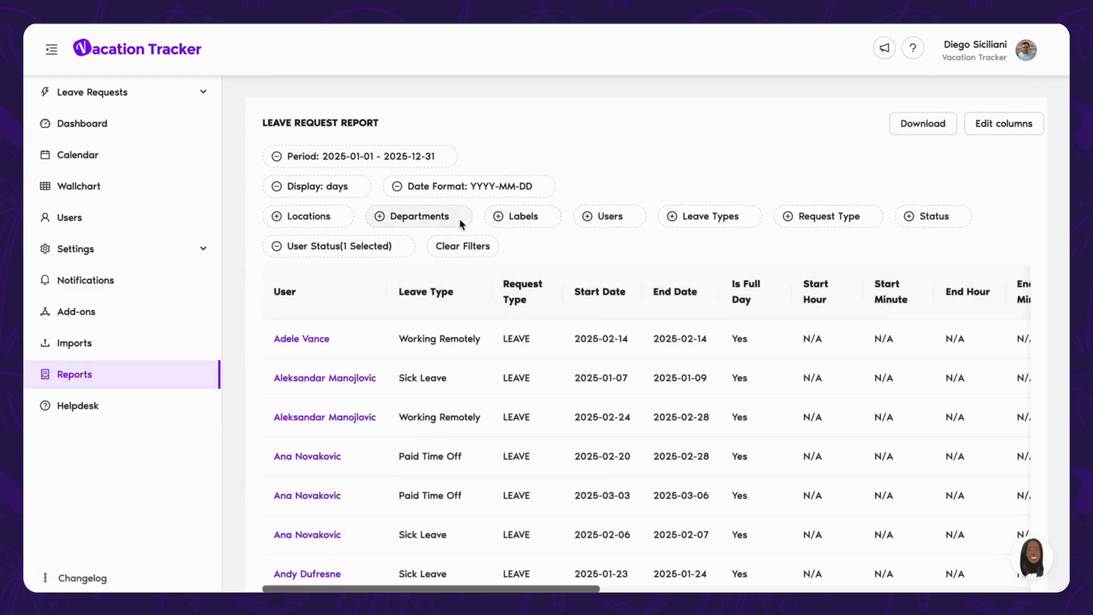
pyautogui.click(708, 215)
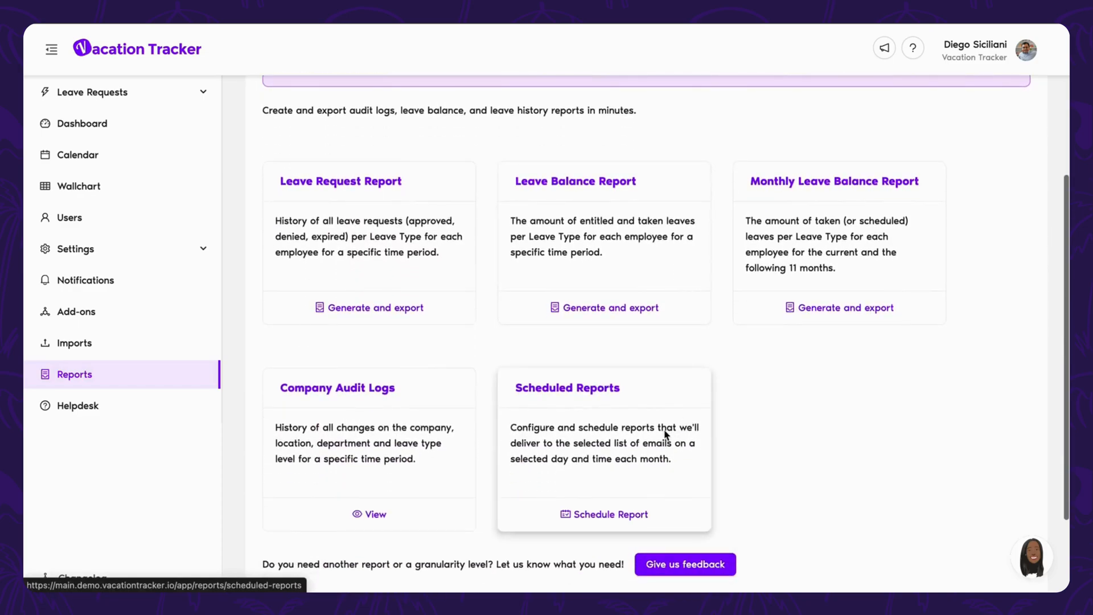
# Review the Monthly Sales Data scheduled report's update form and expand Leave Requests in the sidebar
pyautogui.click(605, 514)
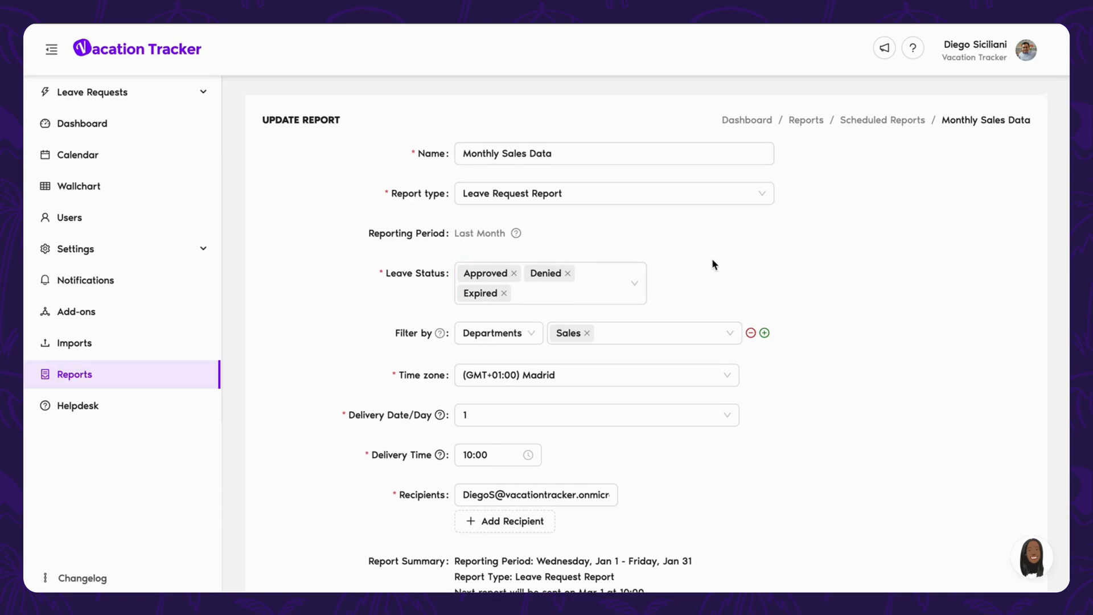
pyautogui.scroll(-3)
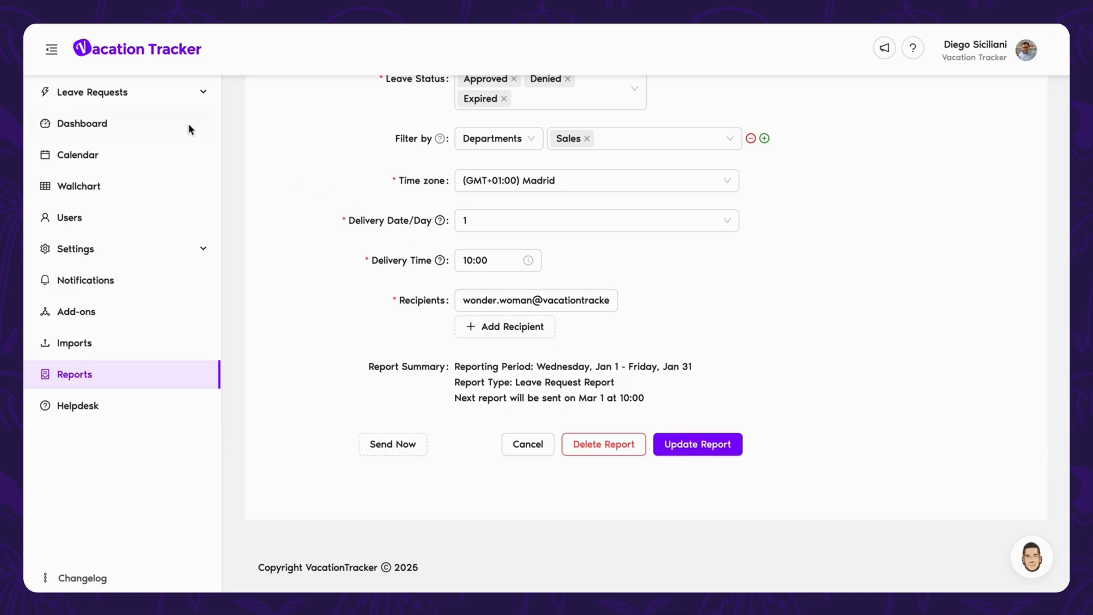
pyautogui.click(93, 93)
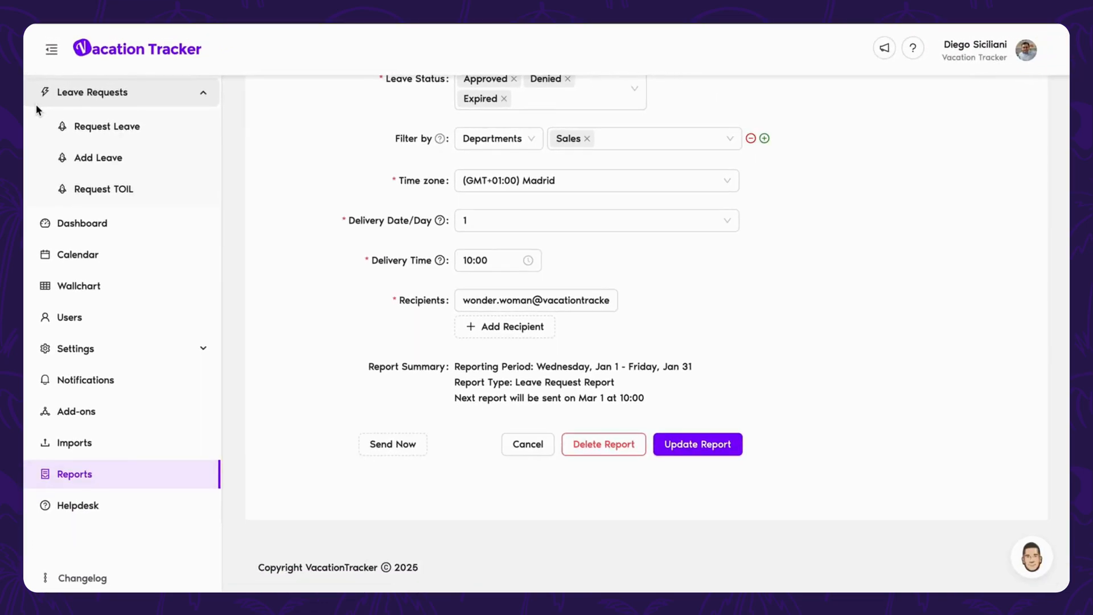
# Fill a new leave request: Paid Time Off on February 18 2025 with reason 'vacation'
pyautogui.click(107, 127)
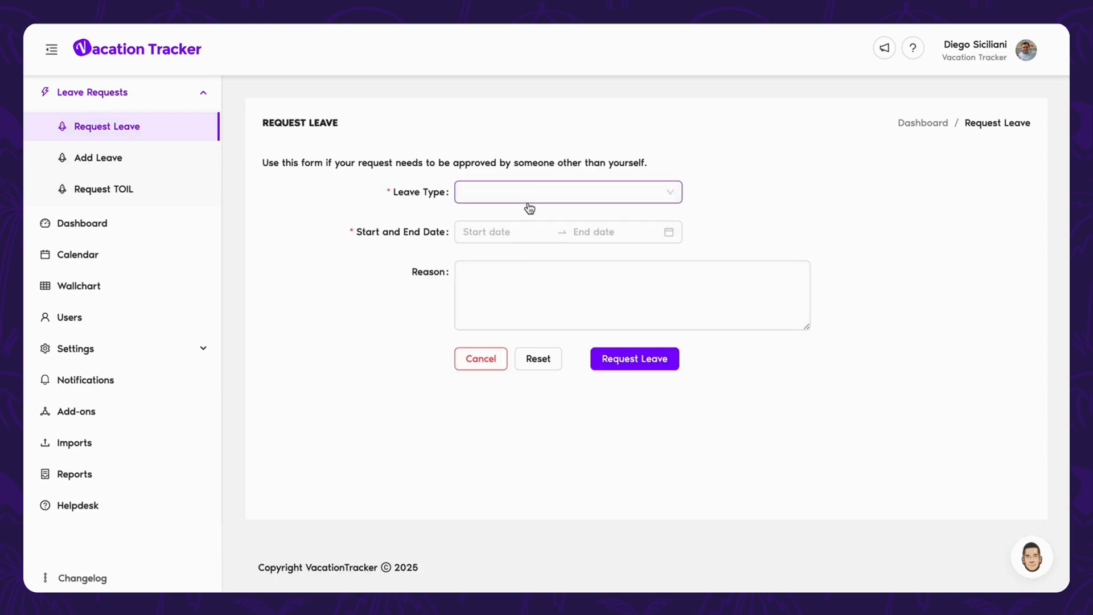
pyautogui.click(567, 191)
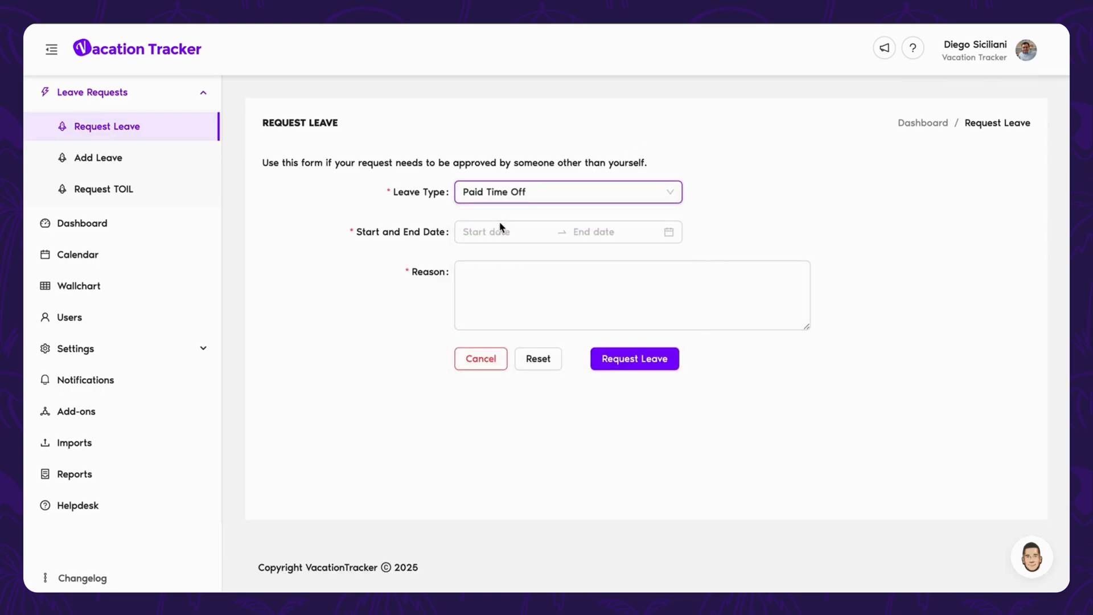
pyautogui.click(531, 403)
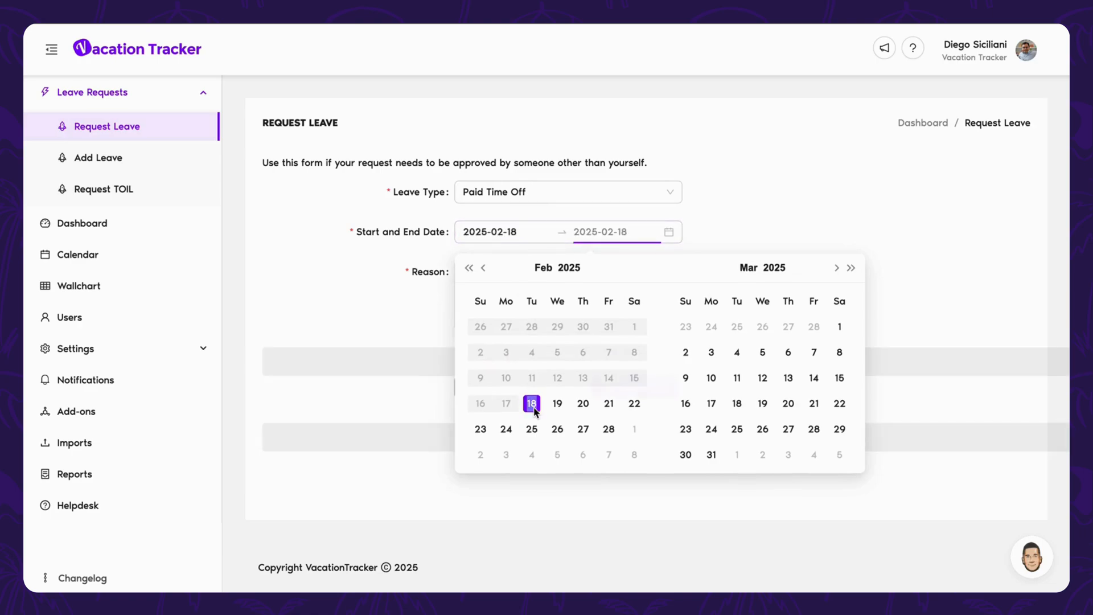
pyautogui.write('vacation')
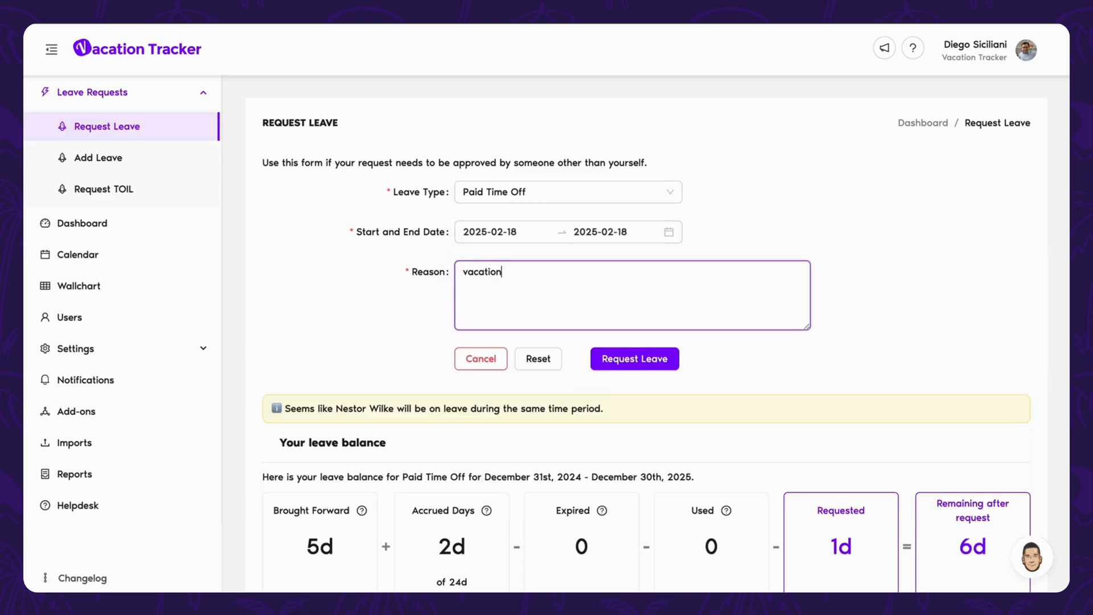
# Submit the Paid Time Off request and go to the dashboard's February overview
pyautogui.scroll(-3)
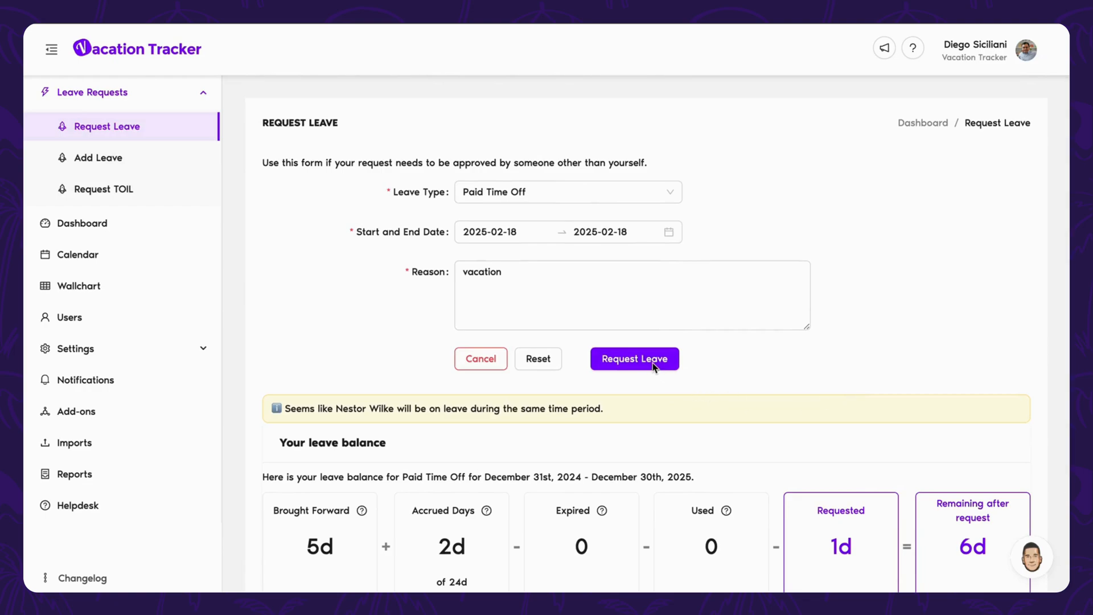
pyautogui.click(634, 358)
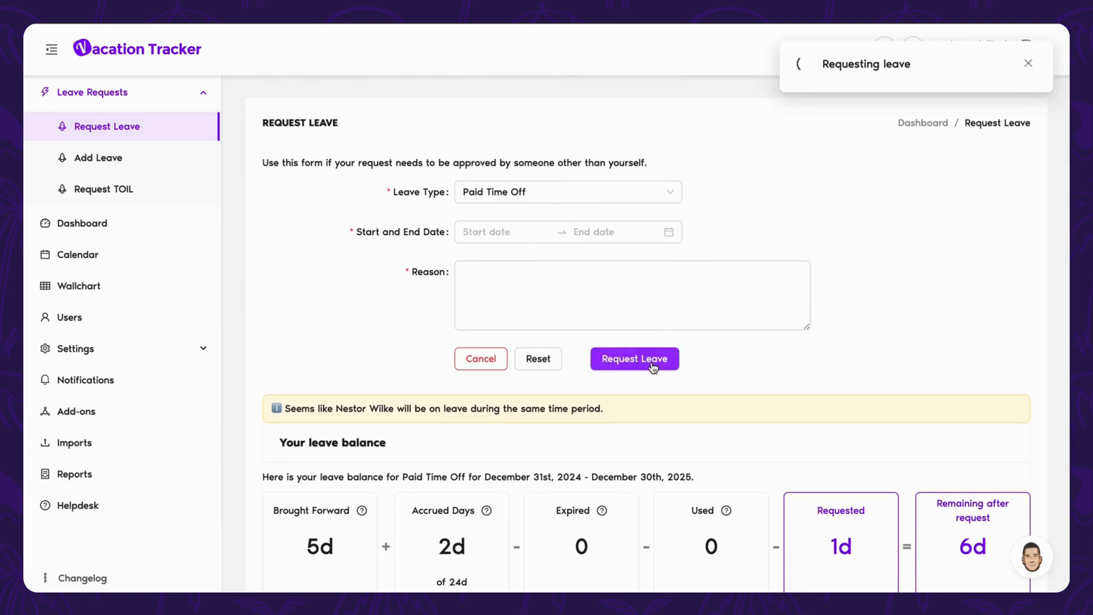
pyautogui.click(634, 358)
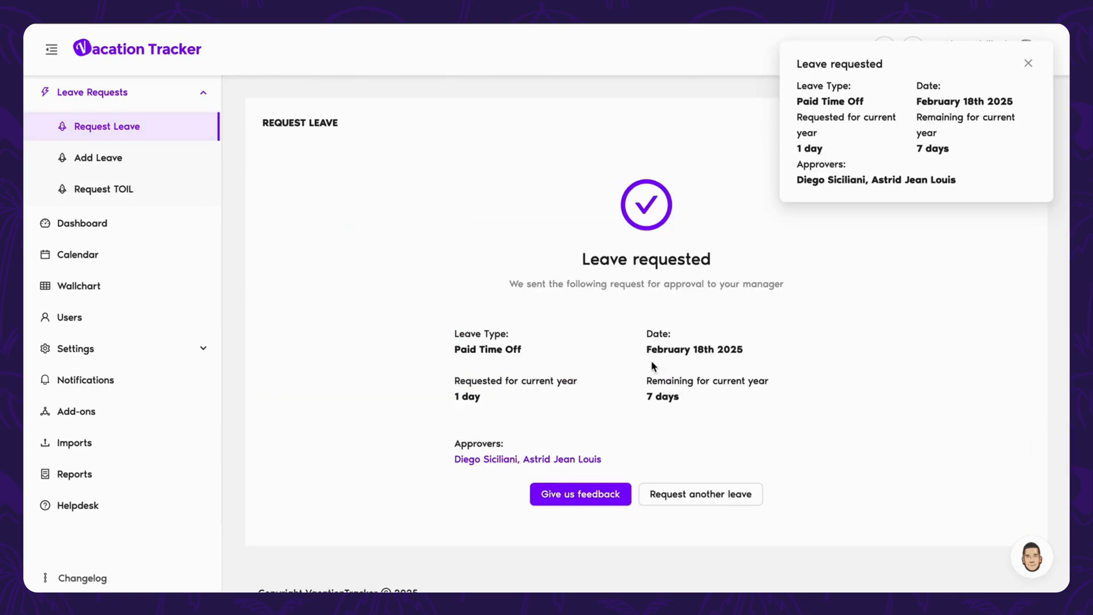
pyautogui.moveTo(655, 364)
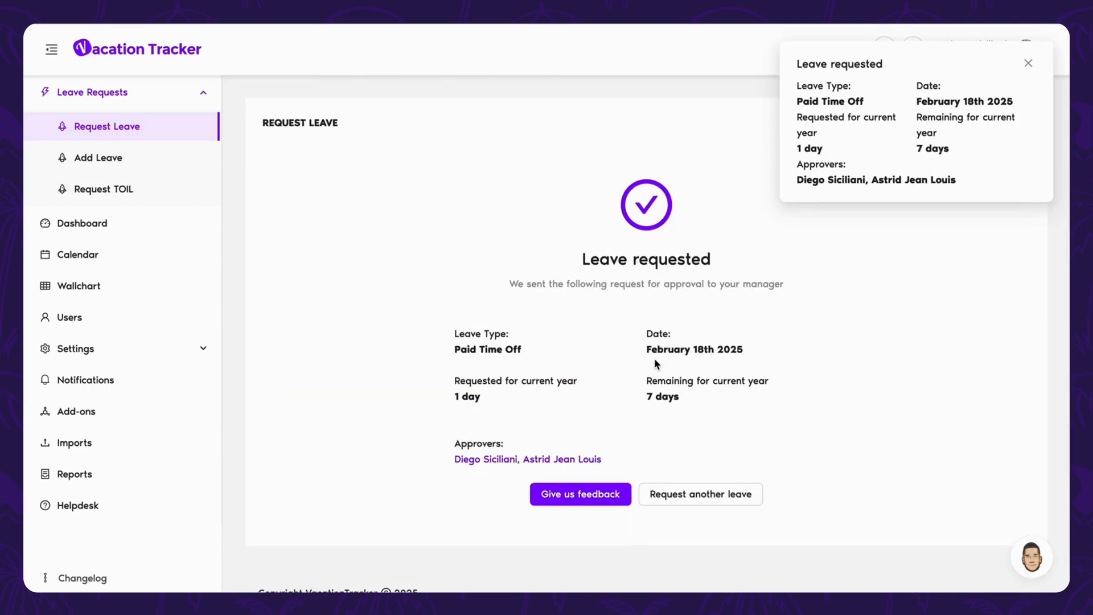
pyautogui.click(1027, 64)
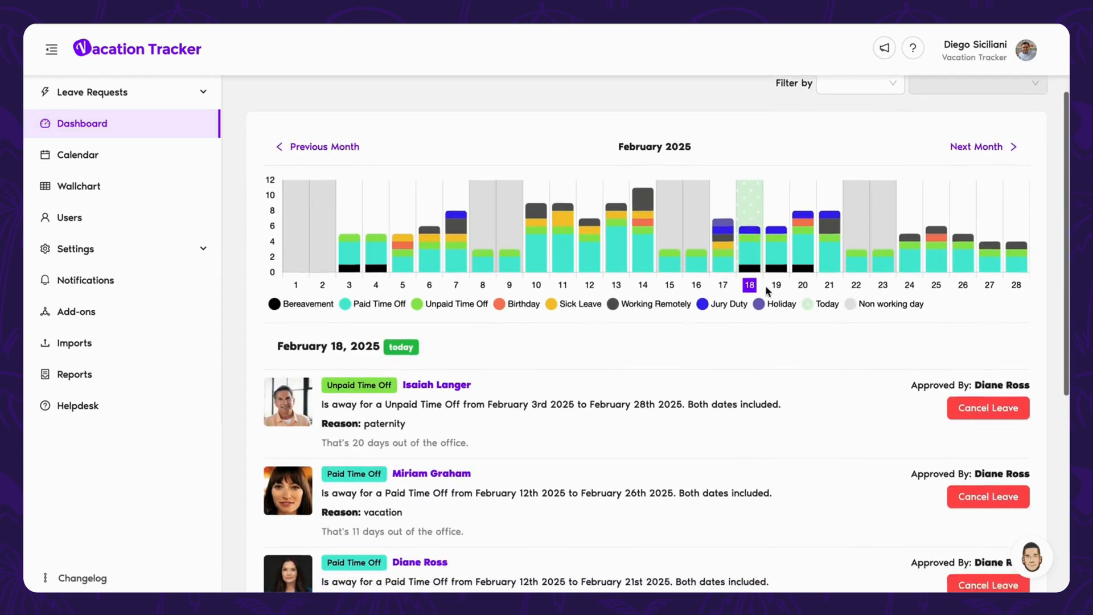
# Approve Diego Siciliani's February 18th Paid Time Off request in the dashboard's Pending Requests
pyautogui.scroll(-3)
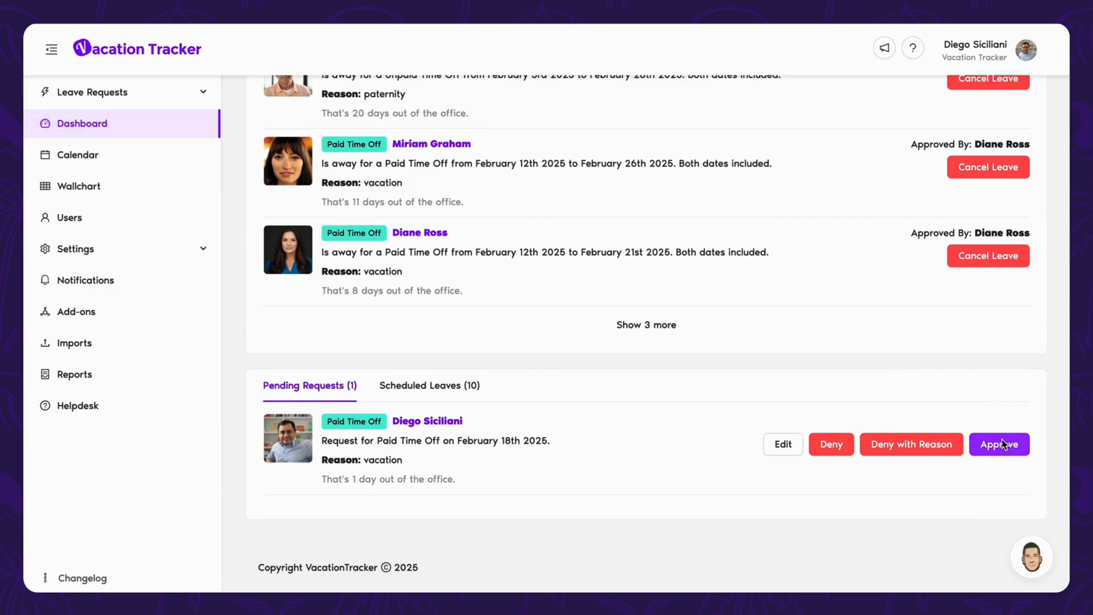
pyautogui.moveTo(830, 444)
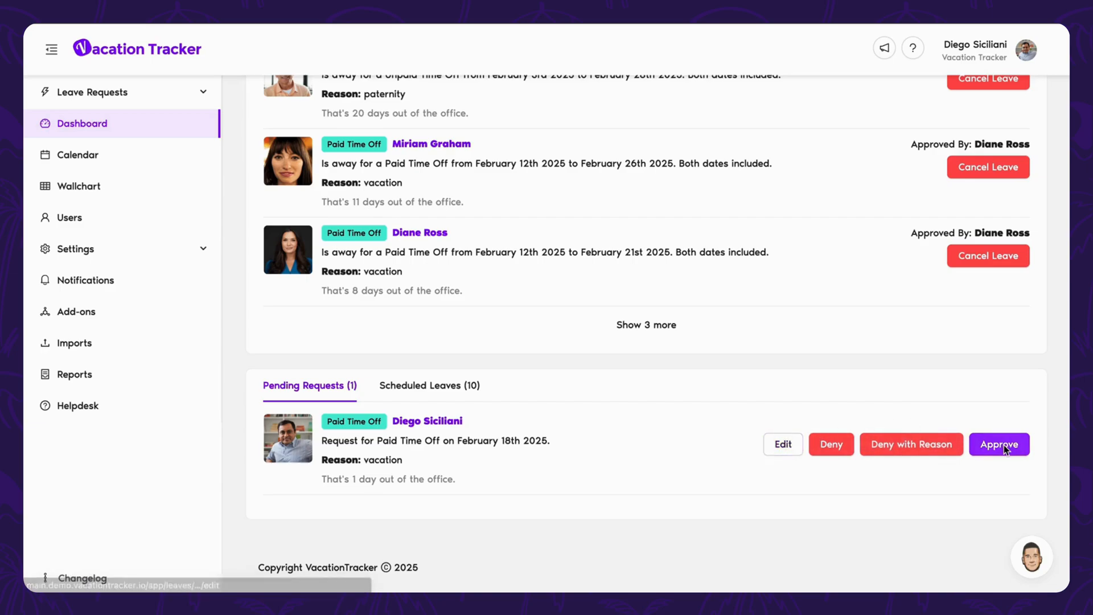
pyautogui.click(998, 444)
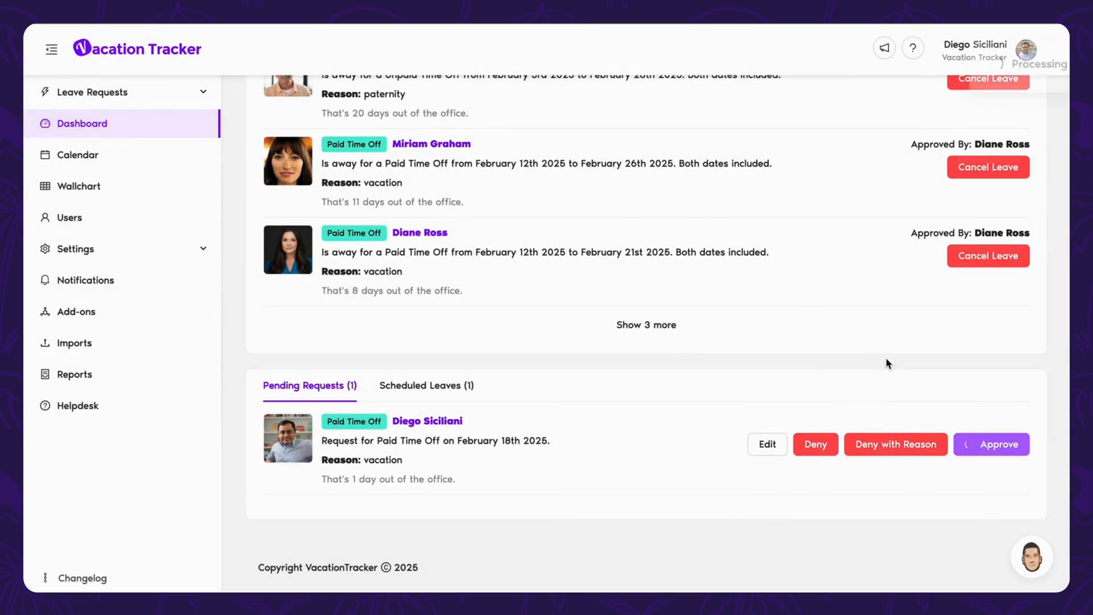
pyautogui.click(991, 444)
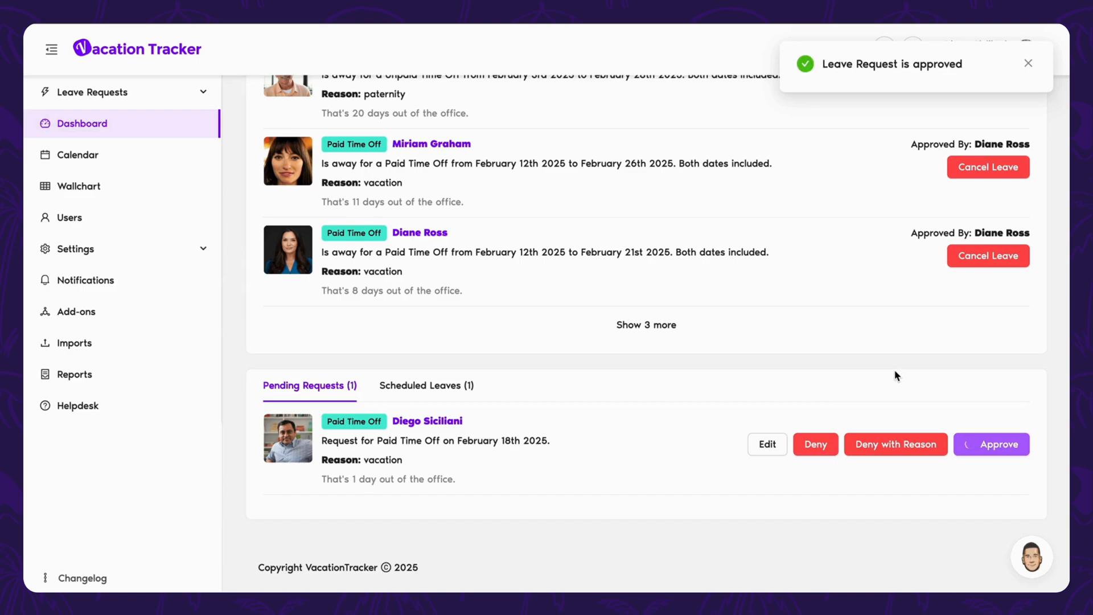